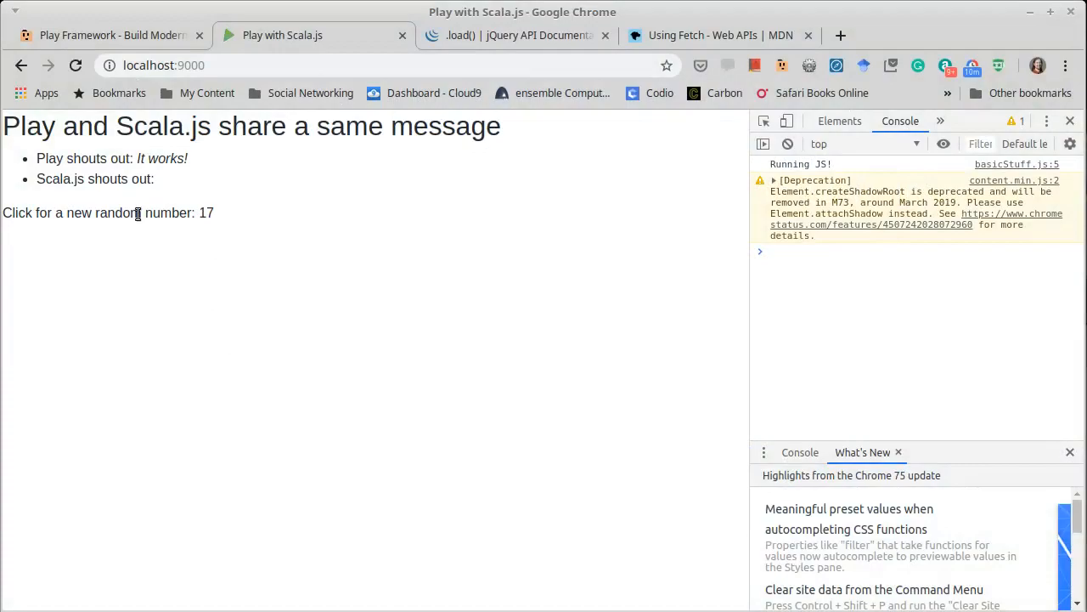
# Request a new random number on the localhost:9000 page, getting 95 instead of 17.
pyautogui.click(107, 212)
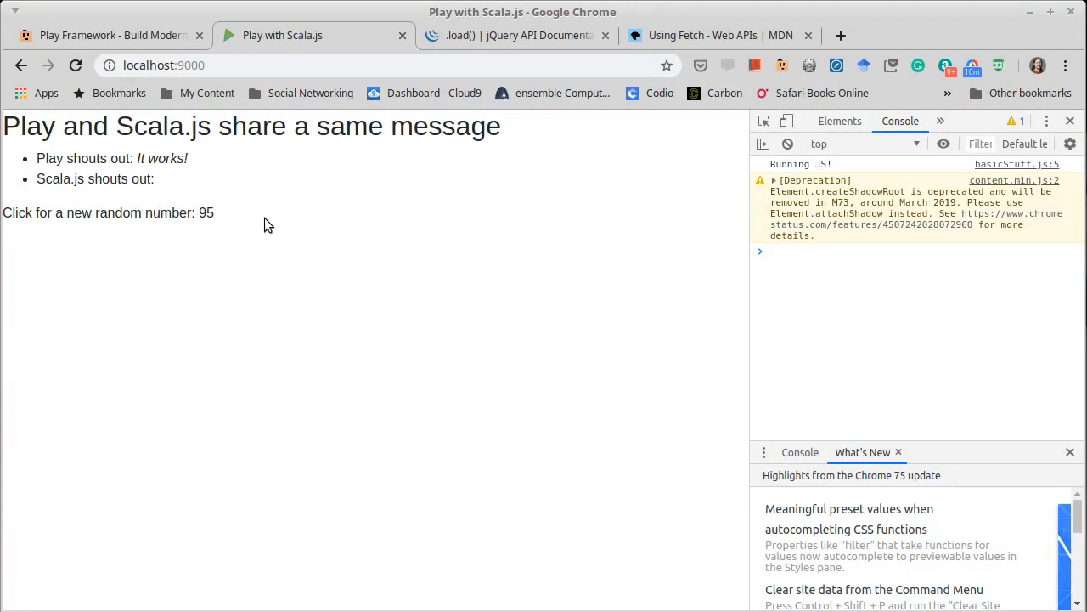
pyautogui.moveTo(213, 230)
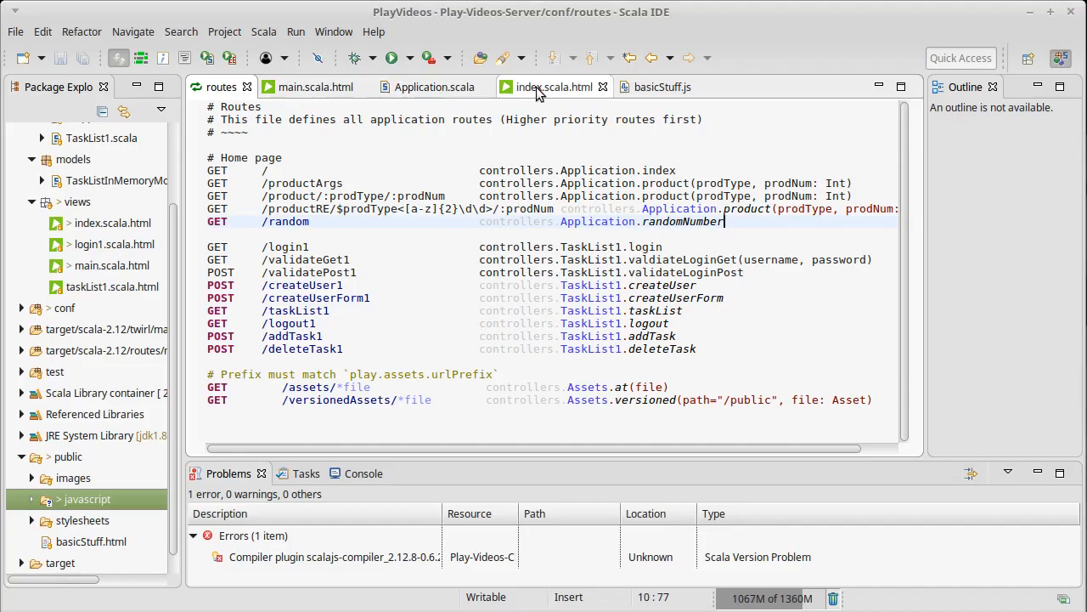
# Review index.scala.html, the basicStuff.js click handler and the routes file, then return to Chrome.
pyautogui.click(554, 85)
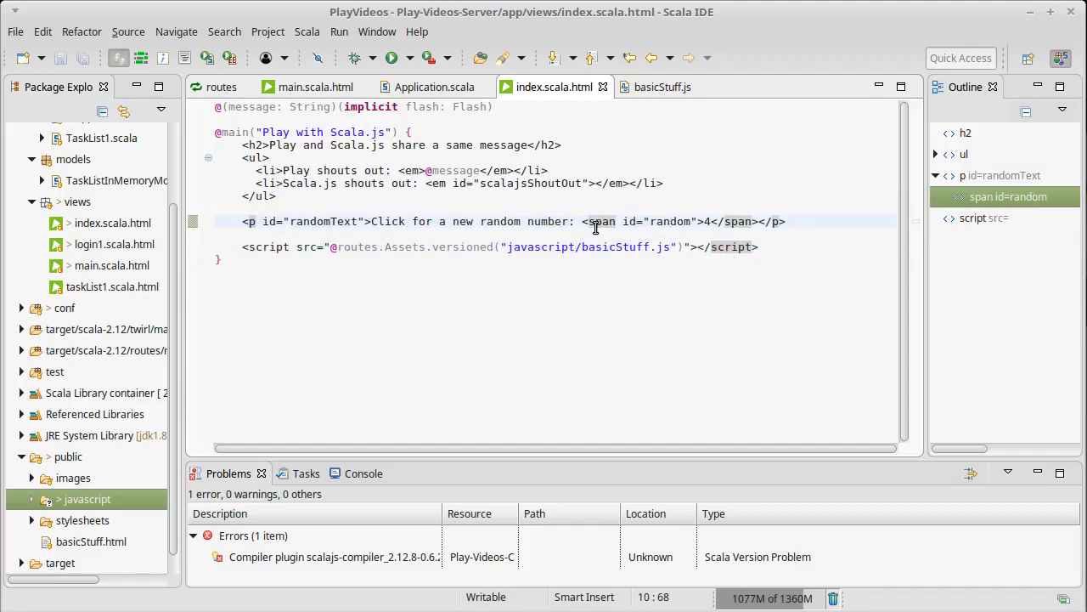
pyautogui.click(663, 87)
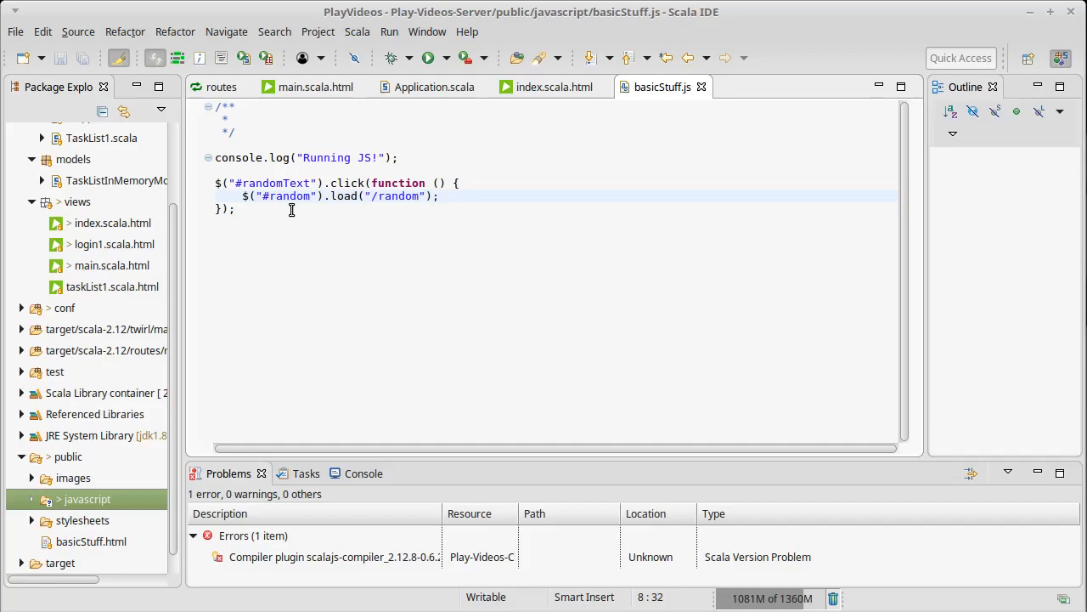
pyautogui.click(221, 87)
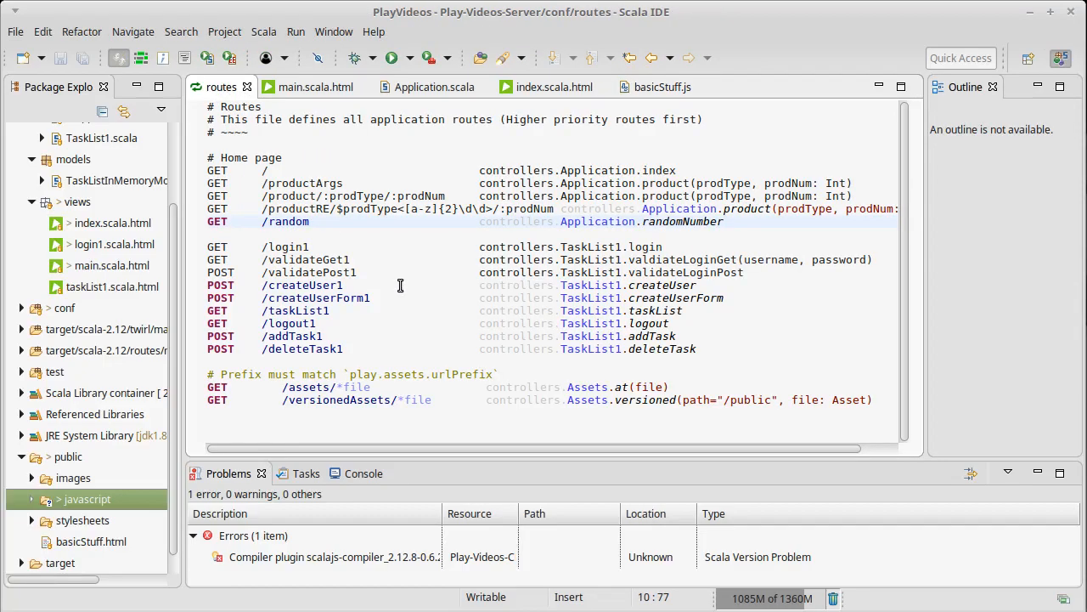
pyautogui.click(724, 220)
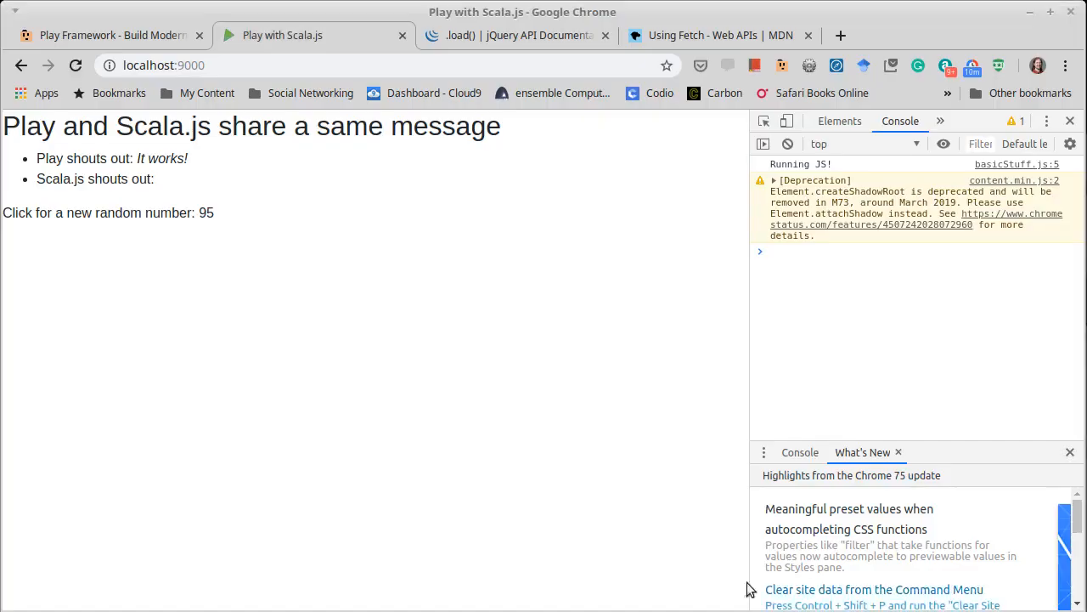
# Read the MDN Using Fetch guide, highlighting the jQuery.ajax() comparison, down to the basic fetch example.
pyautogui.click(717, 34)
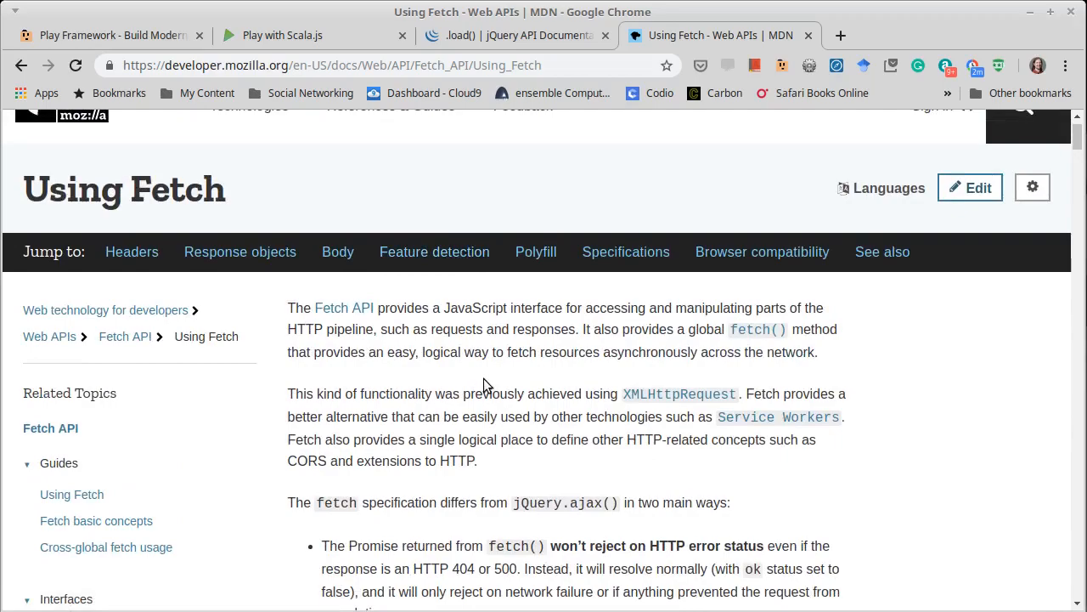
pyautogui.moveTo(512, 340)
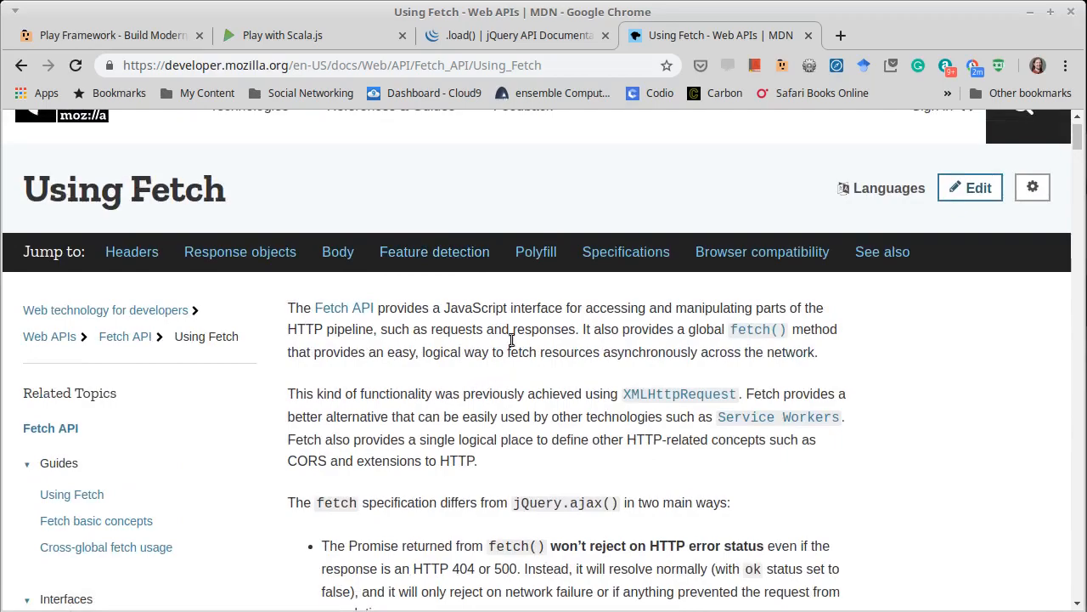
pyautogui.moveTo(438, 503); pyautogui.dragTo(667, 503)
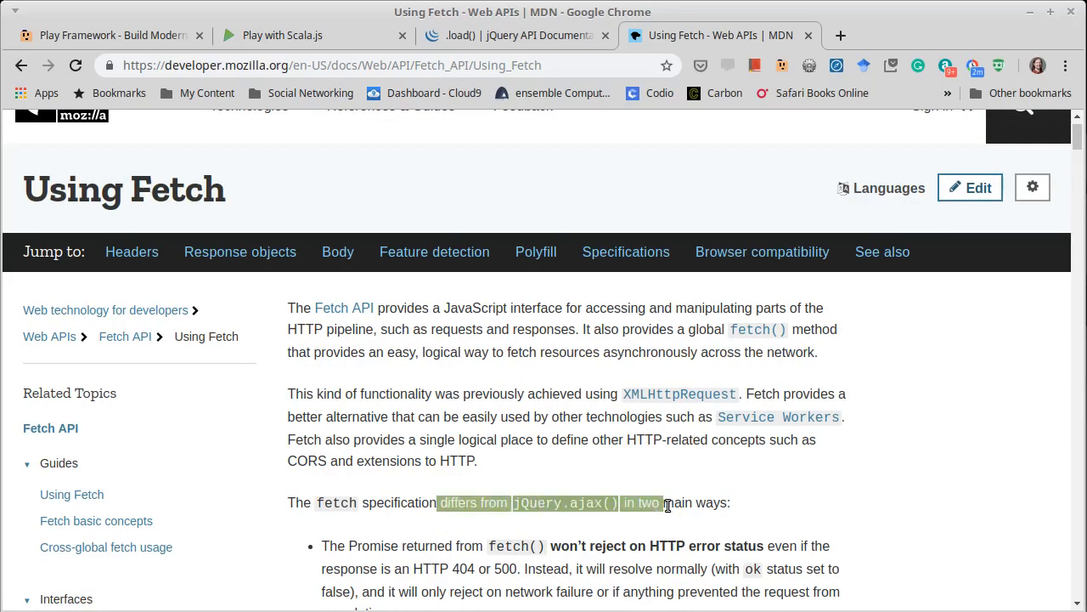
pyautogui.scroll(-3)
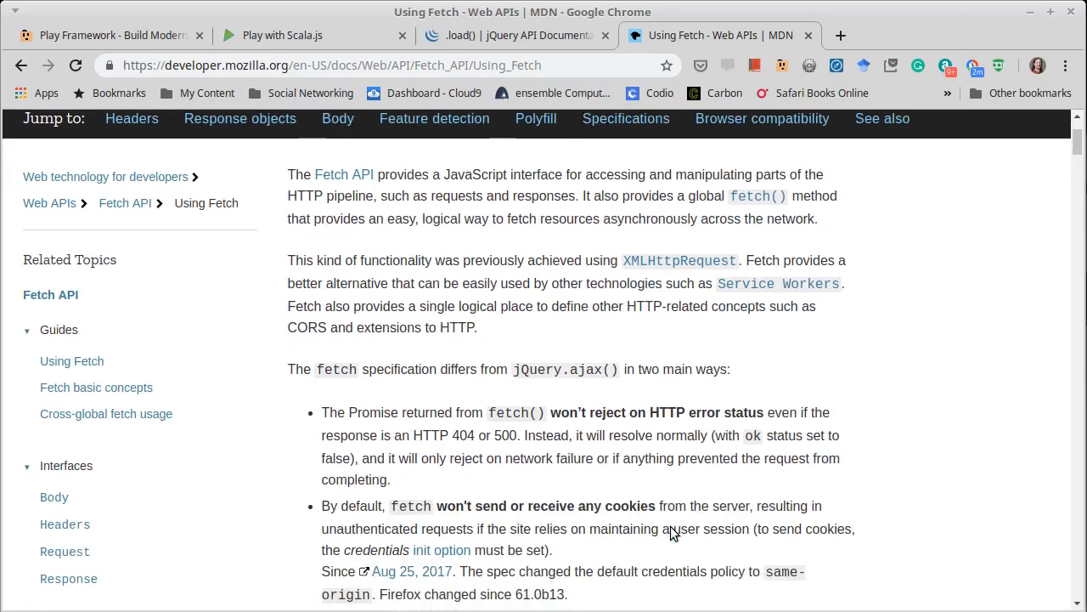
pyautogui.scroll(-3)
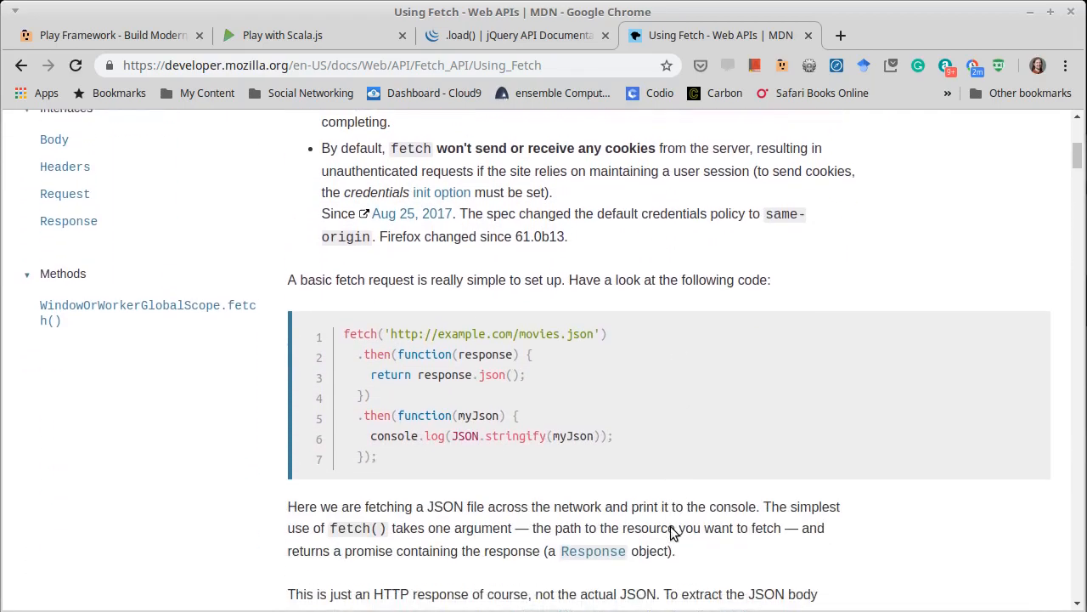
pyautogui.scroll(-3)
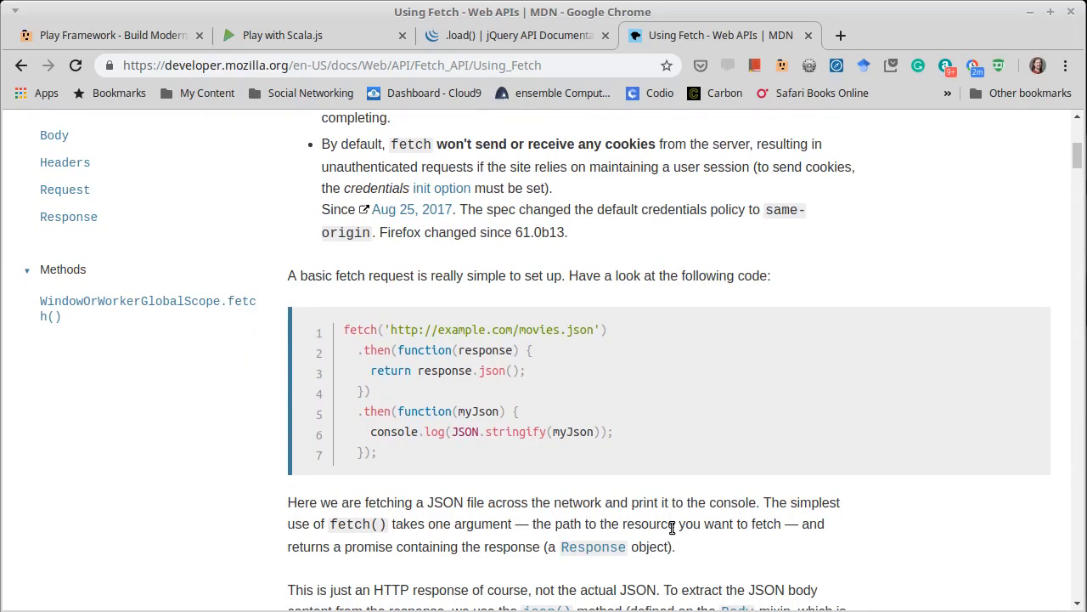
pyautogui.moveTo(661, 530)
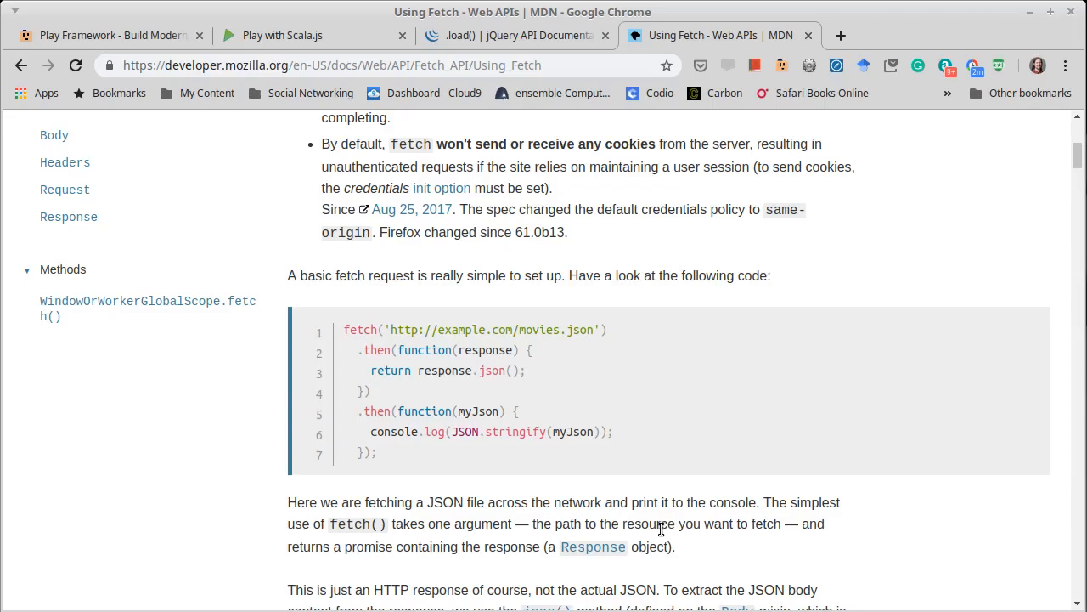
pyautogui.moveTo(425, 449)
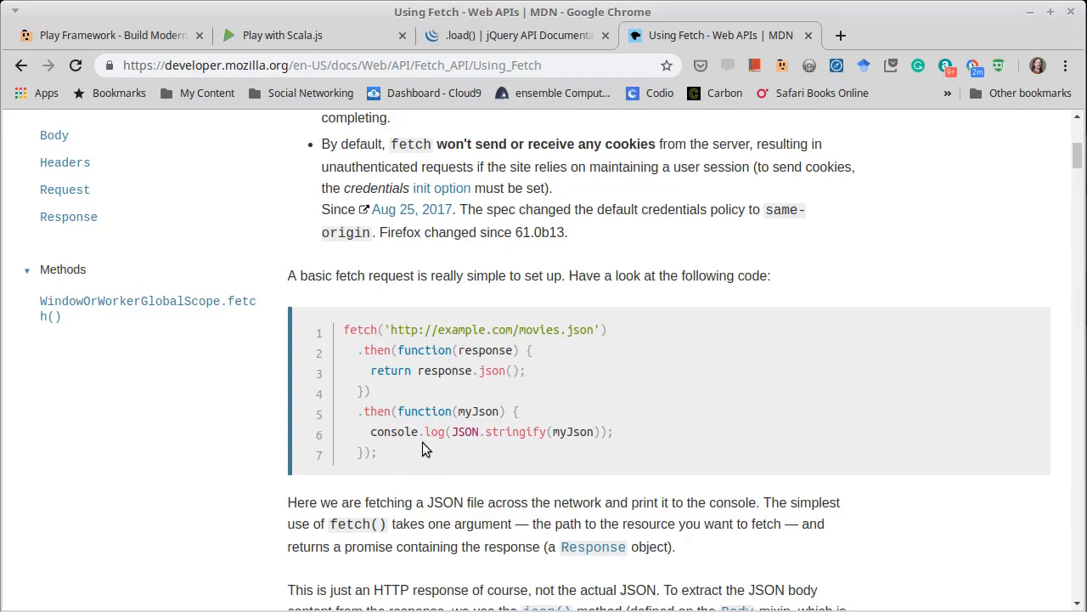
pyautogui.moveTo(507, 464)
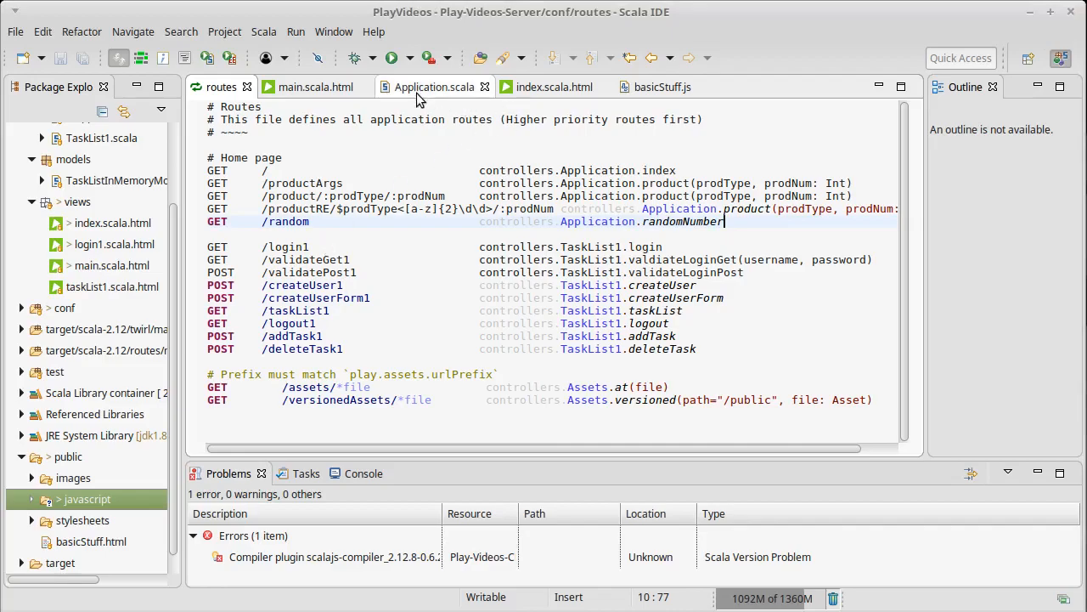
# Add def randomString(length: Int) = Action { Ok(util.Random.nextString(length)) } to Application.scala and save.
pyautogui.click(435, 87)
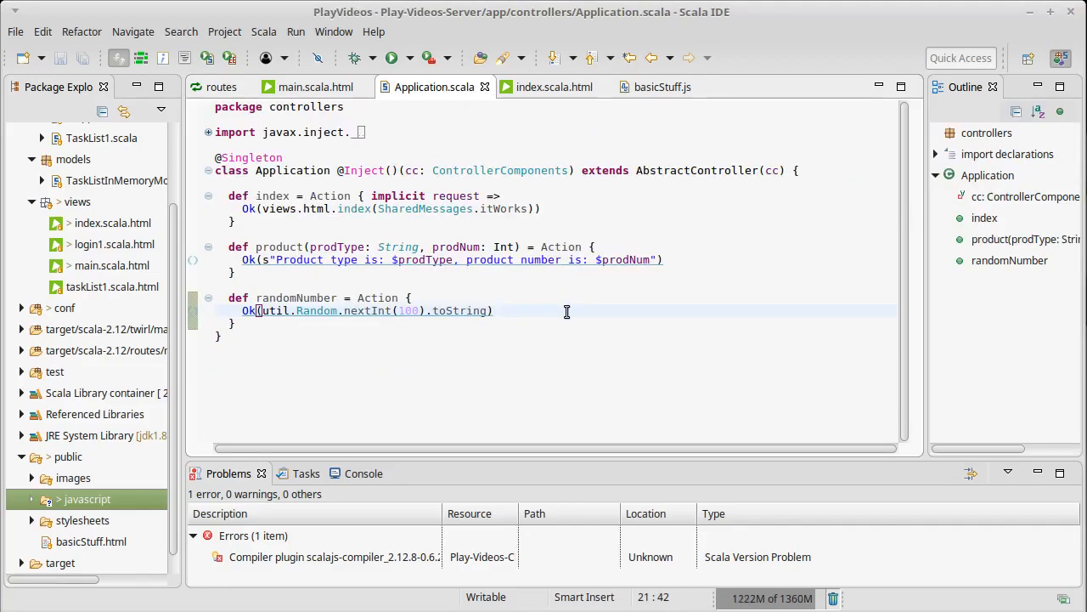
pyautogui.click(494, 311)
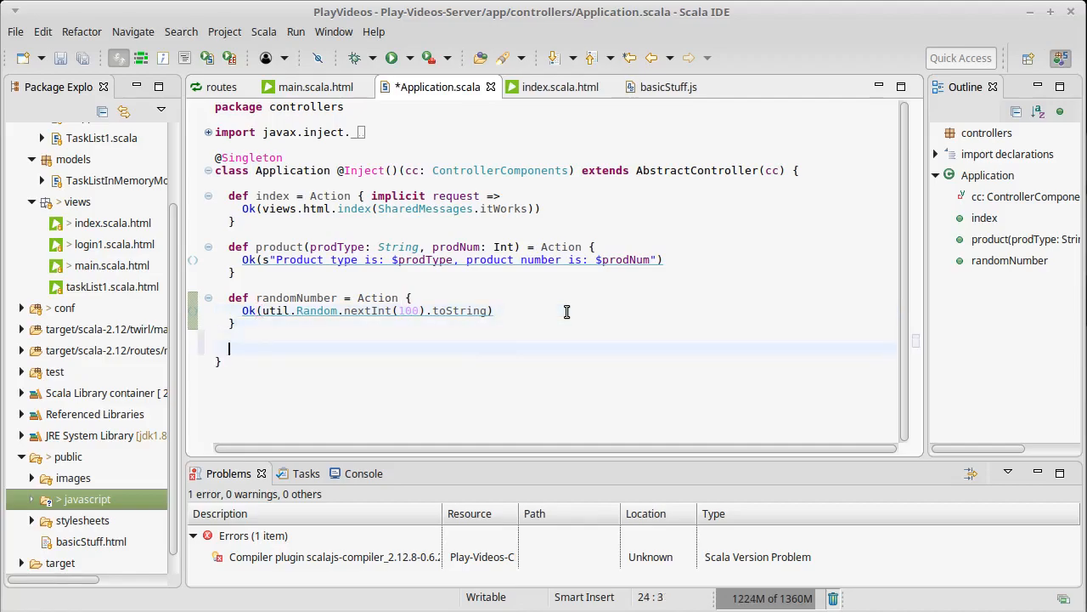
pyautogui.write('def ran')
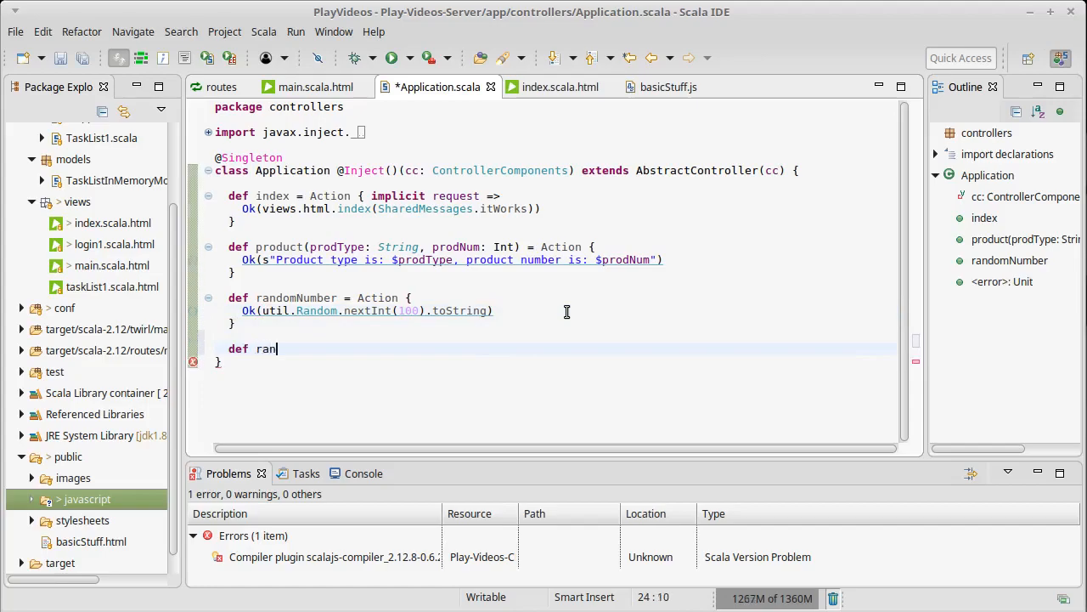
pyautogui.write('domString(')
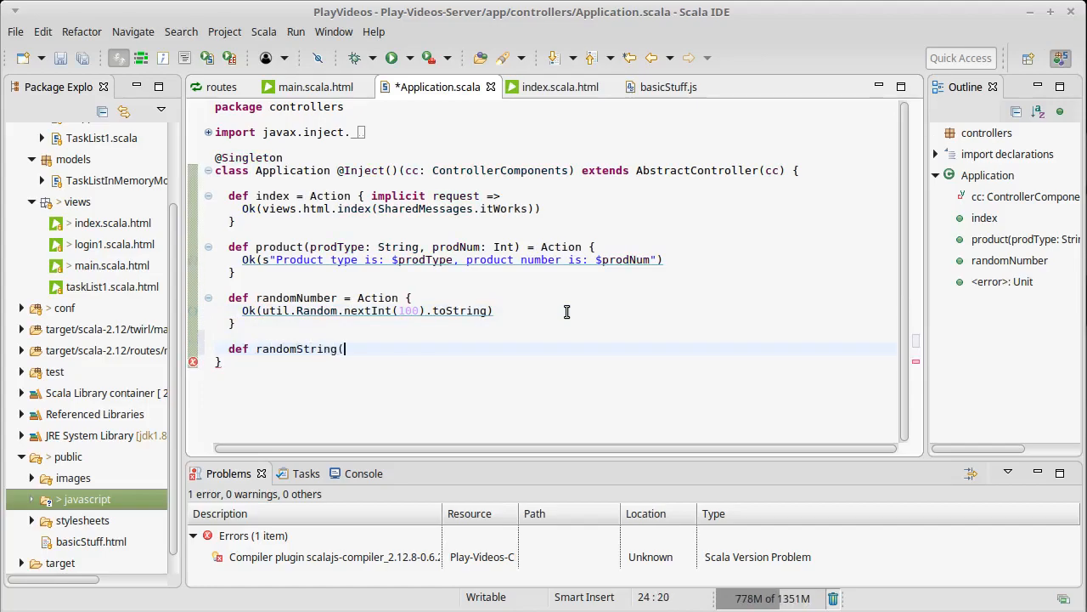
pyautogui.write('length: Int')
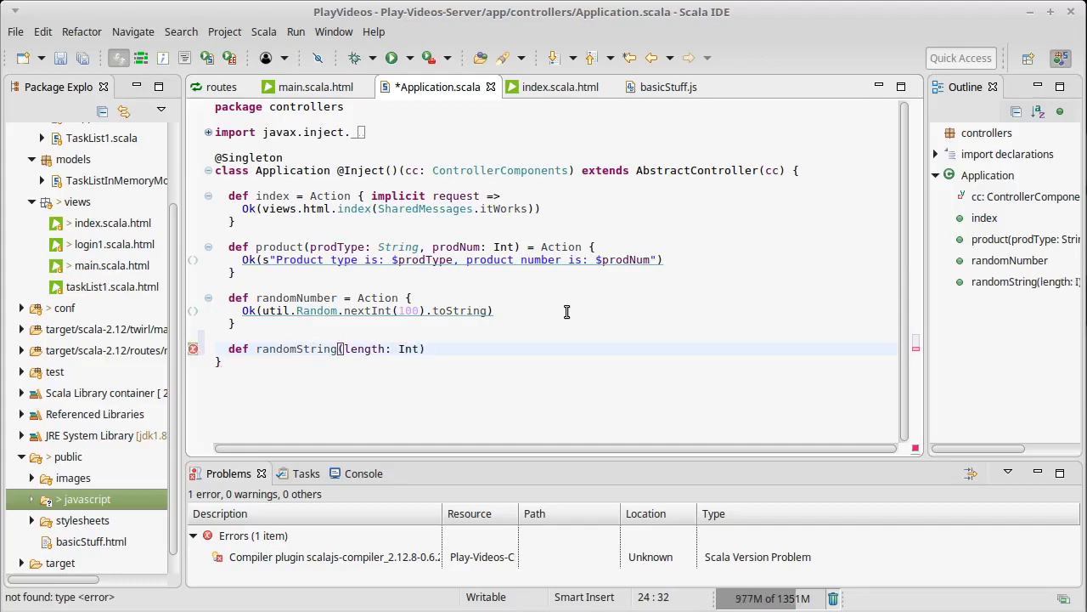
pyautogui.write('= {')
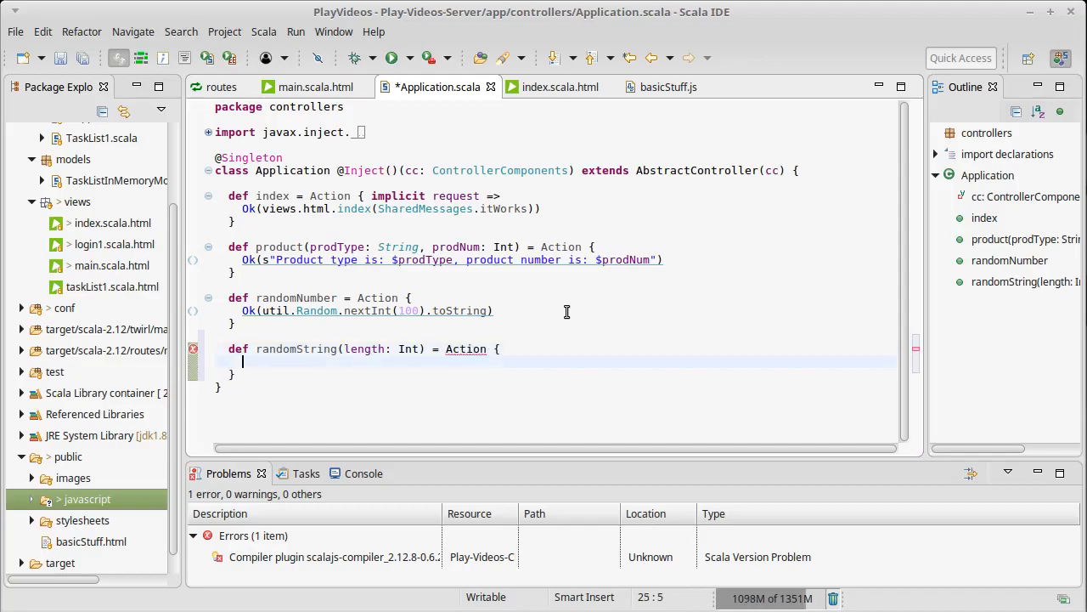
pyautogui.write('Ok()')
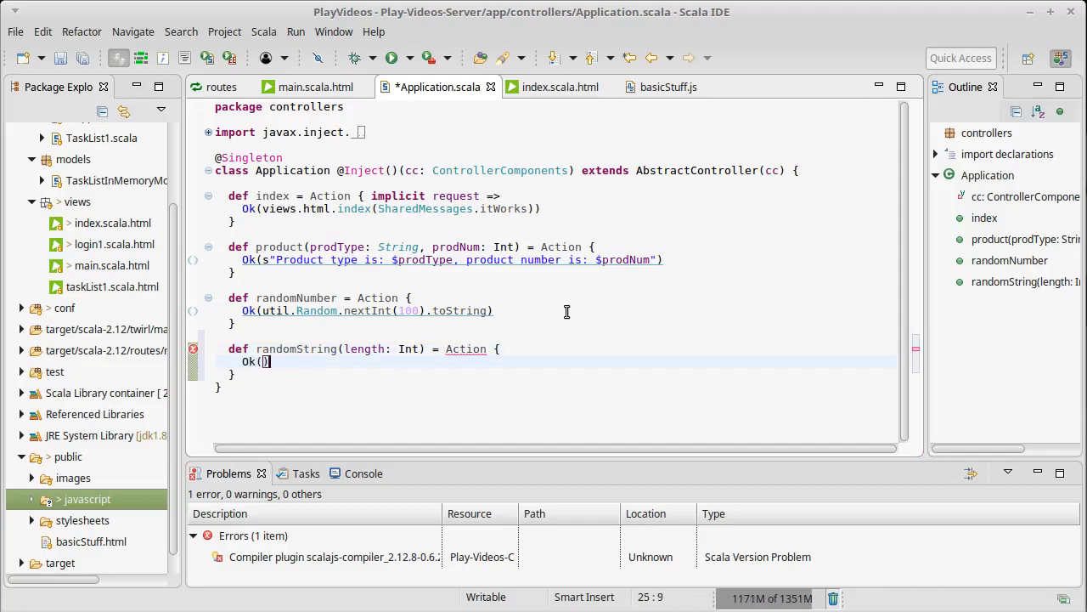
pyautogui.write('util')
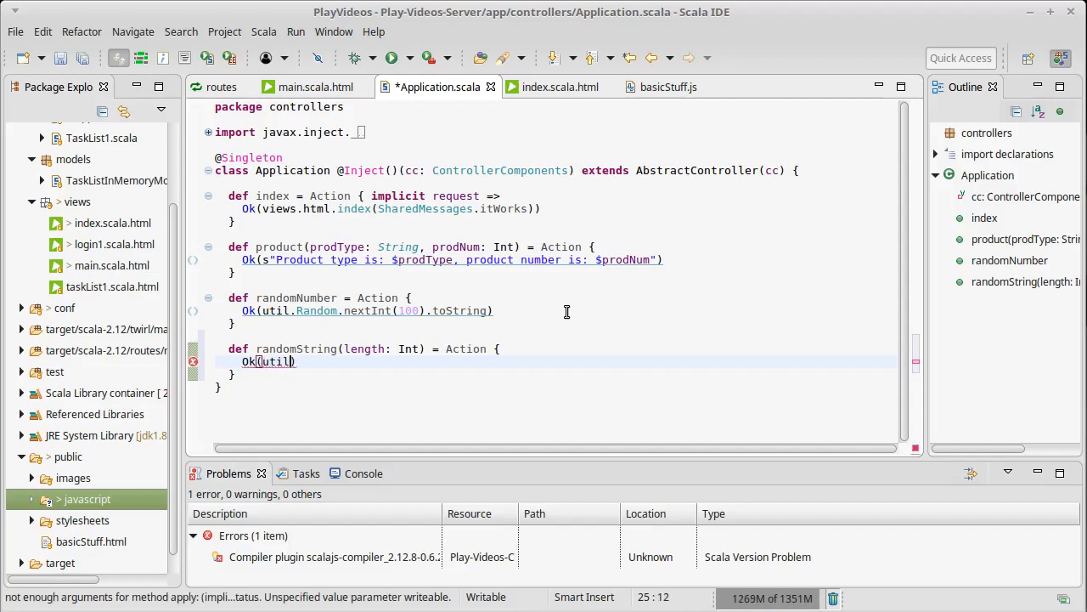
pyautogui.write('.Random.')
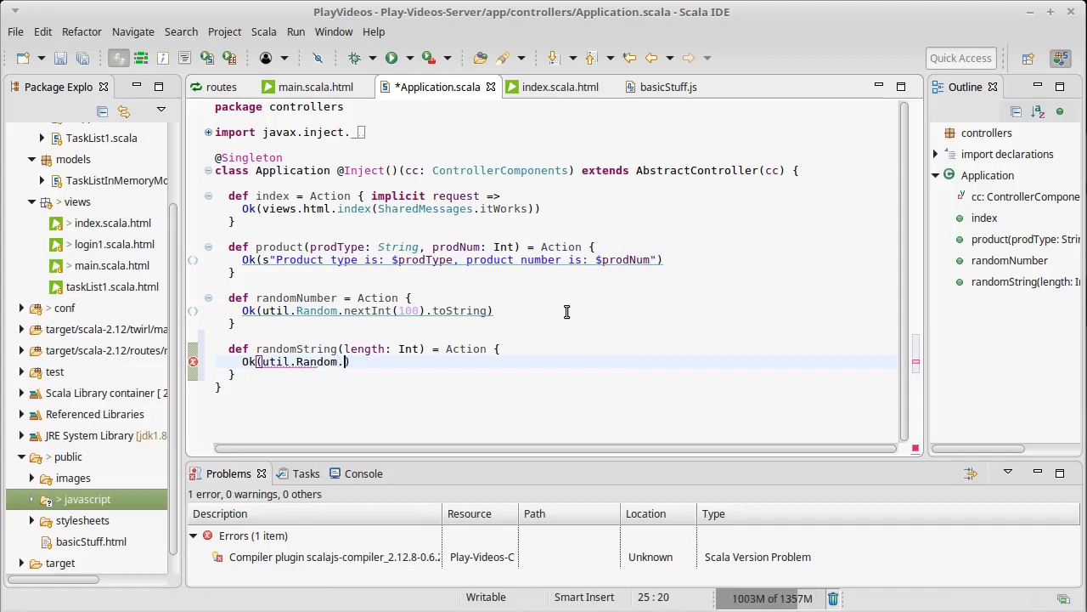
pyautogui.write('nextString(length')
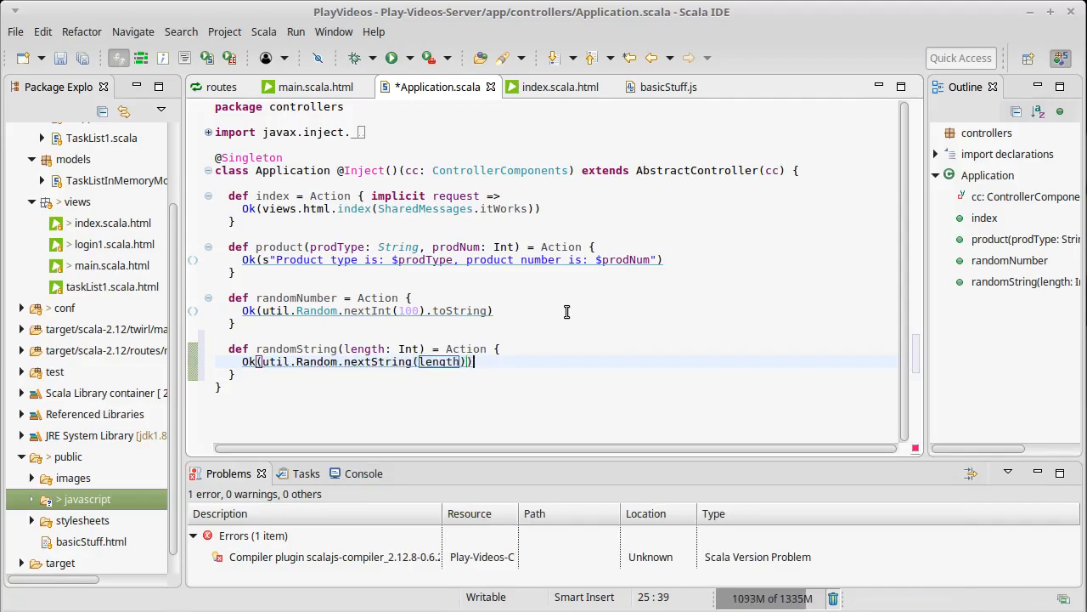
pyautogui.press('ctrl+s')
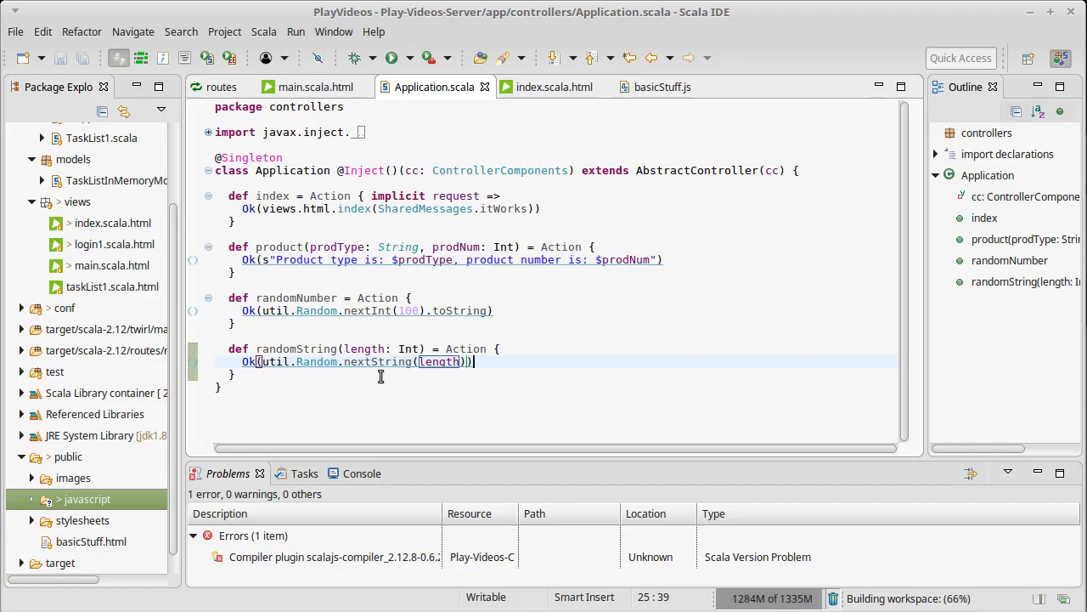
pyautogui.click(221, 87)
pyautogui.write('GET')
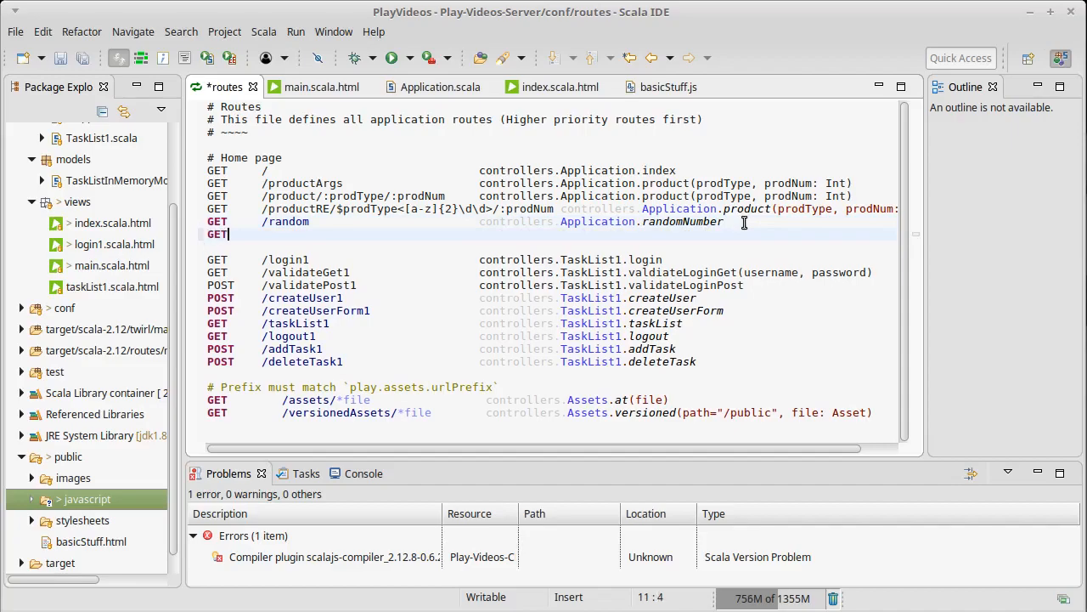
# Write the route path GET /randomString/:length in the routes file.
pyautogui.write('/random')
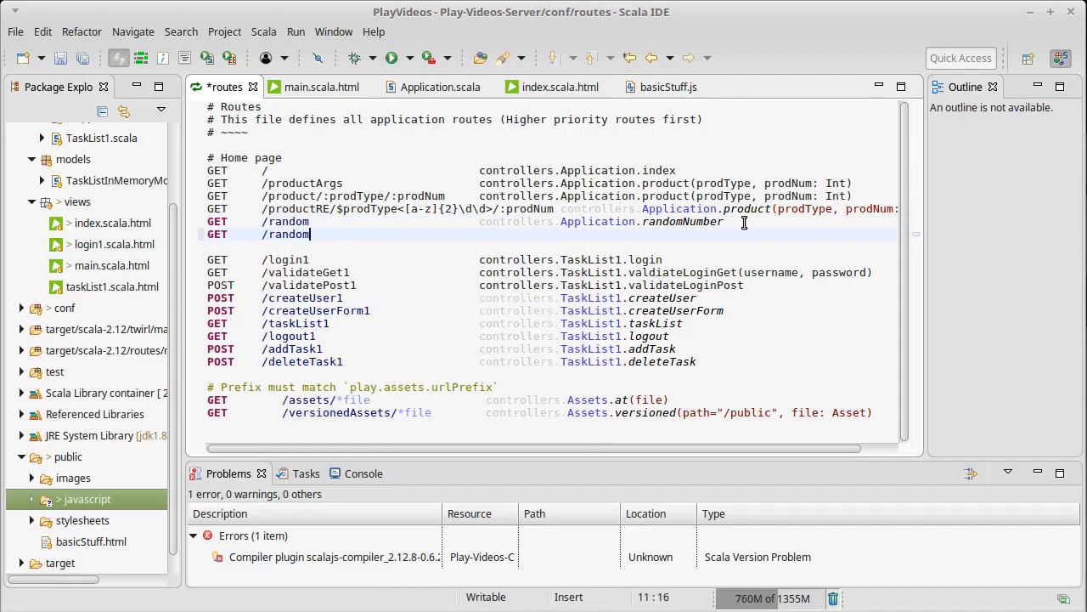
pyautogui.write('String')
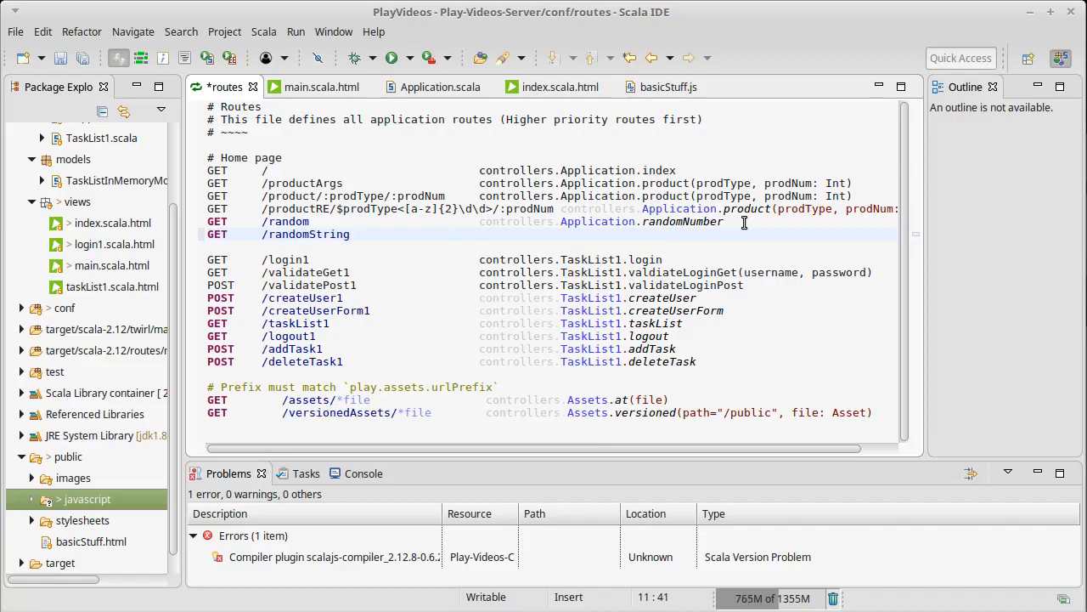
pyautogui.press('BackSpace')
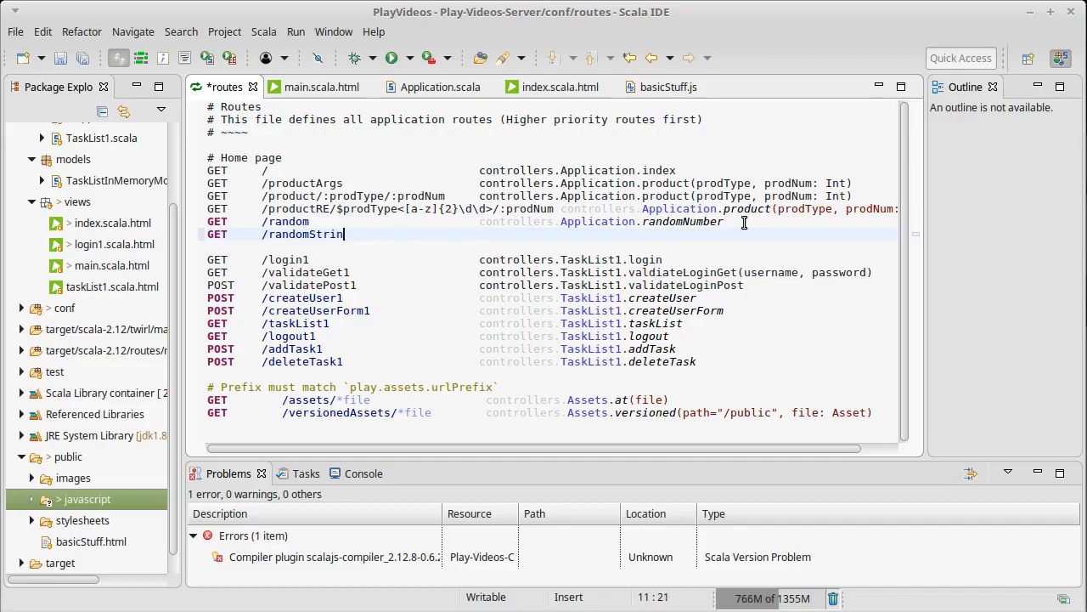
pyautogui.write('g')
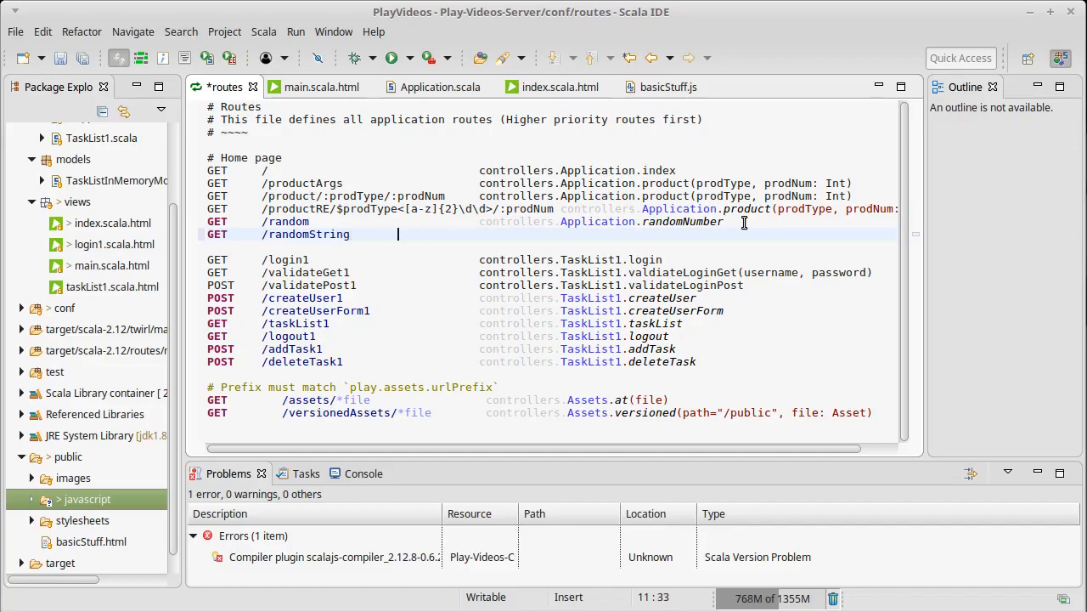
pyautogui.write('/:')
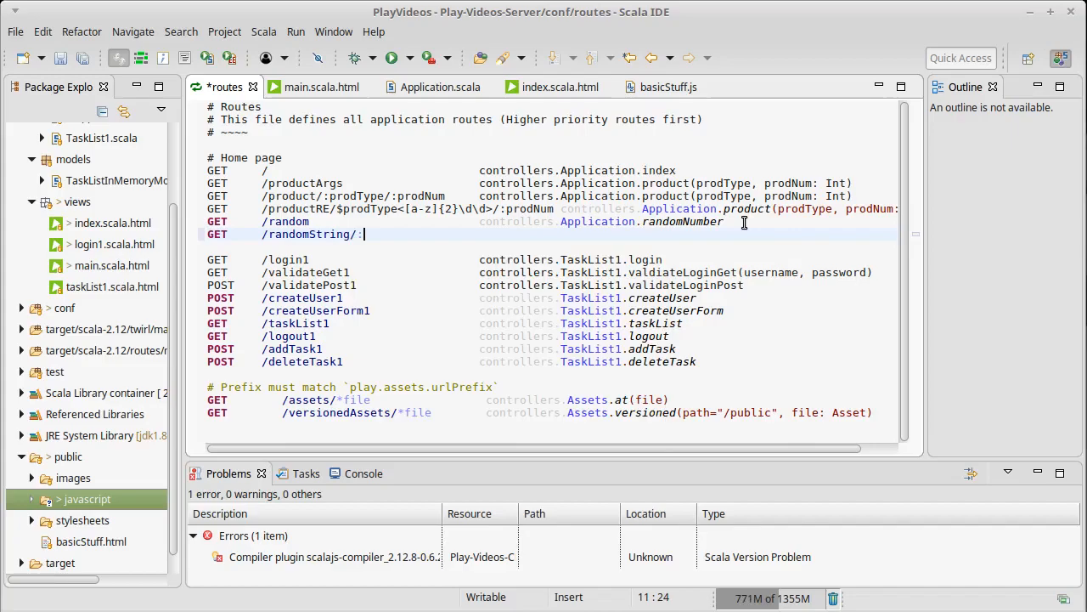
pyautogui.write('length')
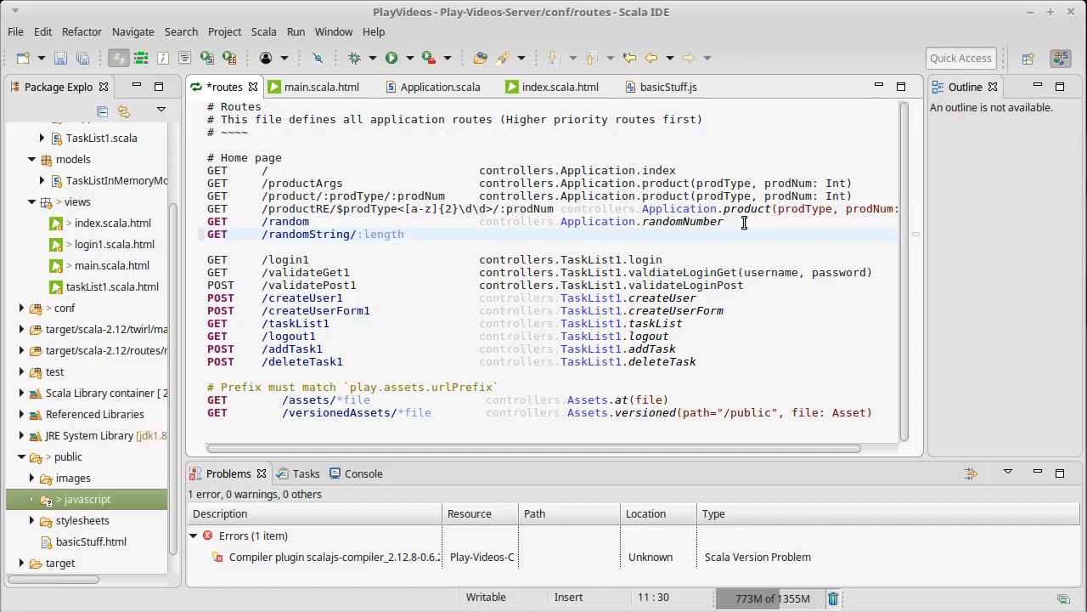
pyautogui.click(407, 235)
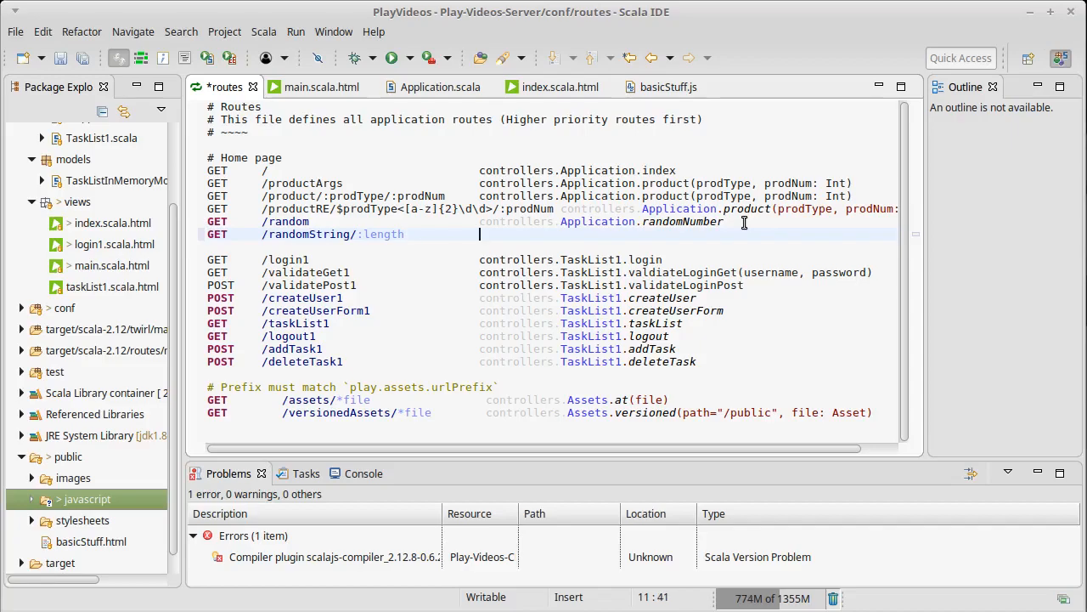
pyautogui.moveTo(292, 217)
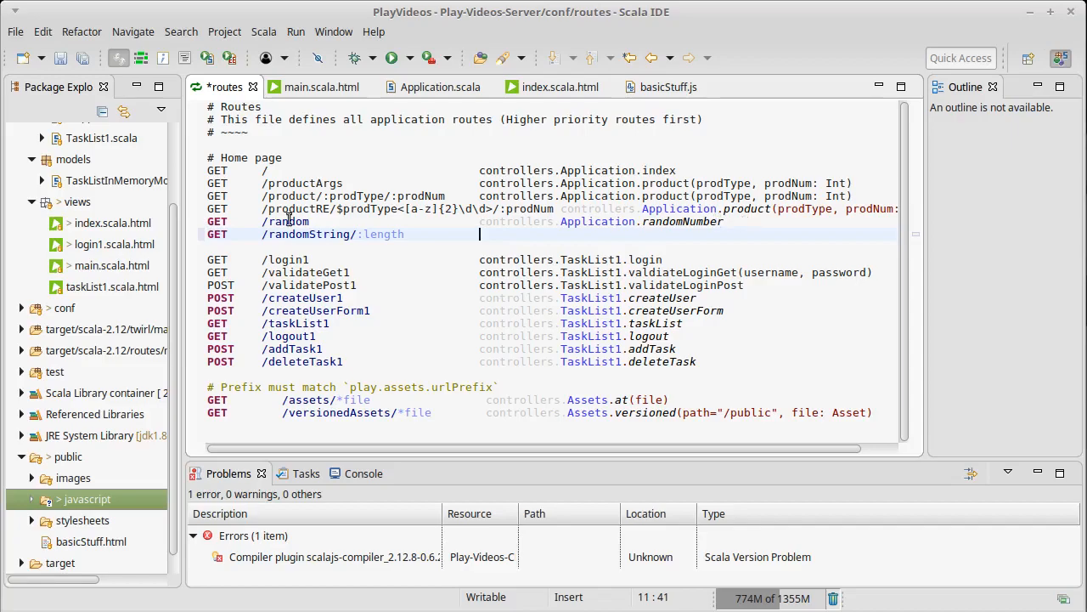
# Map the route to controllers.Application.randomString(length: Int) and save the routes file.
pyautogui.click(408, 234)
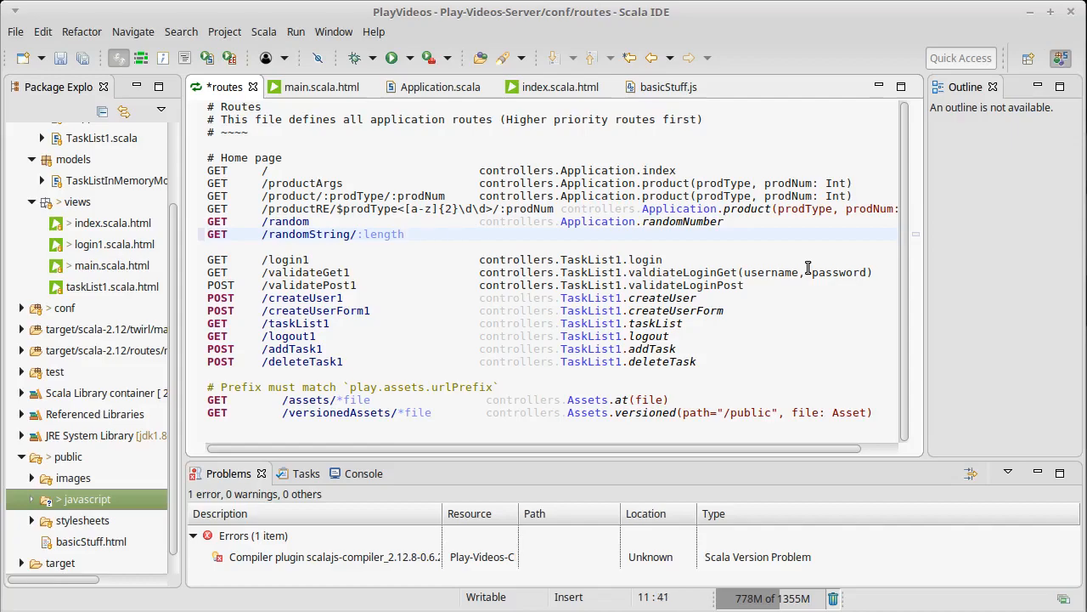
pyautogui.write('controllers')
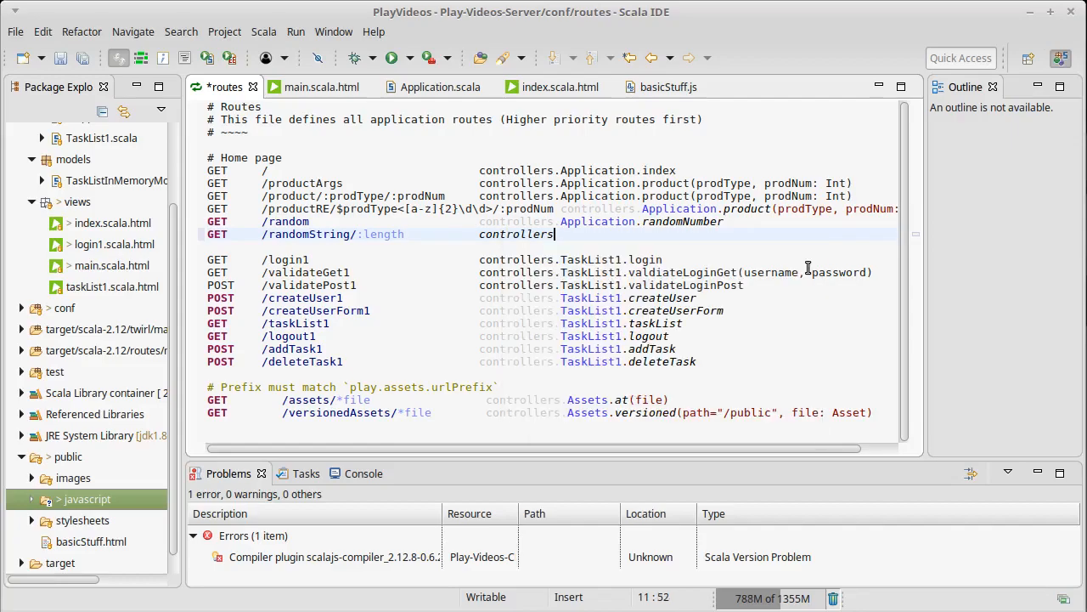
pyautogui.write('.Application')
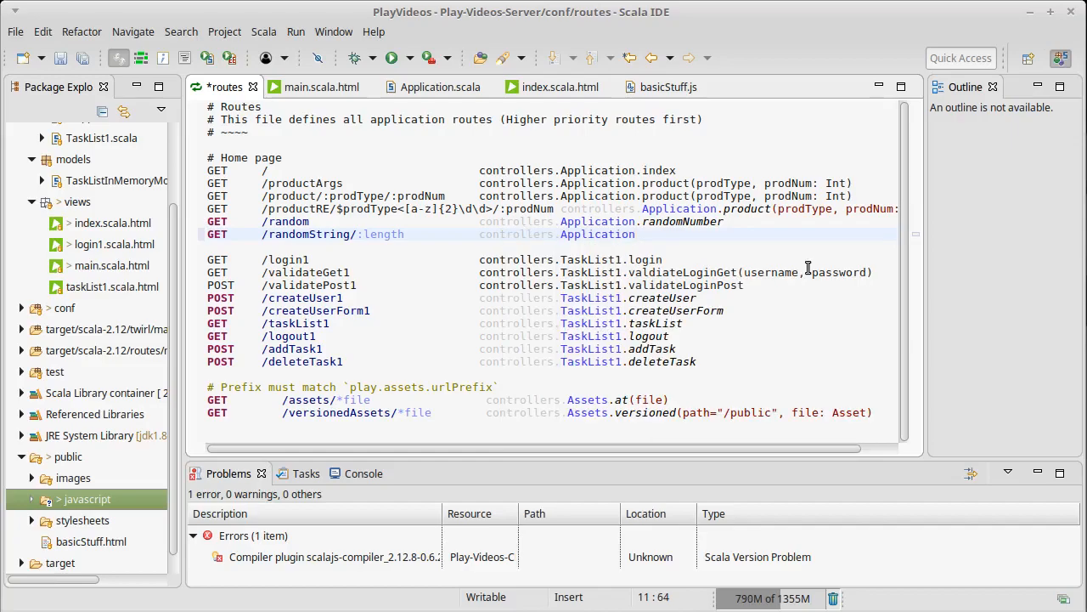
pyautogui.write('(length: Int)')
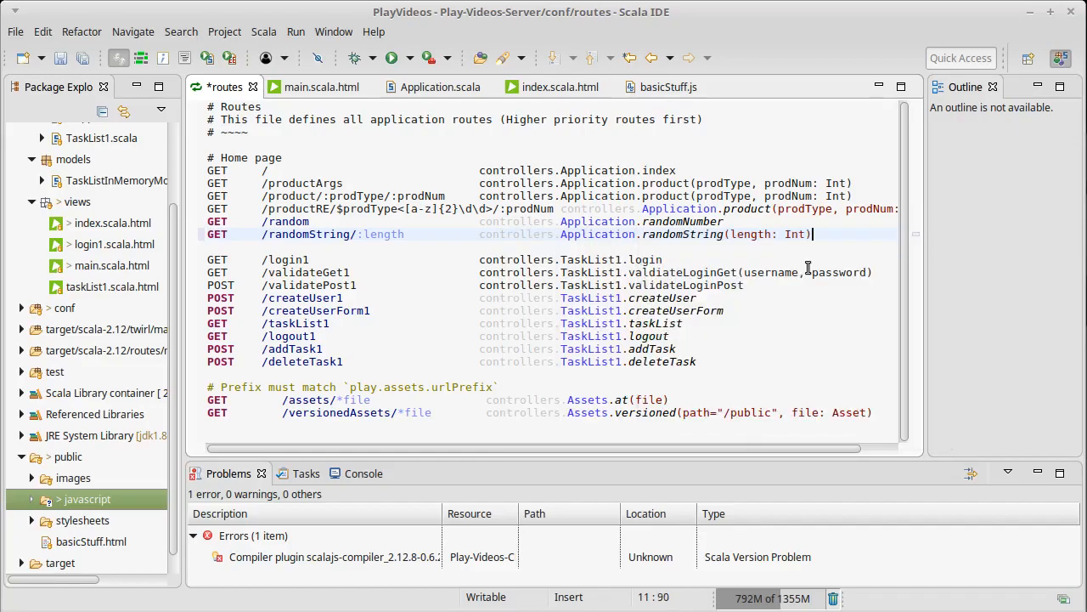
pyautogui.press('ctrl+s')
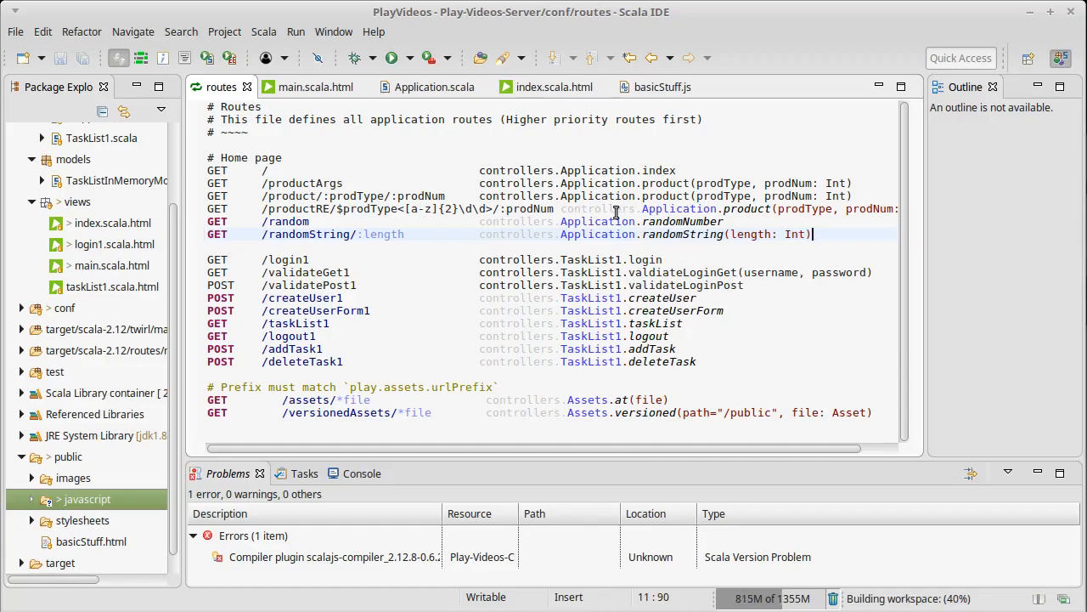
pyautogui.moveTo(459, 180)
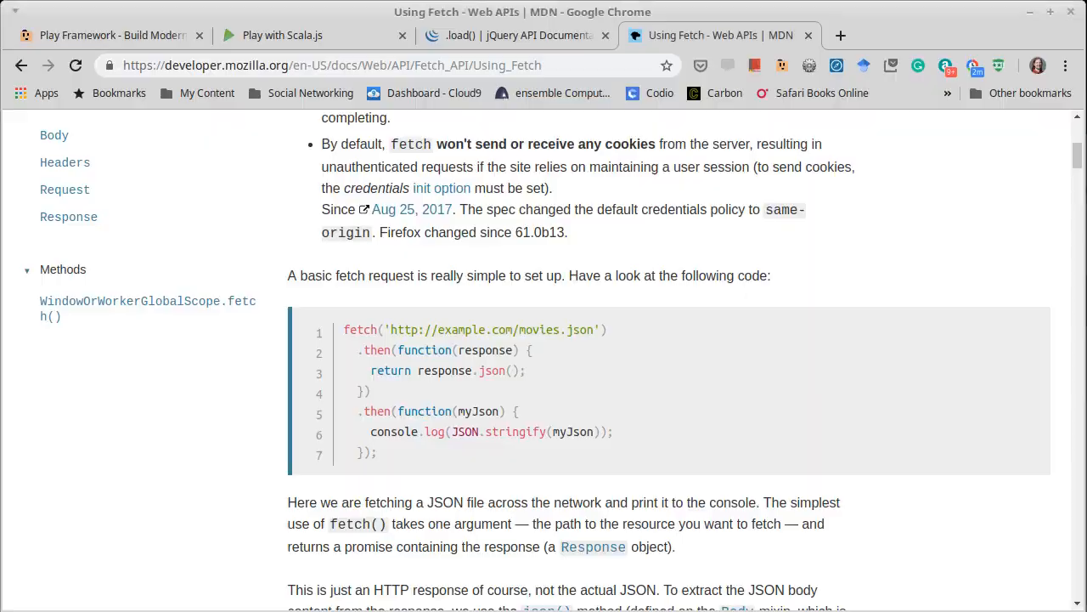
# Load localhost:9000/randomString/10 and reload several times to see a new ten-character string each time.
pyautogui.click(283, 34)
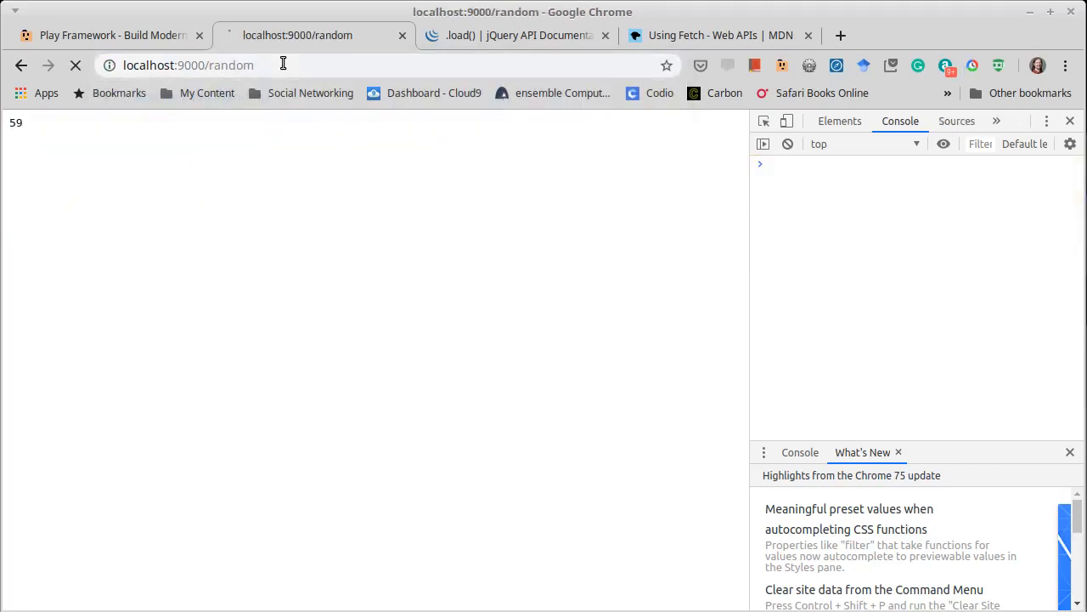
pyautogui.click(75, 65)
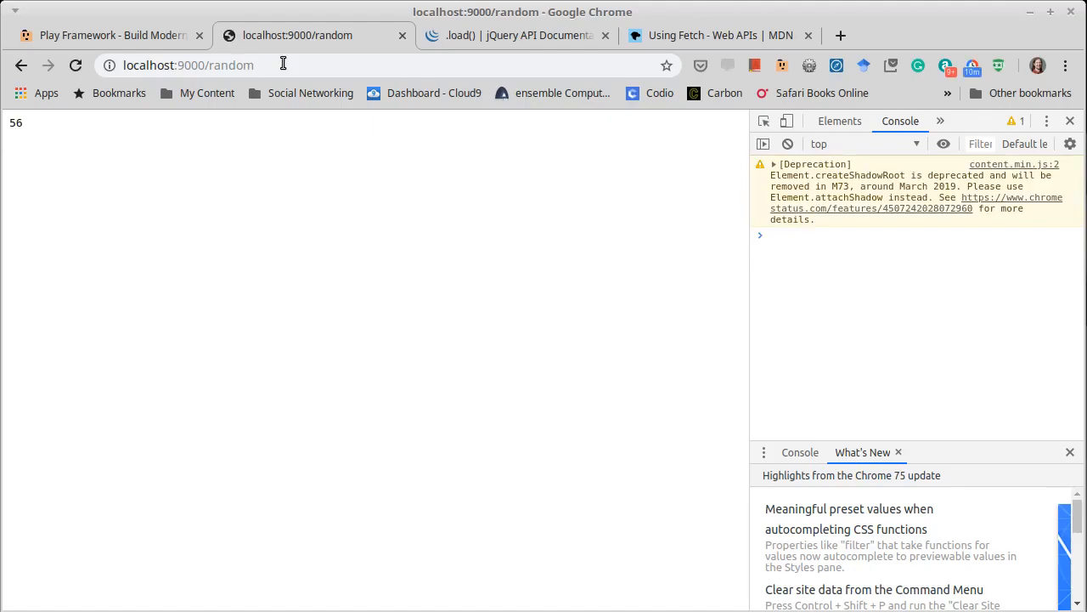
pyautogui.moveTo(108, 148)
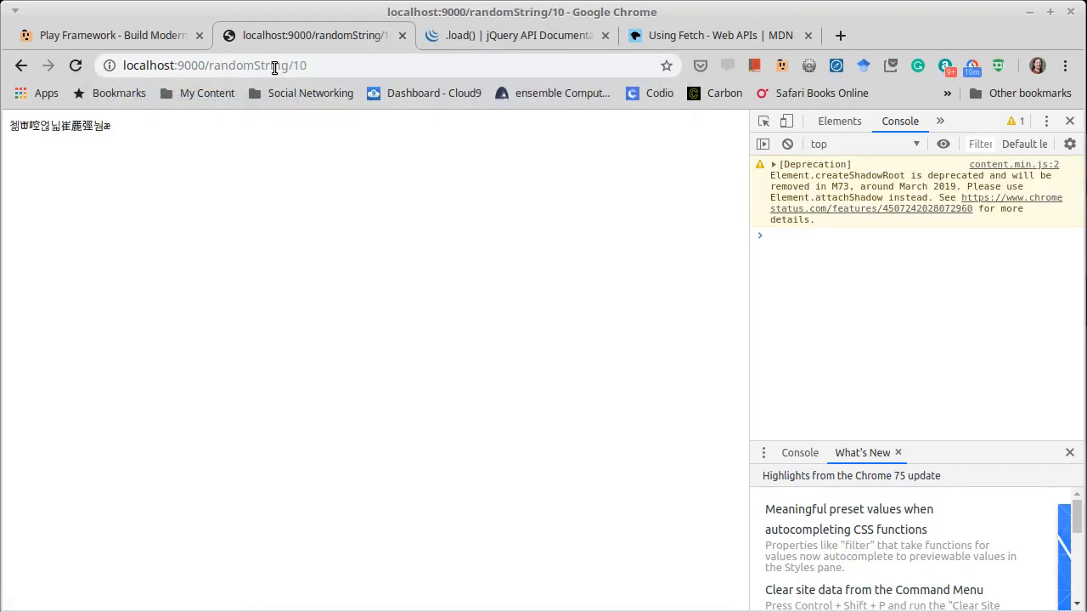
pyautogui.click(75, 65)
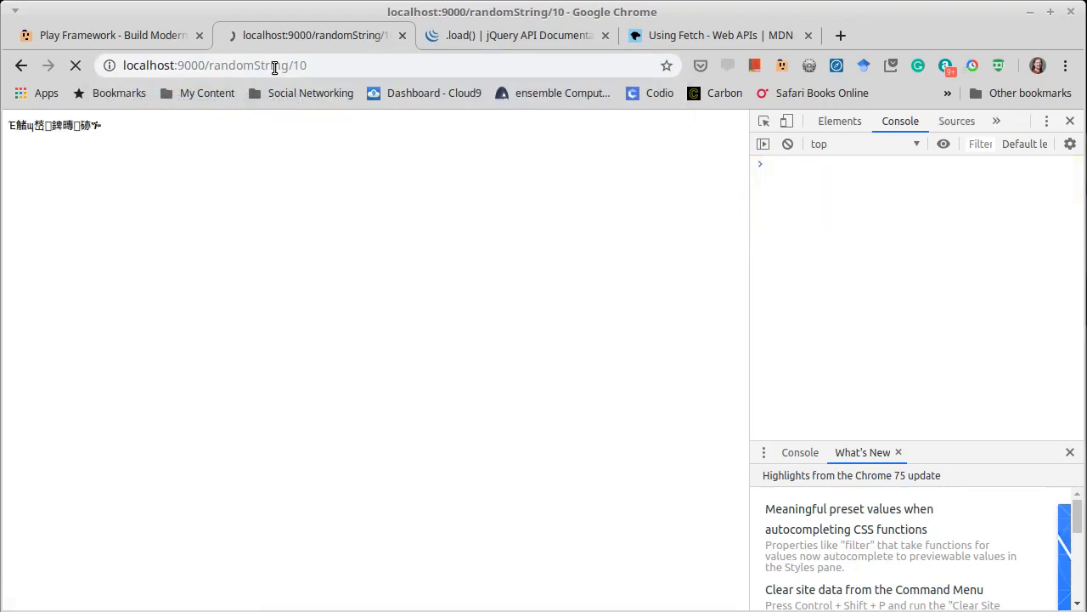
pyautogui.click(75, 64)
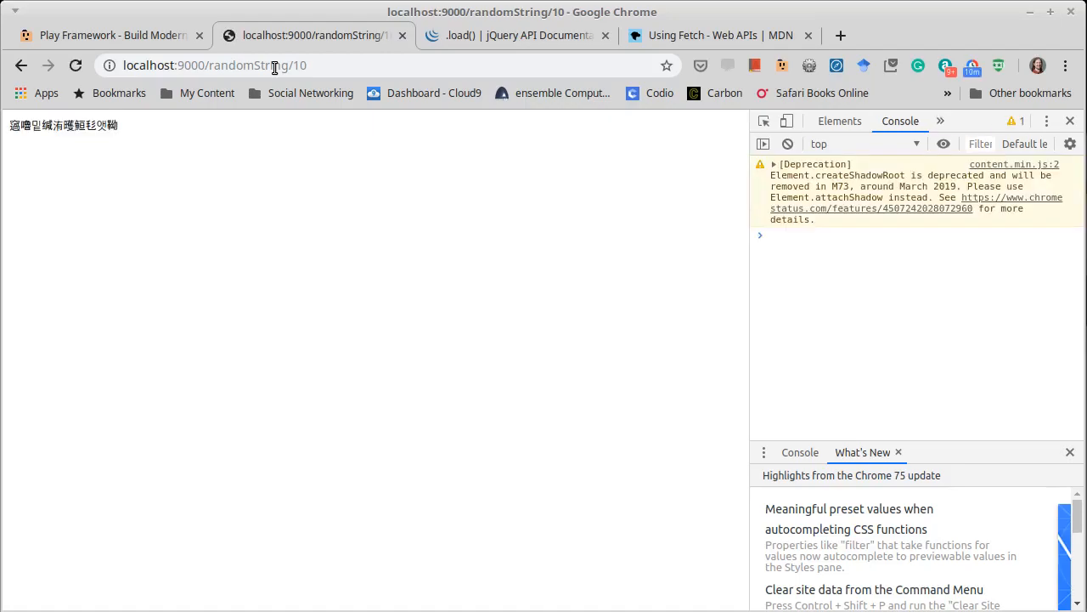
pyautogui.click(75, 65)
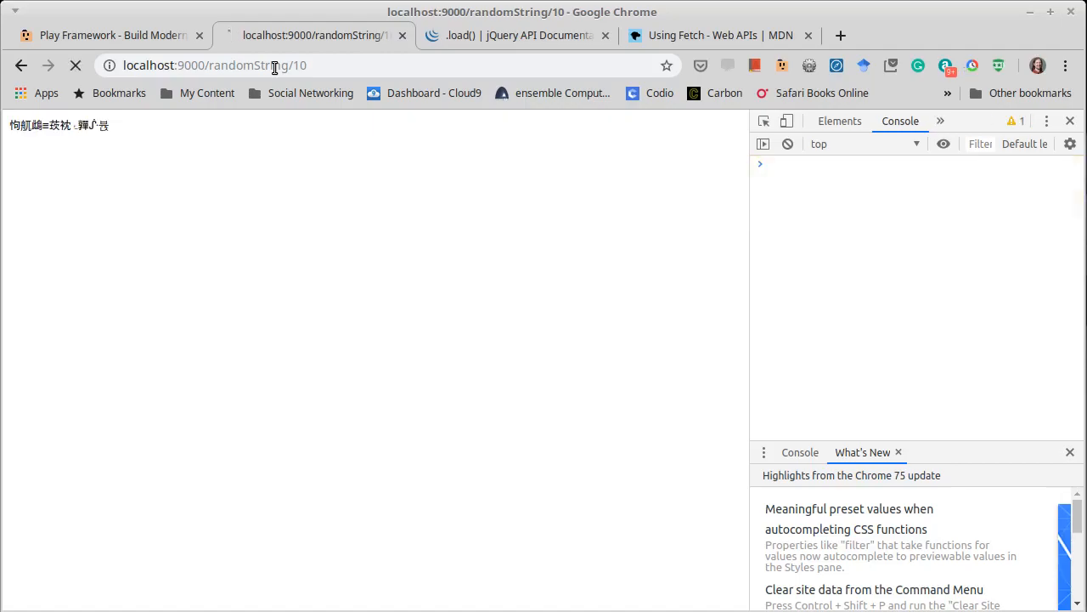
pyautogui.click(75, 64)
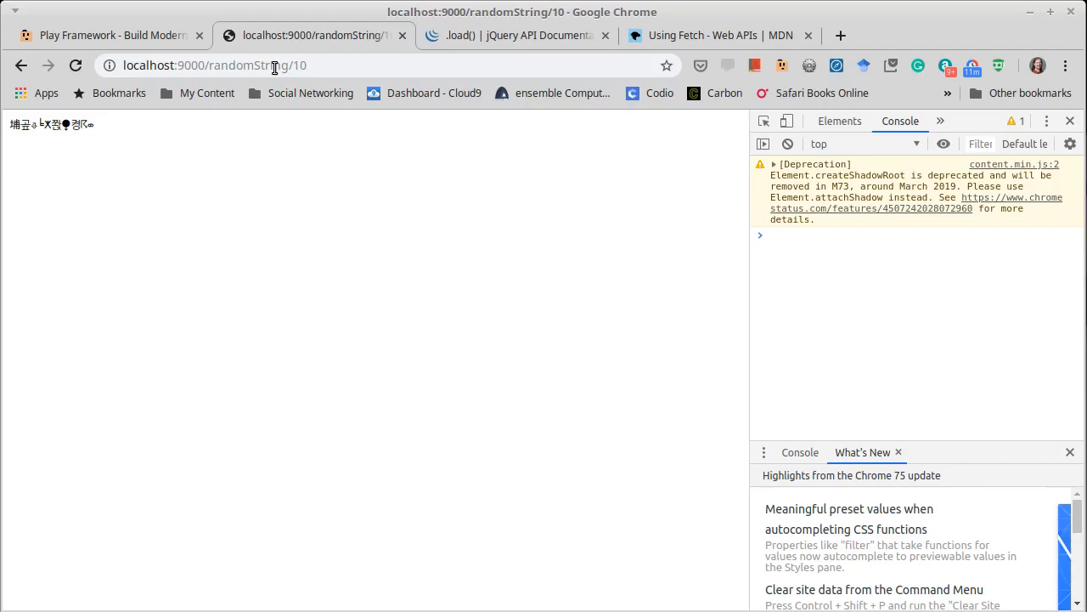
pyautogui.moveTo(139, 129)
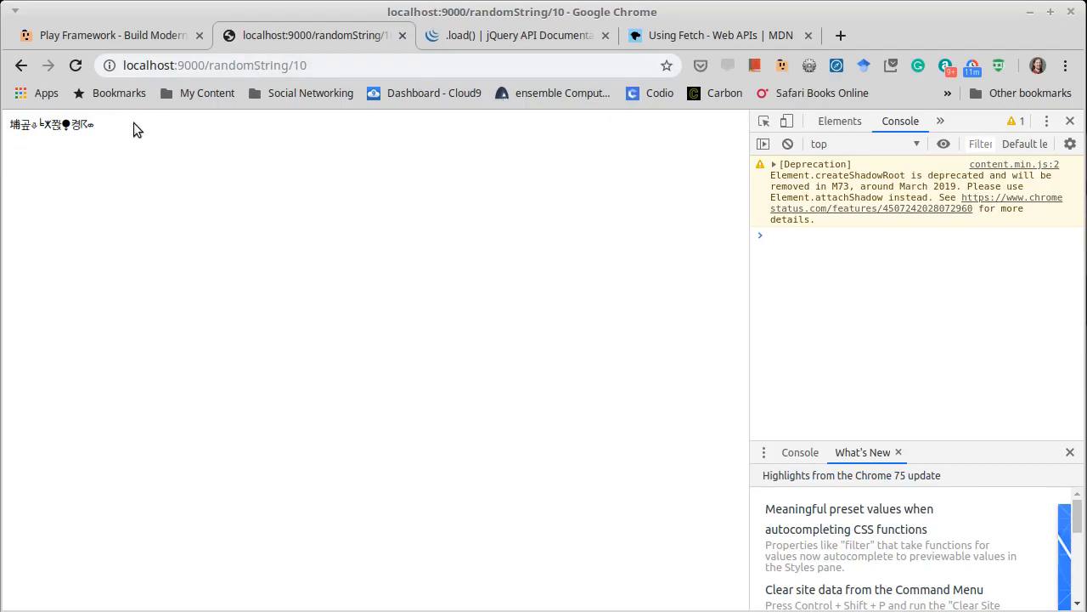
pyautogui.moveTo(136, 153)
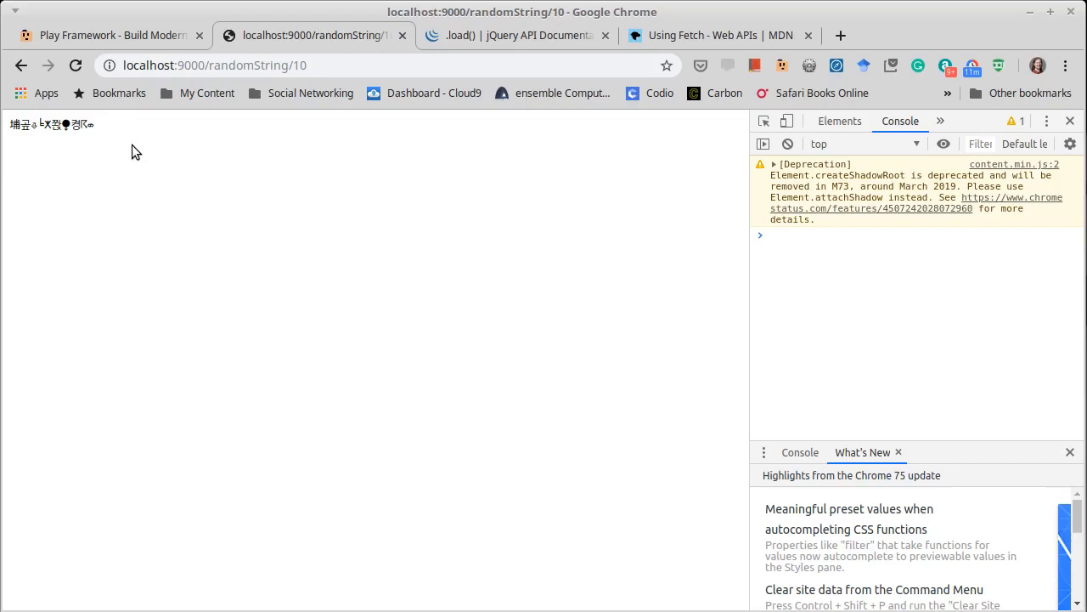
pyautogui.moveTo(167, 153)
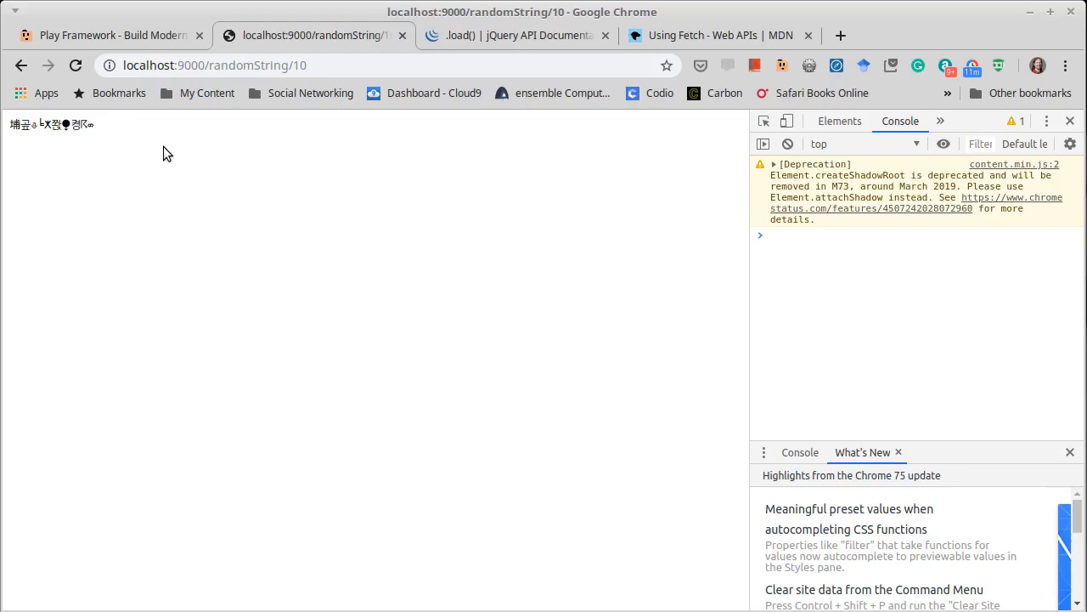
pyautogui.click(211, 65)
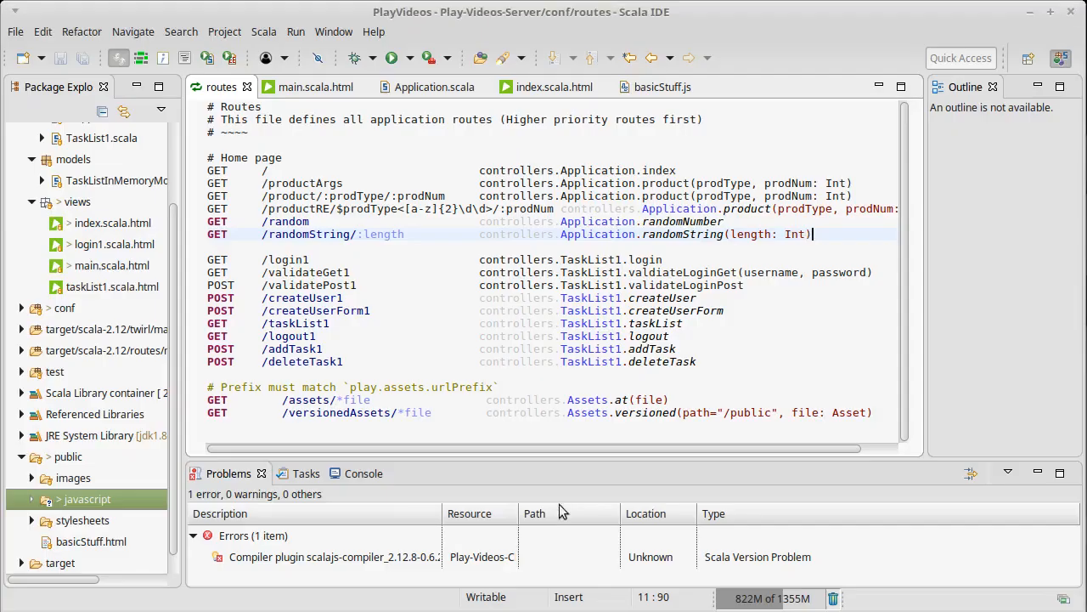
# Edit the randomStringText paragraph wording in index.scala.html.
pyautogui.click(554, 85)
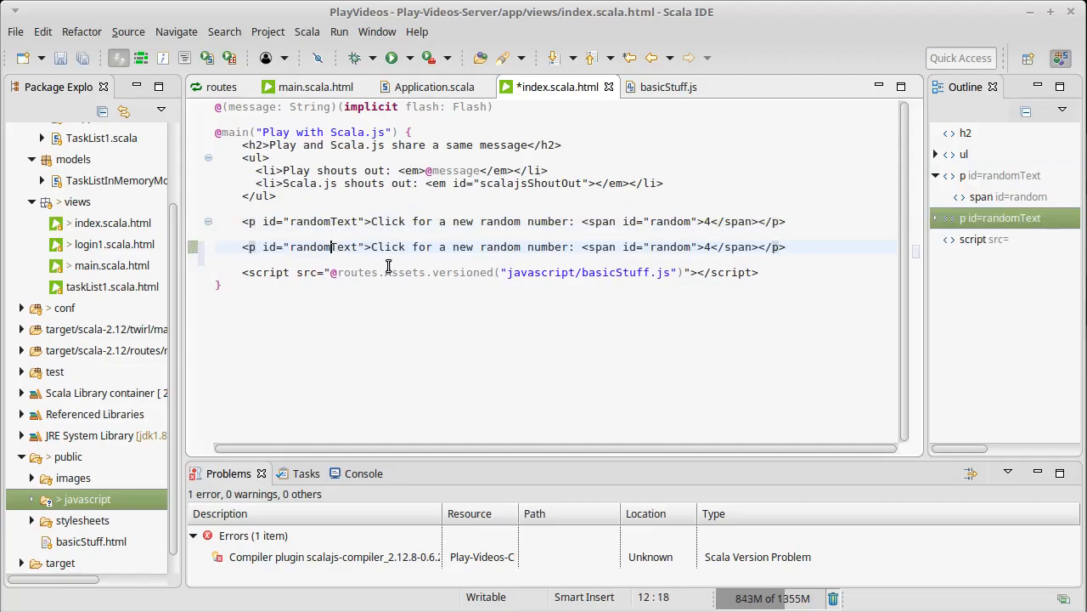
pyautogui.write('String')
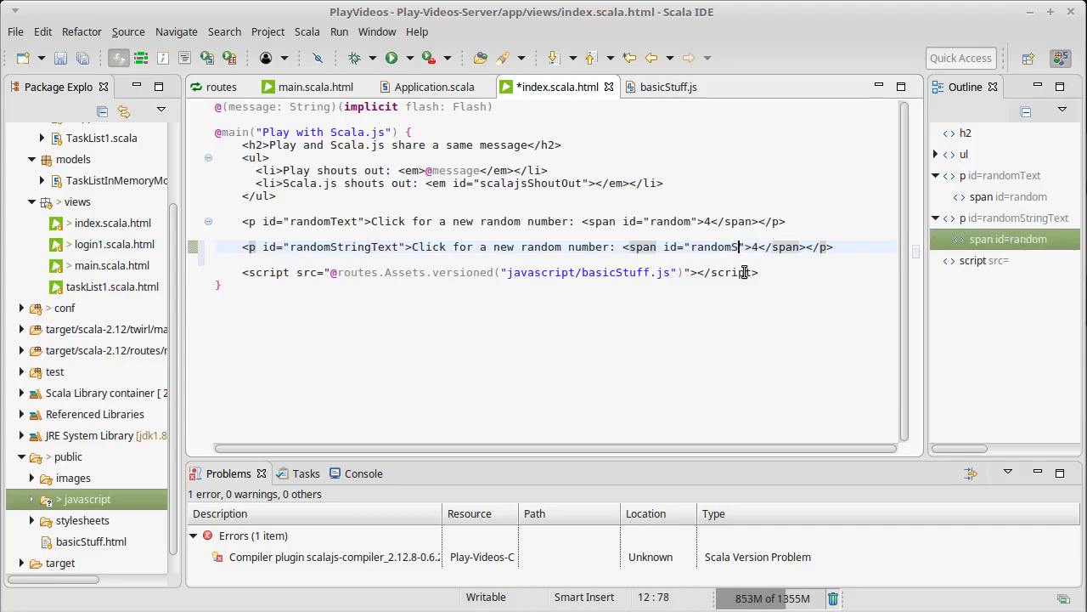
pyautogui.write('tring')
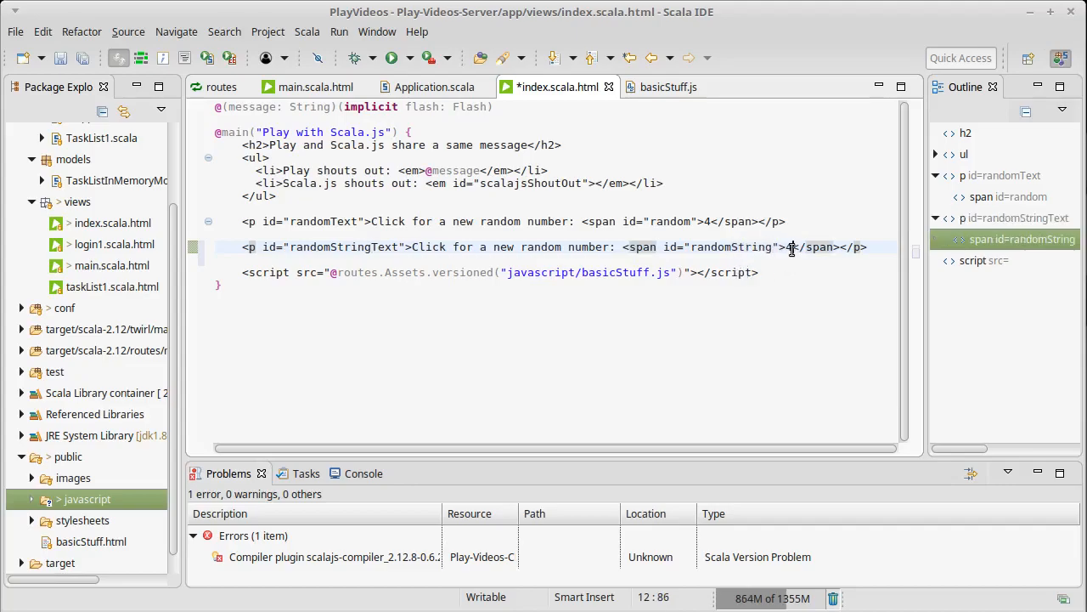
pyautogui.write('word')
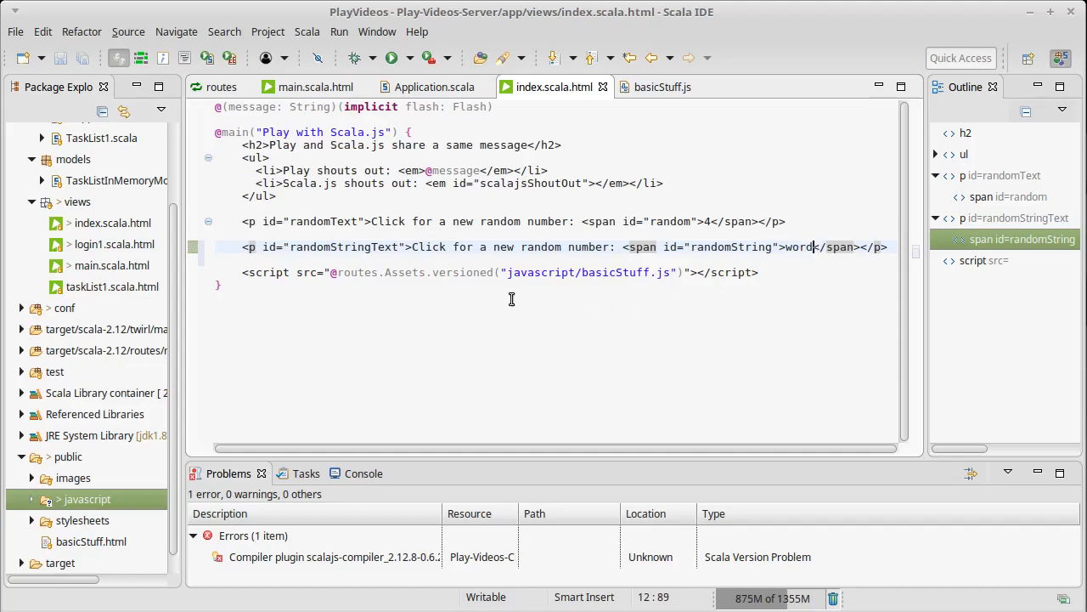
pyautogui.moveTo(502, 303)
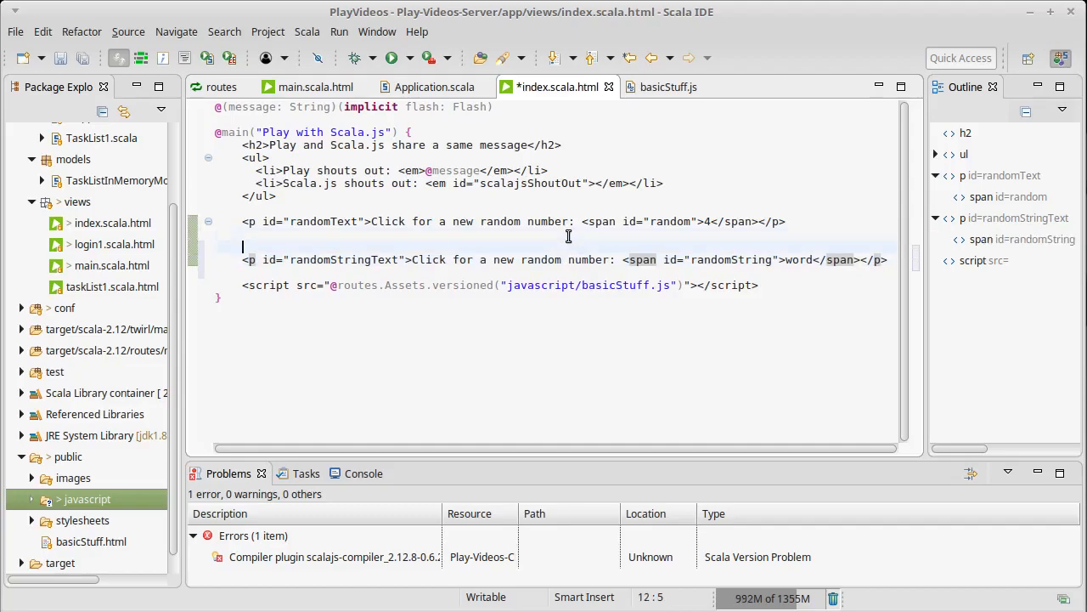
# Add <input type="text" value="5"> above the randomStringText paragraph.
pyautogui.write('<input type=')
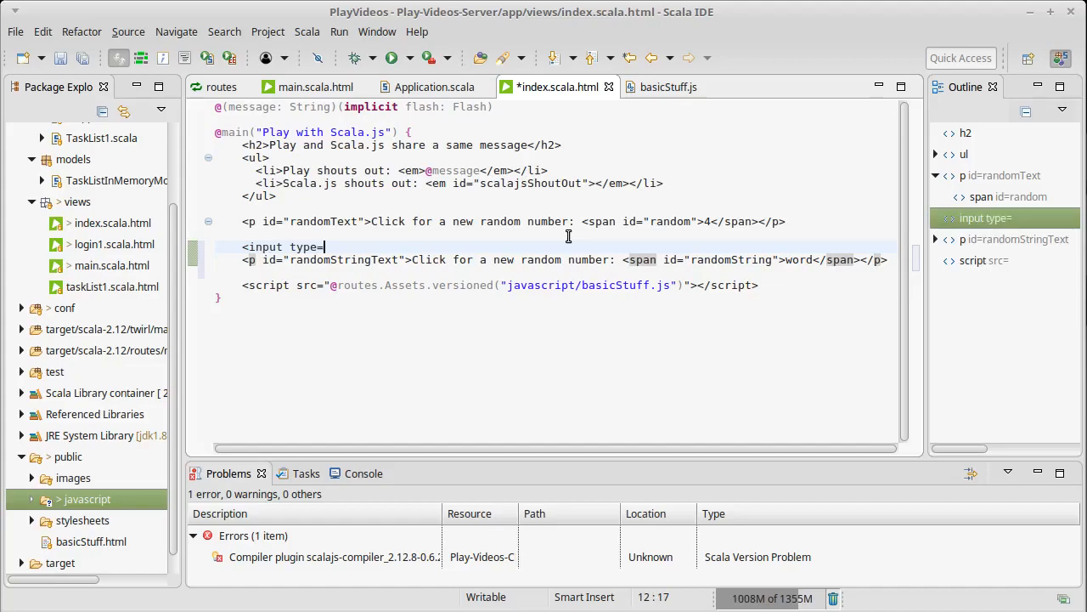
pyautogui.write('"text"')
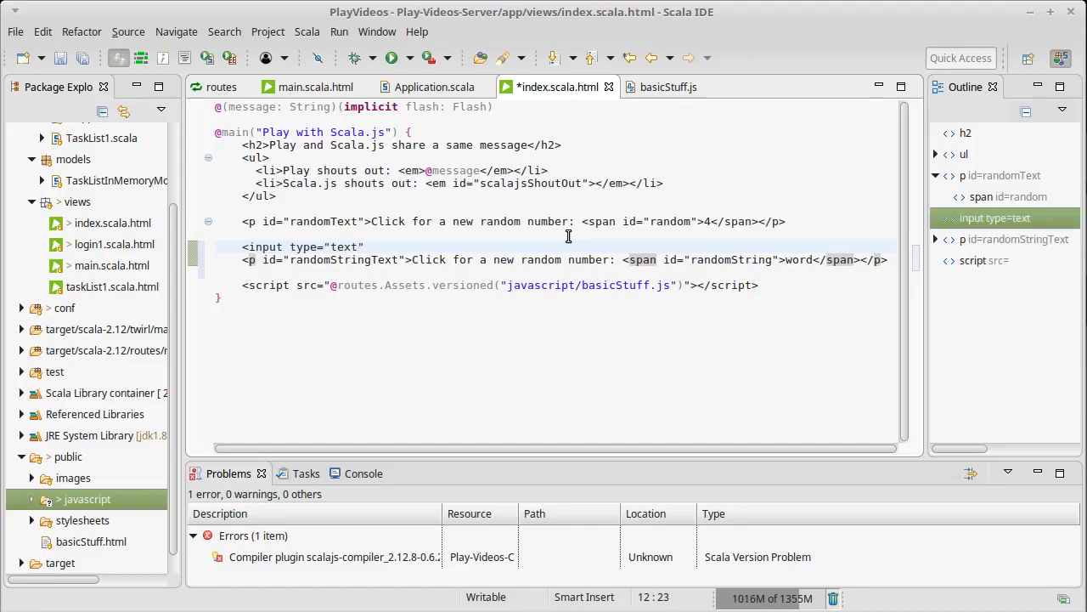
pyautogui.write('5')
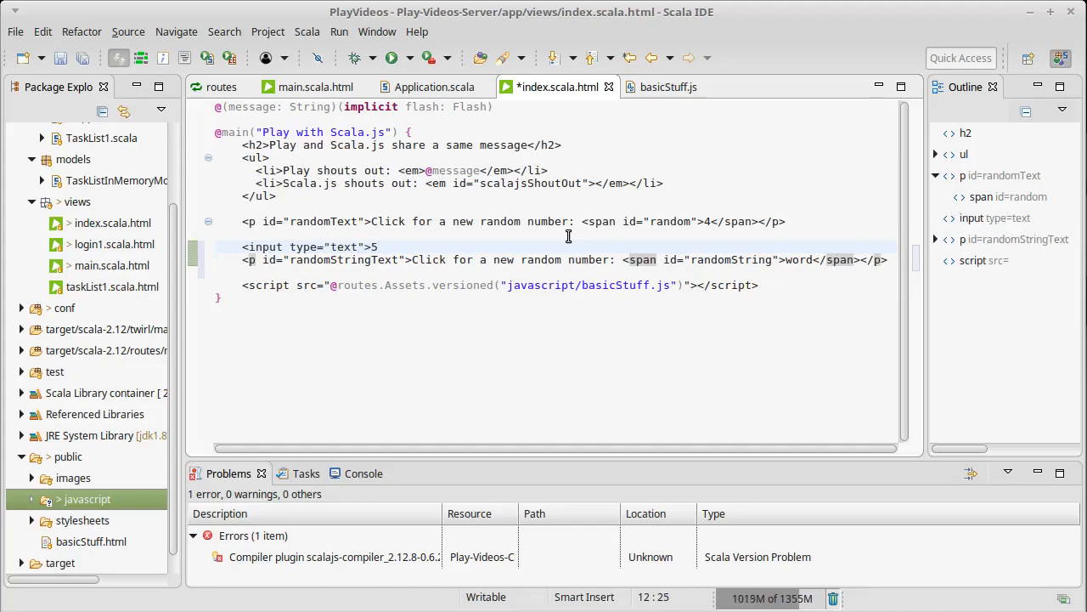
pyautogui.write('</')
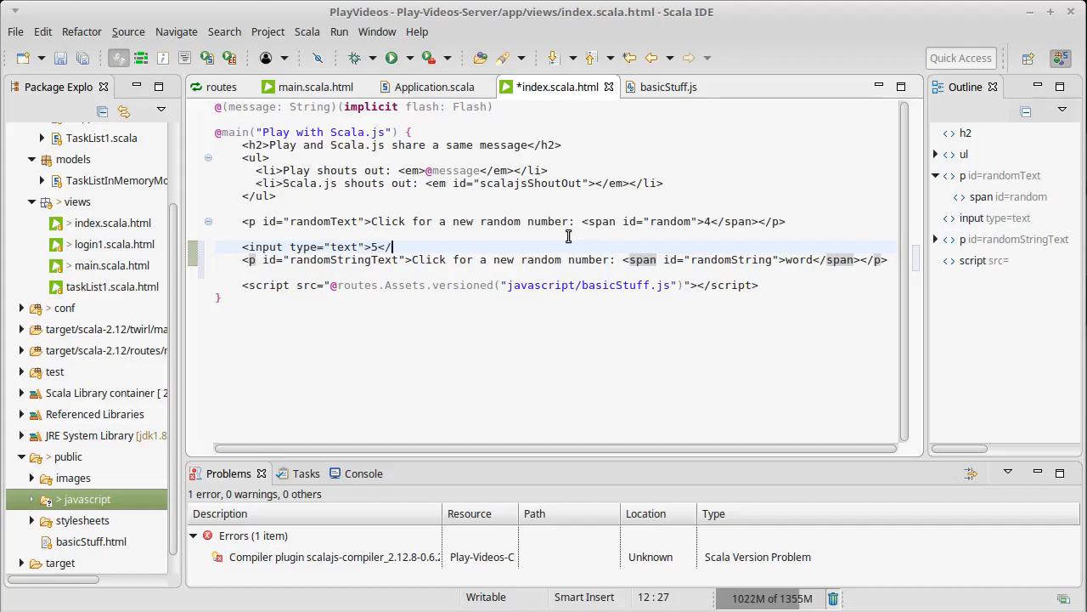
pyautogui.write('in')
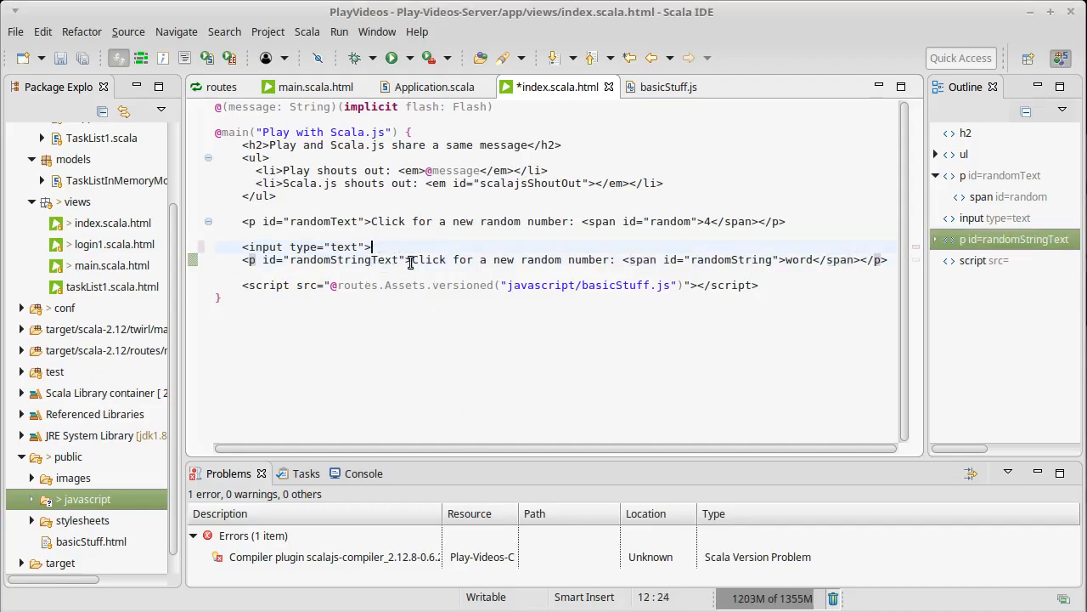
pyautogui.write('value=')
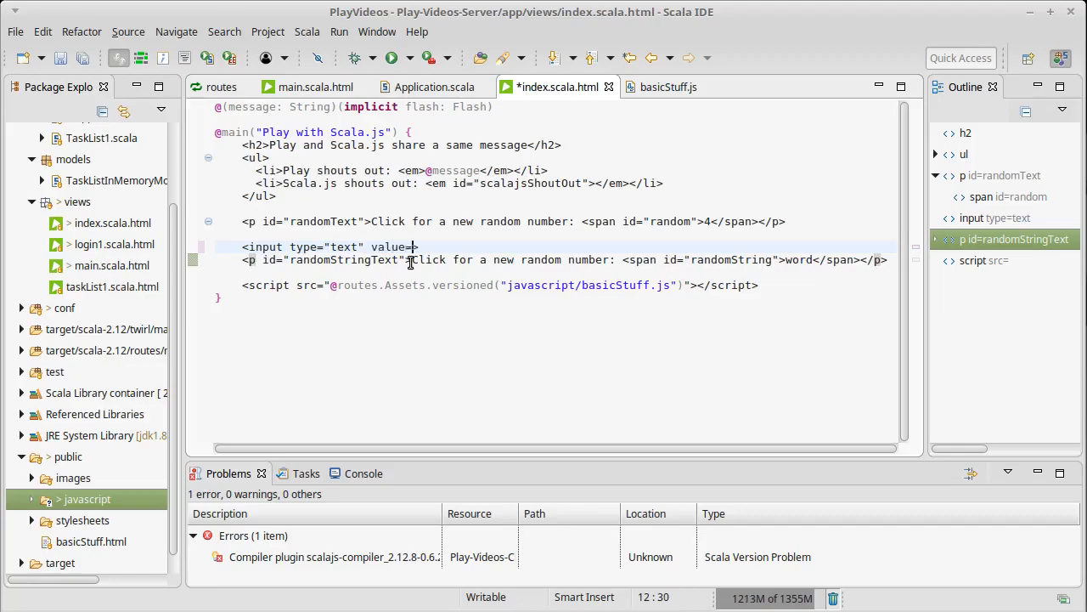
pyautogui.write('5')
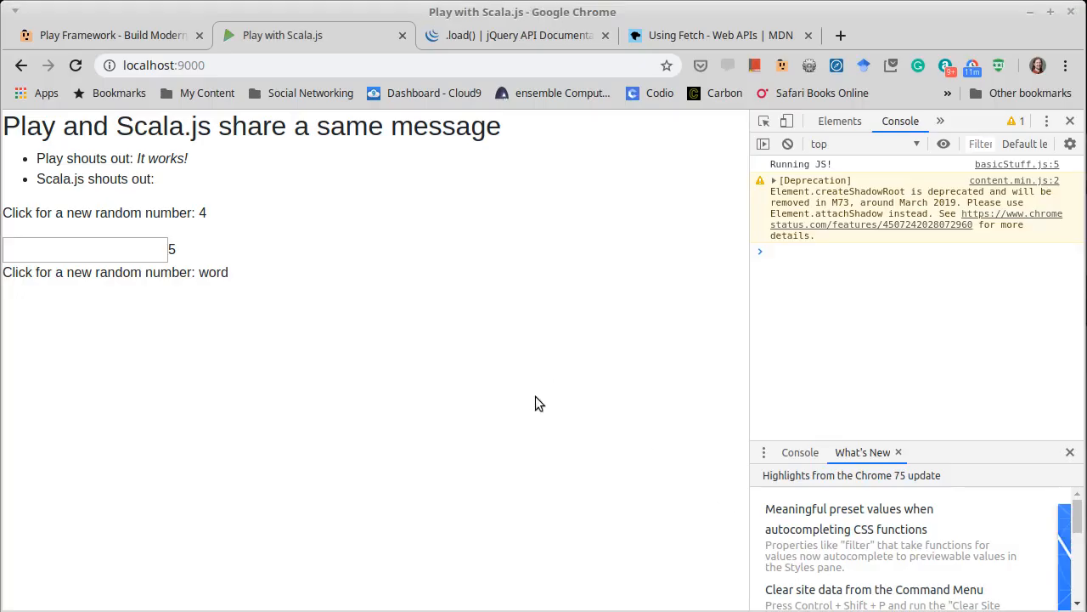
# Reload localhost:9000 and enter 5 in the new text box to check the input.
pyautogui.click(75, 64)
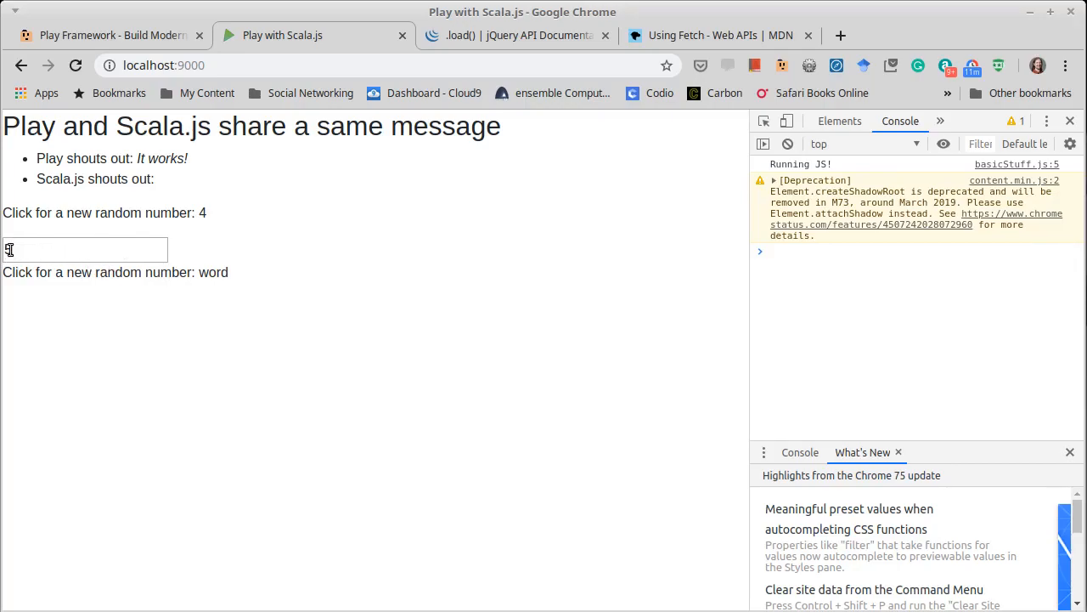
pyautogui.write('5')
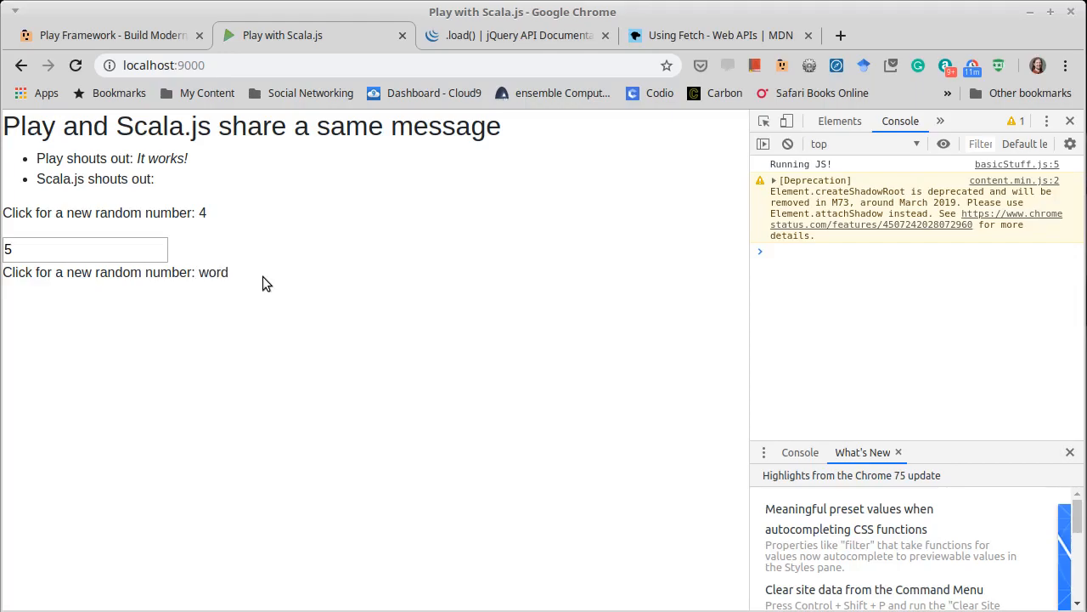
pyautogui.moveTo(262, 289)
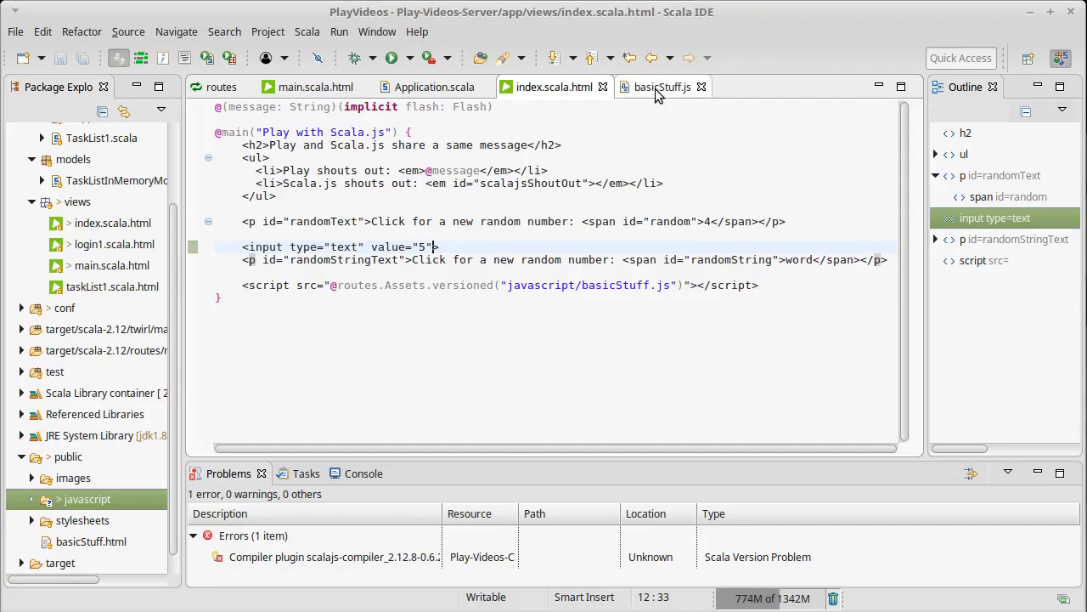
# Begin a new const declaration on a line below the click handler in basicStuff.js.
pyautogui.click(663, 86)
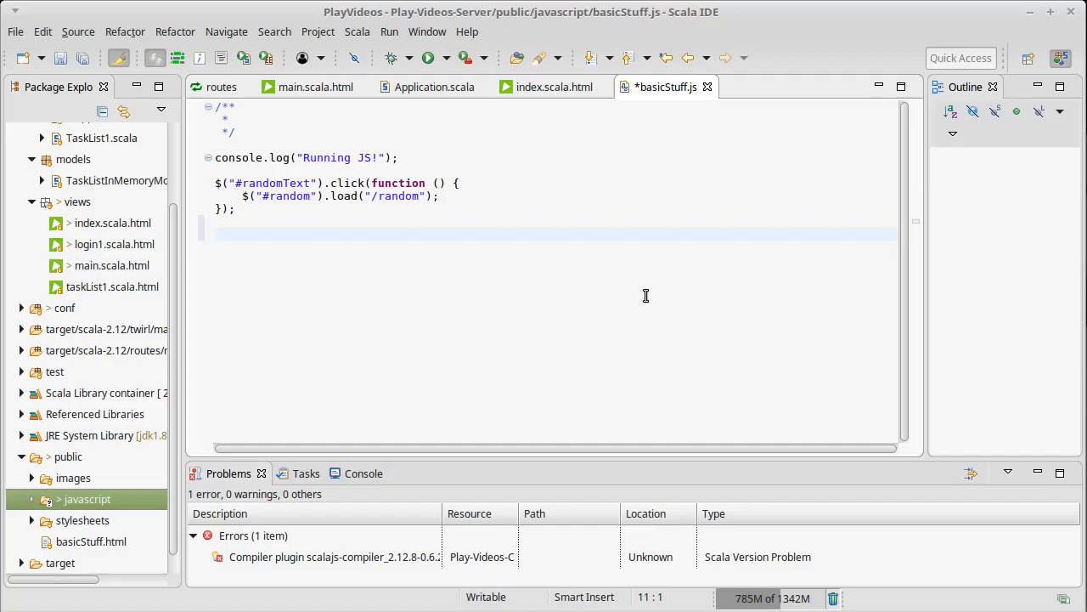
pyautogui.click(216, 235)
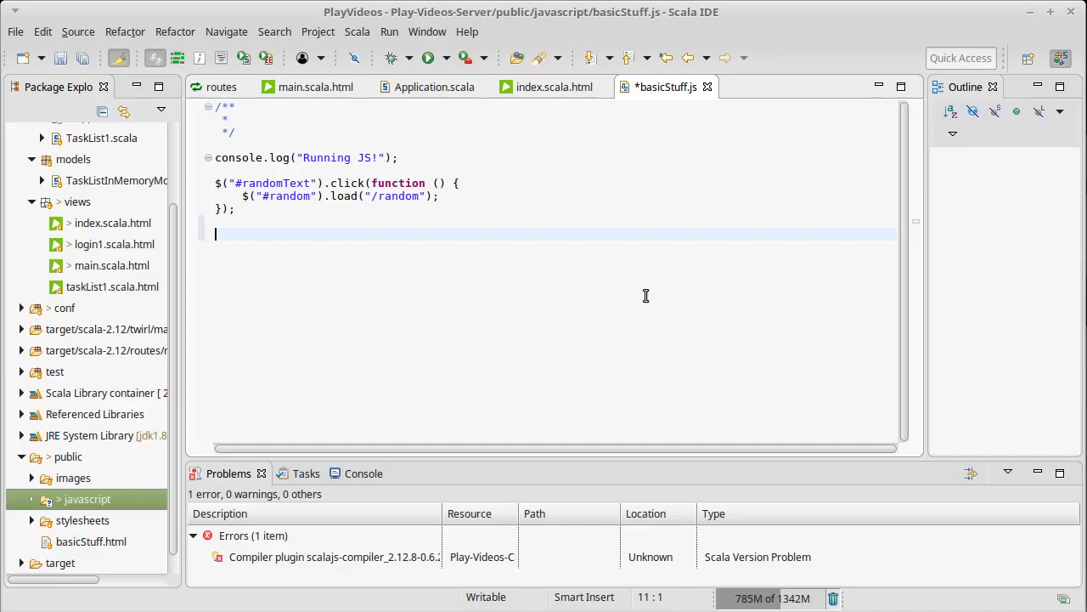
pyautogui.write('const')
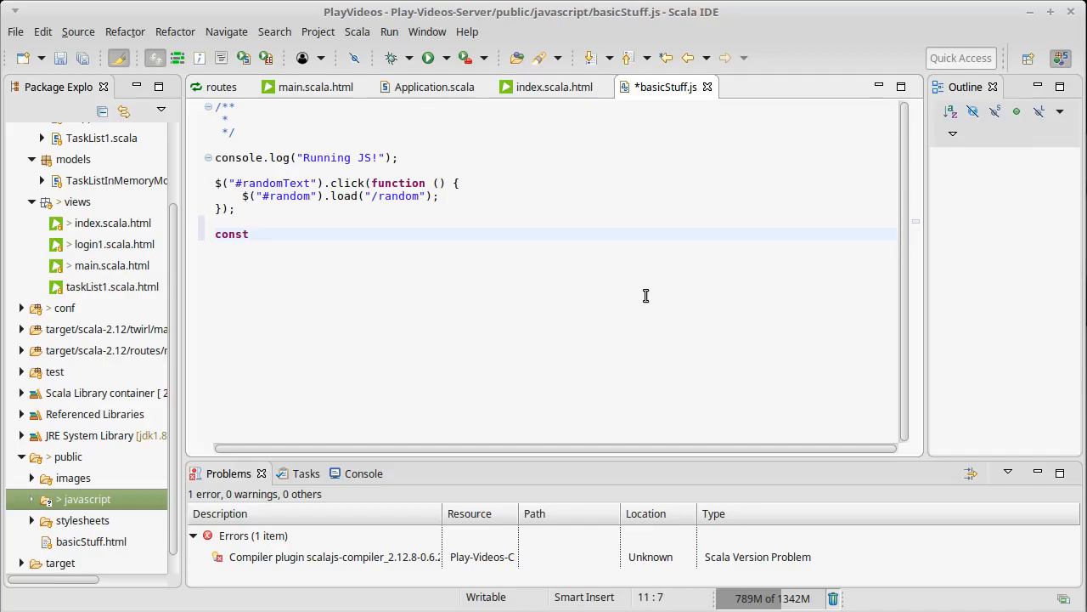
# Declare const stringText = document.getElementById("randomStringText"), checking the id in index.scala.html.
pyautogui.click(554, 87)
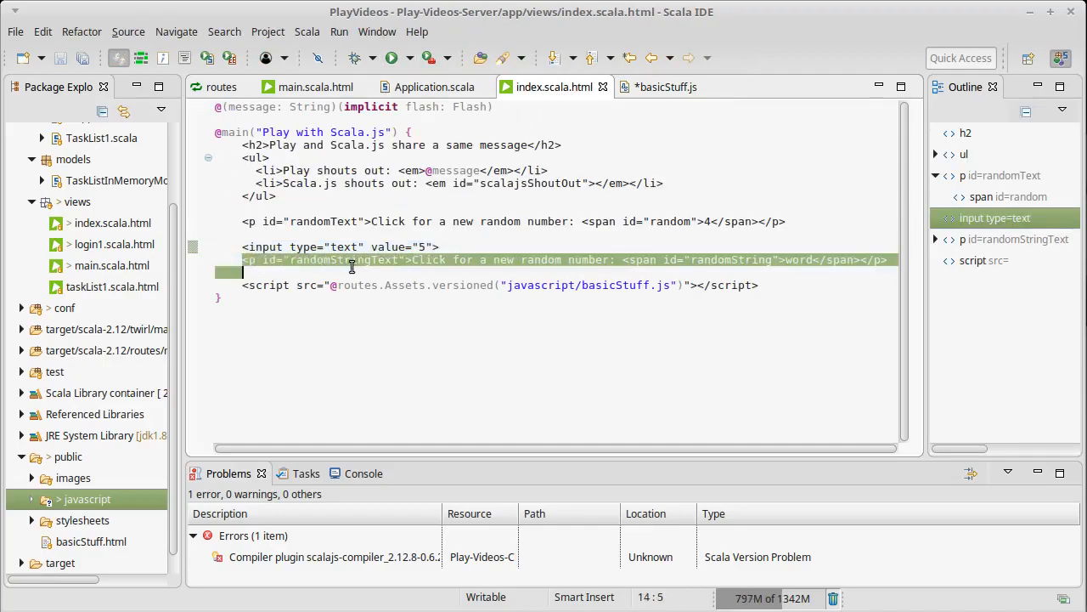
pyautogui.click(666, 87)
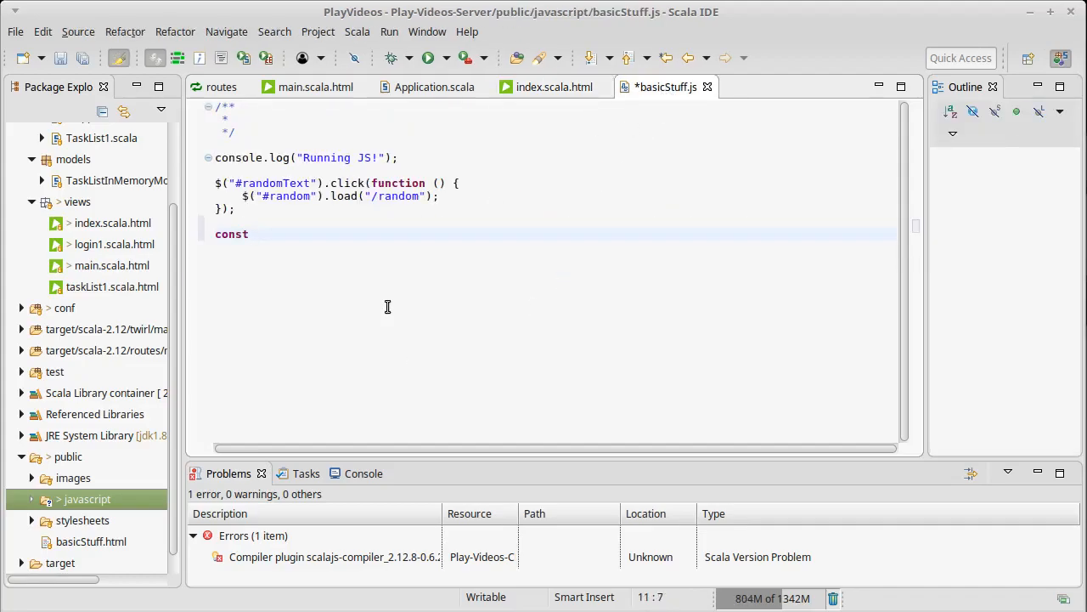
pyautogui.write('stringTe')
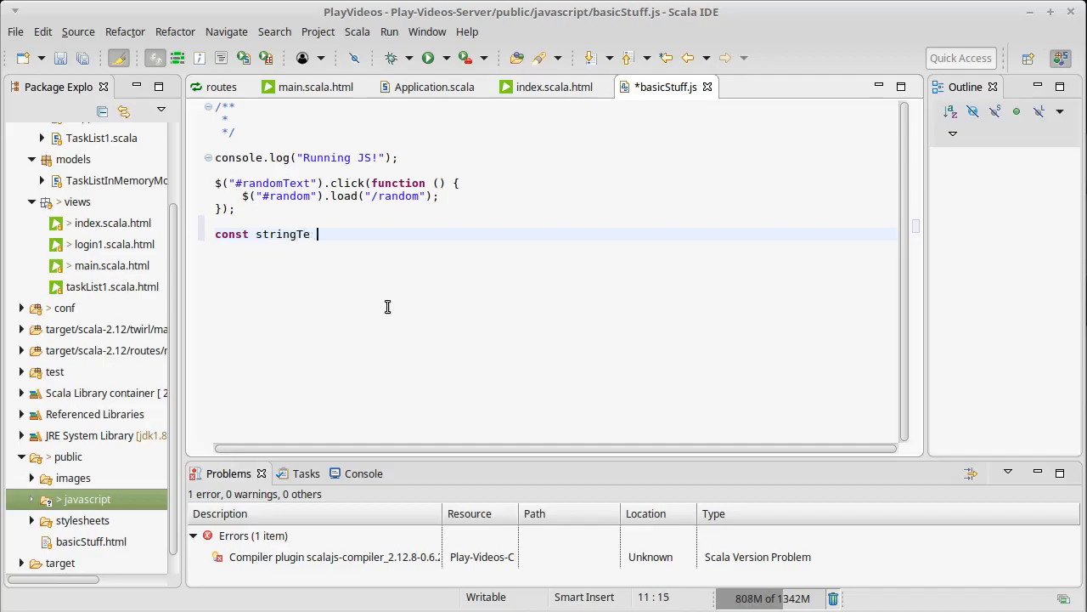
pyautogui.write('xt =')
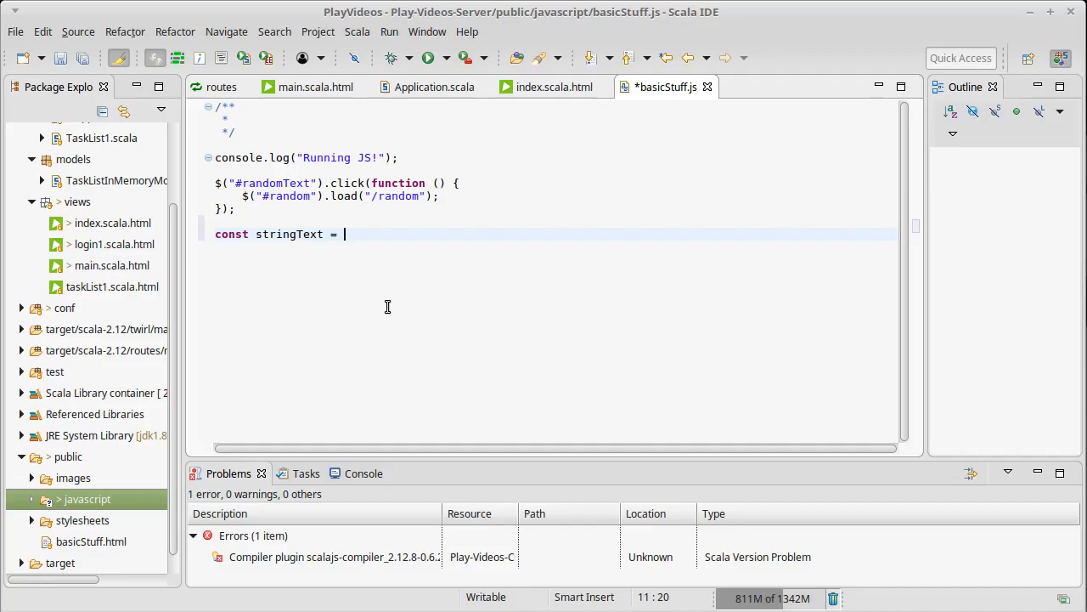
pyautogui.write('document')
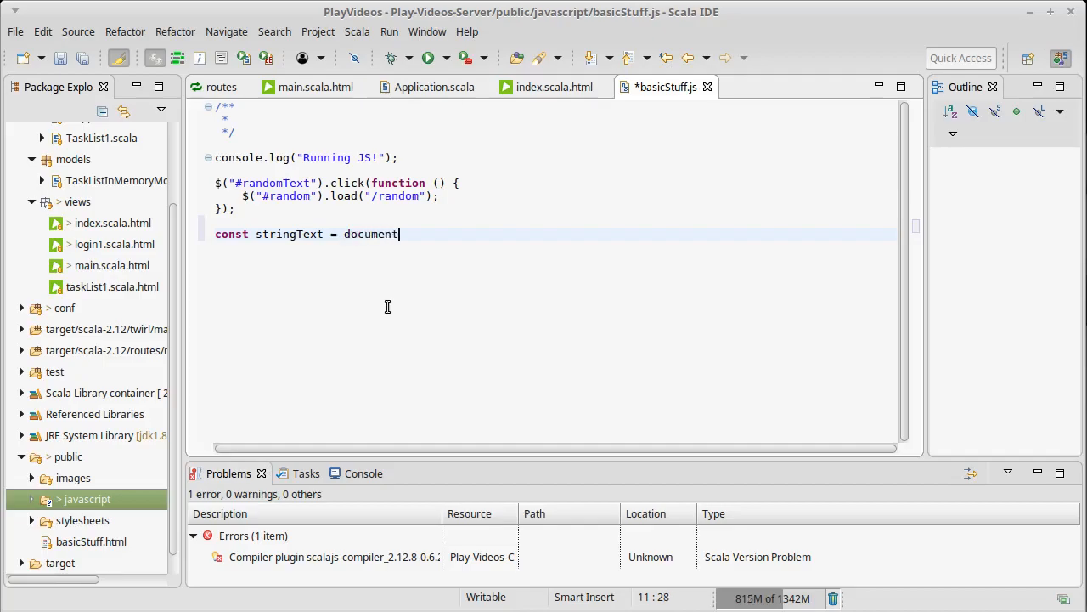
pyautogui.write('.getElement')
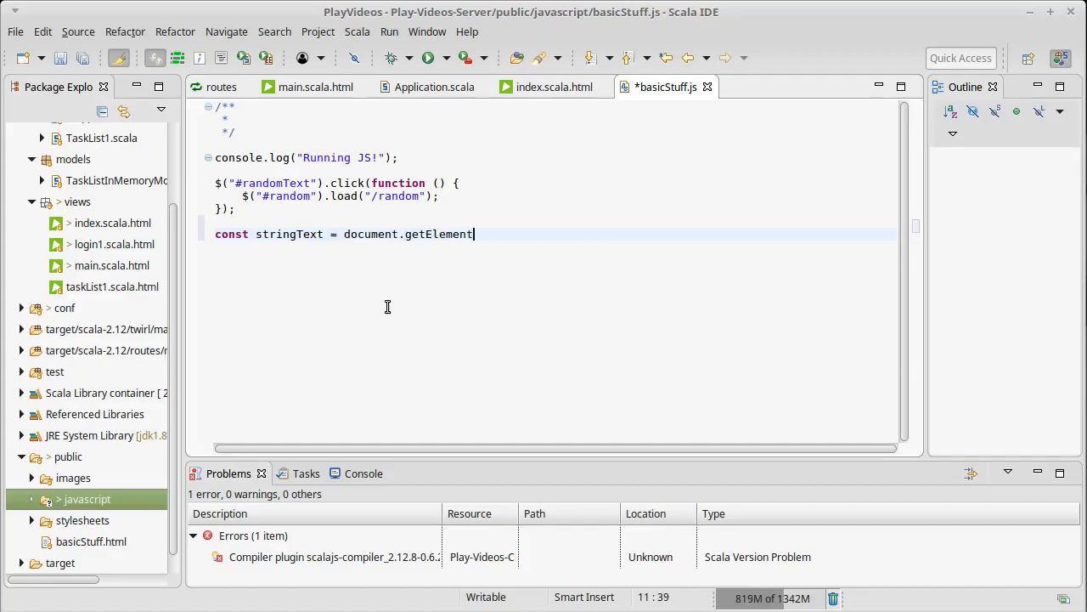
pyautogui.write('ById')
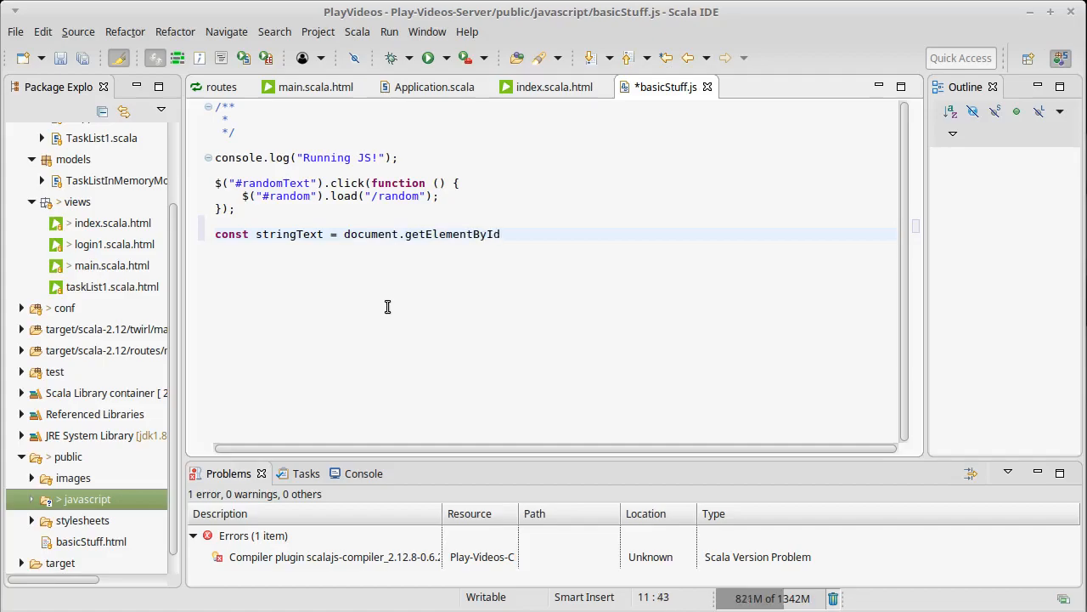
pyautogui.write('("")')
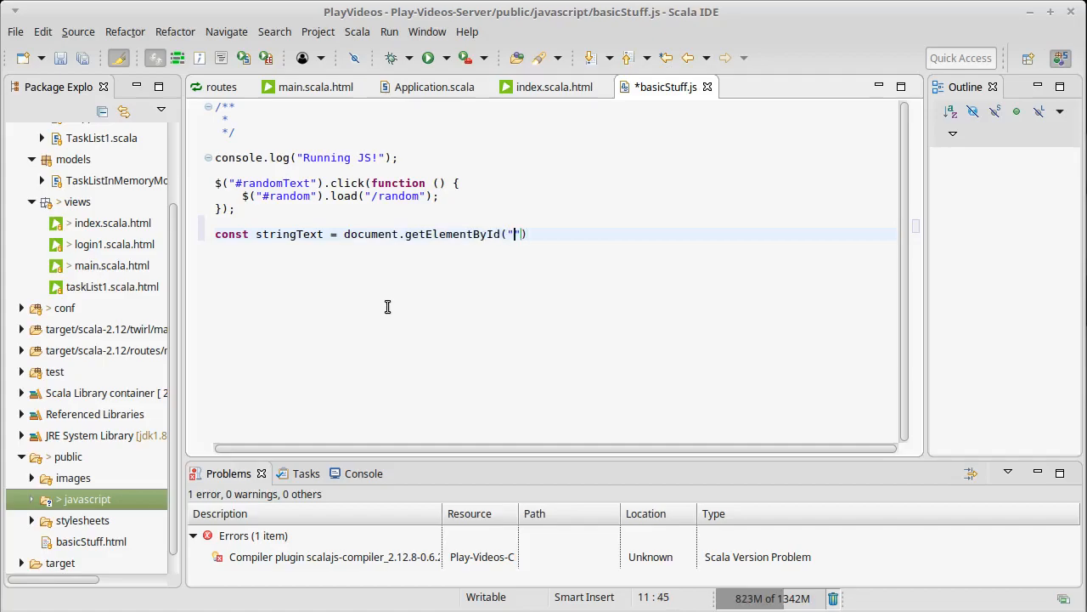
pyautogui.click(554, 86)
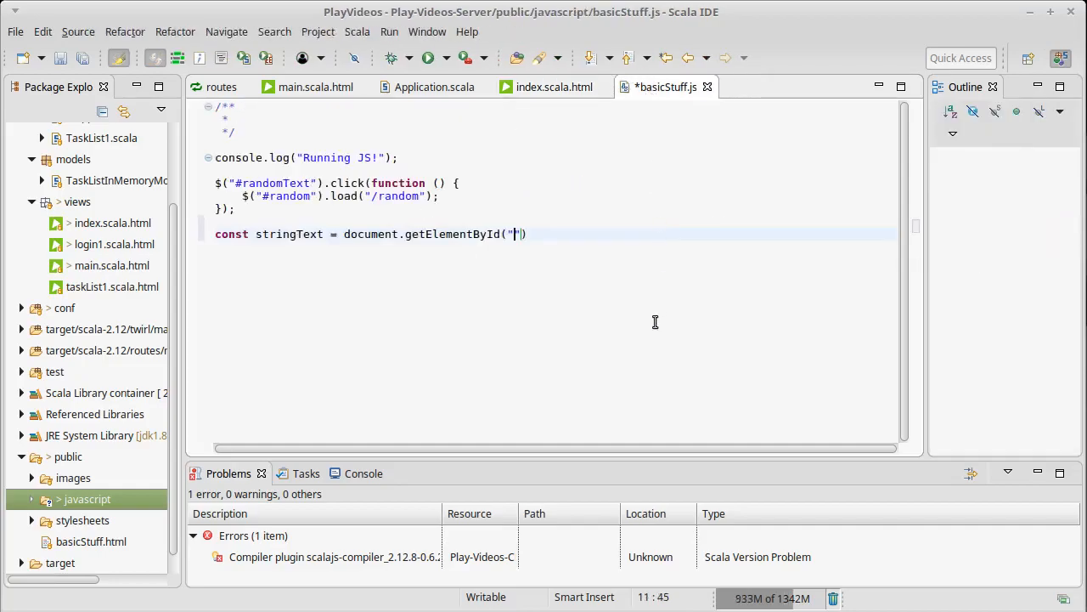
pyautogui.write('randomStringText')
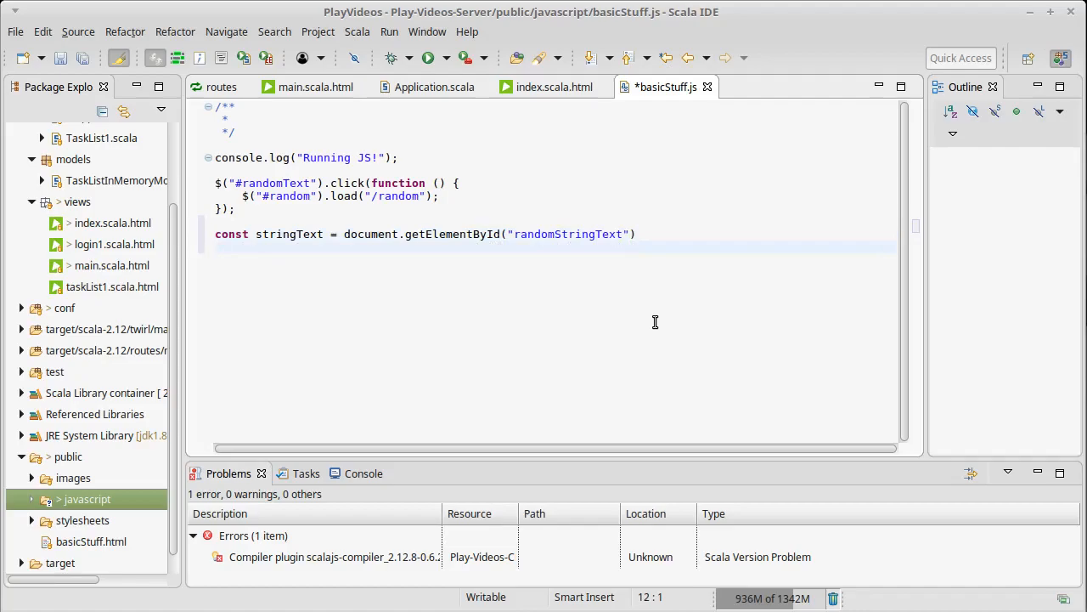
# Start stringText.onclick = () => with const lengthInput = document.getElementById(""), then check the input's id.
pyautogui.write('stringTe')
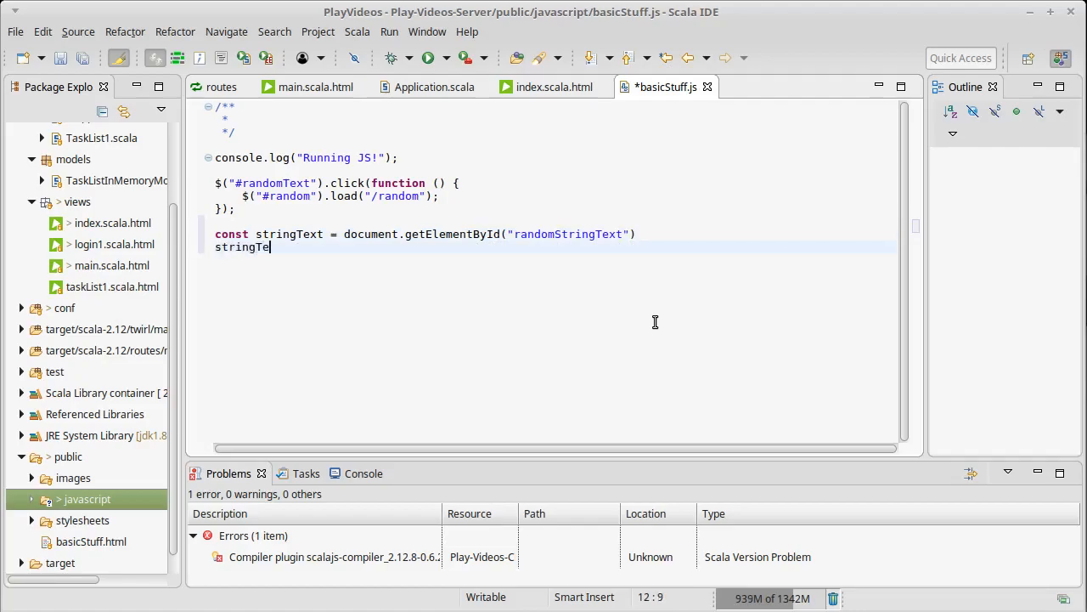
pyautogui.write('st.onclic')
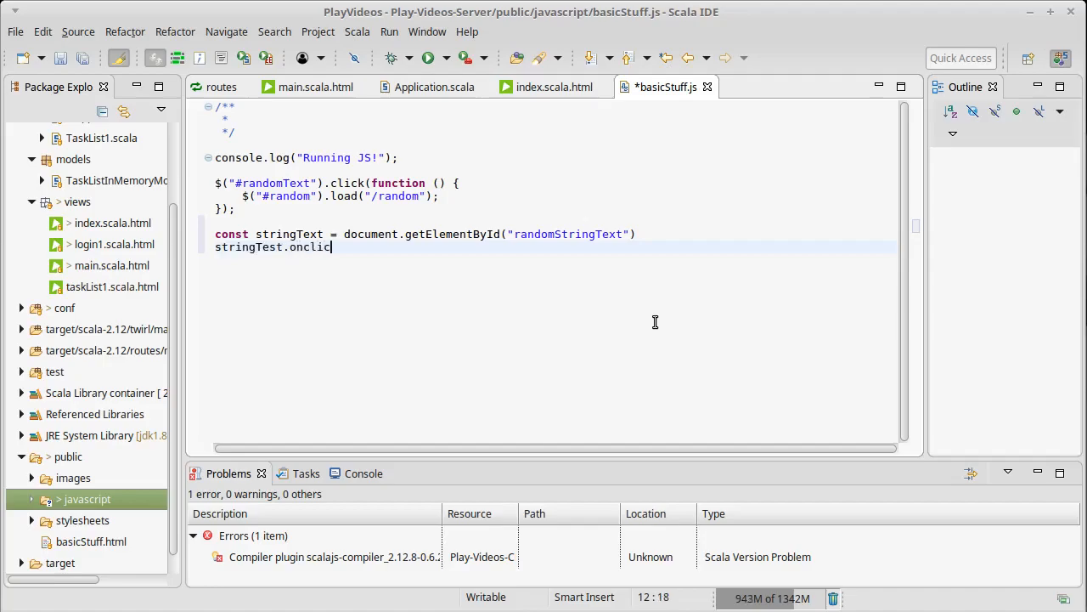
pyautogui.write('k =')
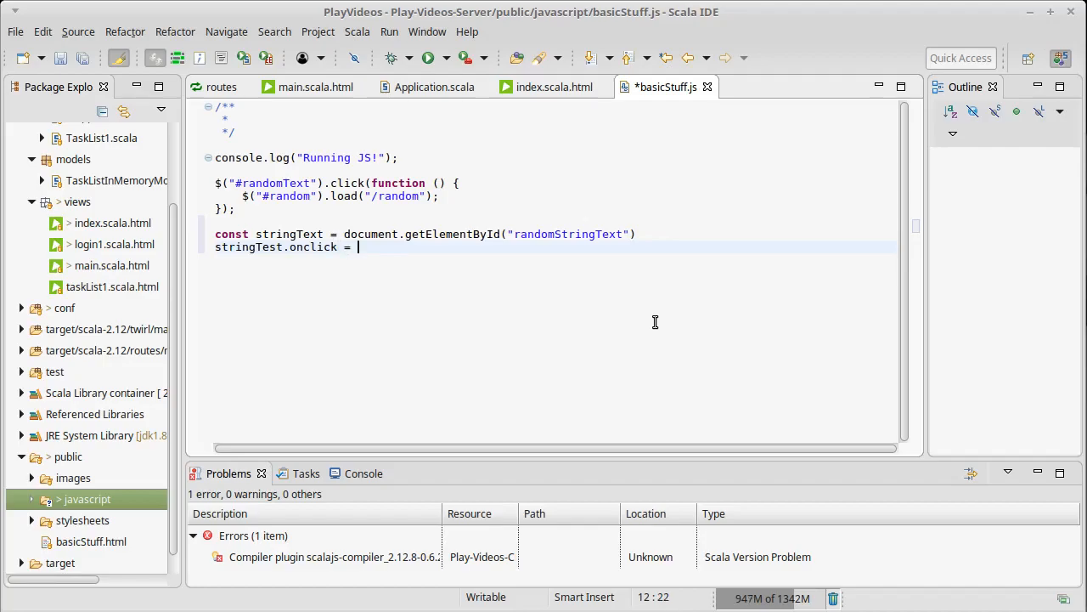
pyautogui.write('() => {')
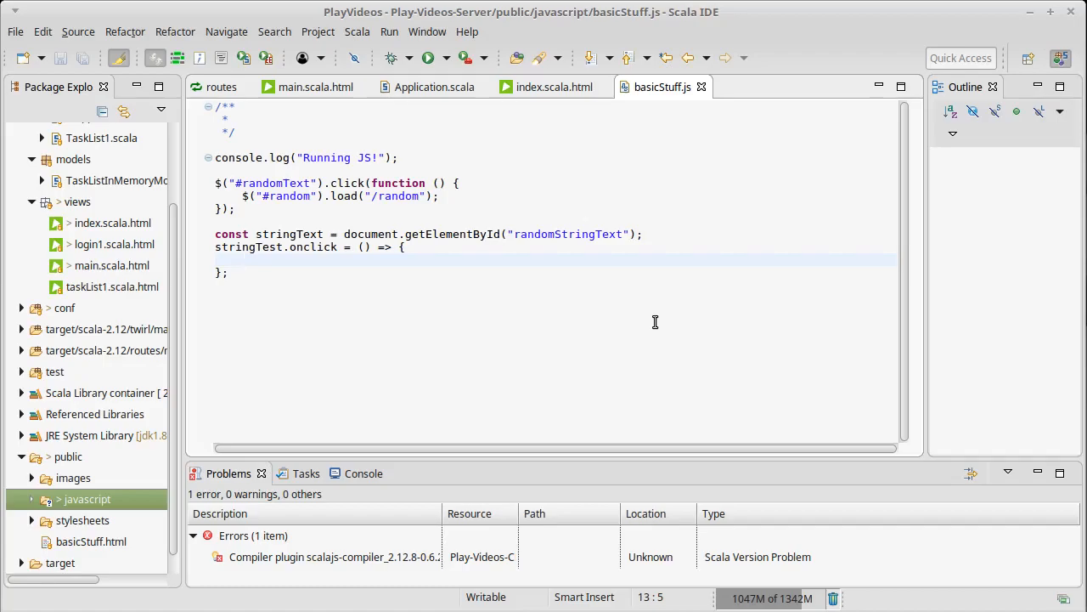
pyautogui.write('const')
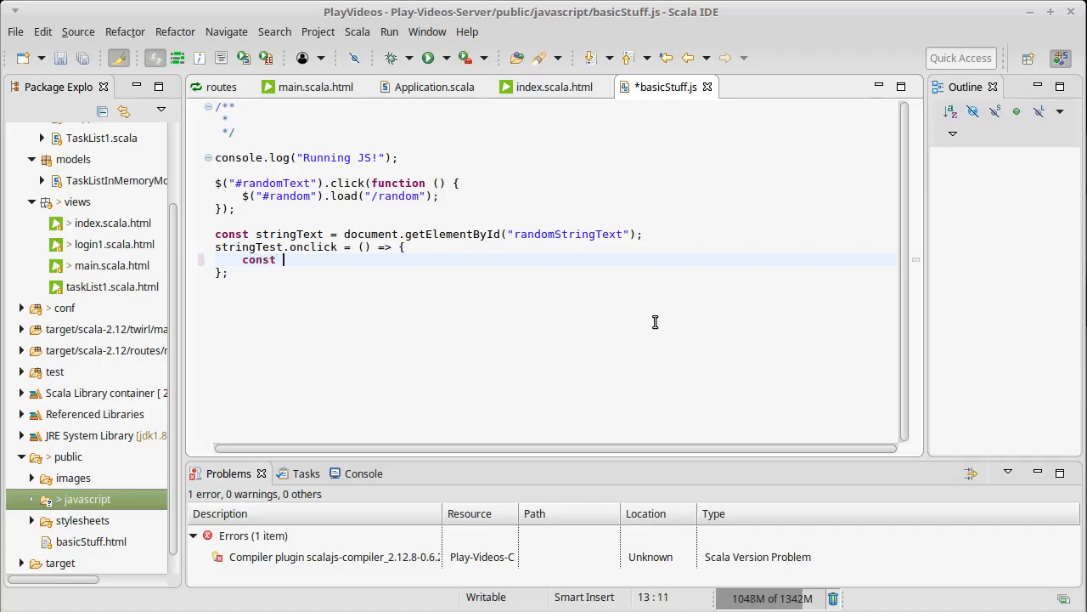
pyautogui.moveTo(394, 306)
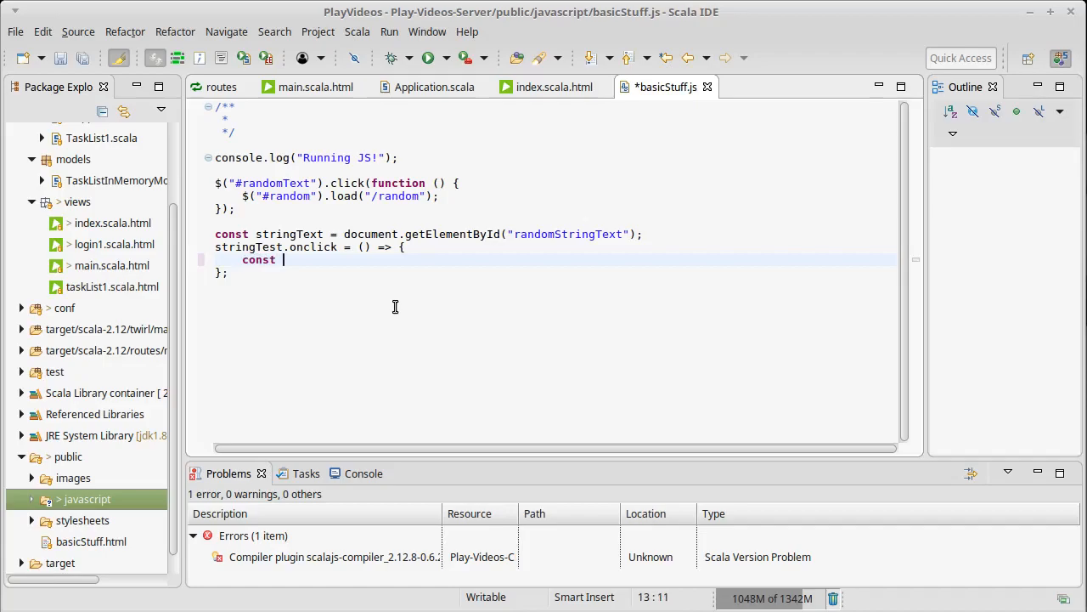
pyautogui.write('lengthInput')
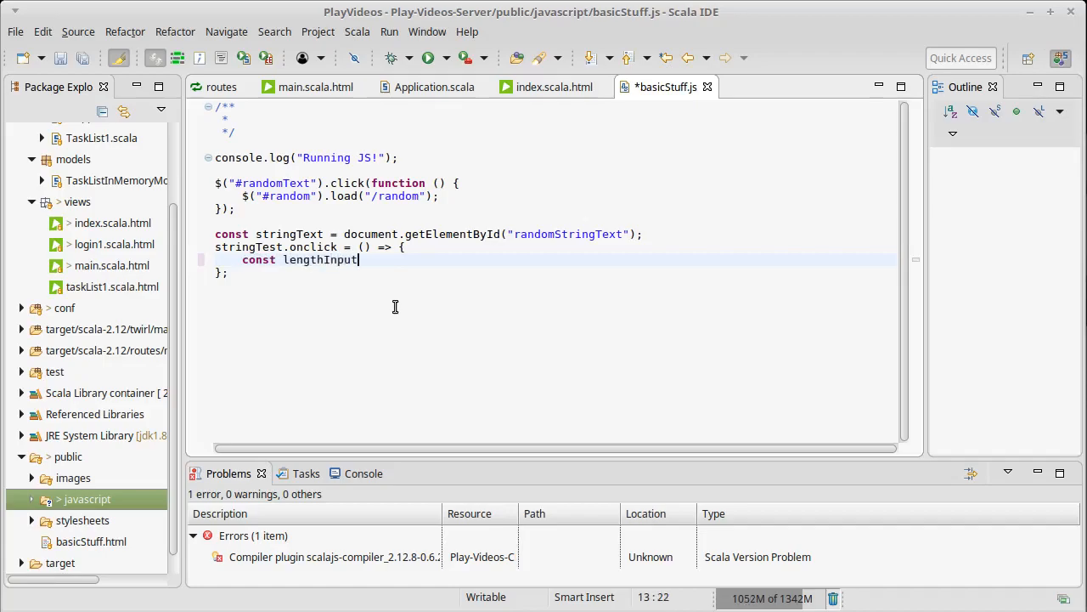
pyautogui.write('= d')
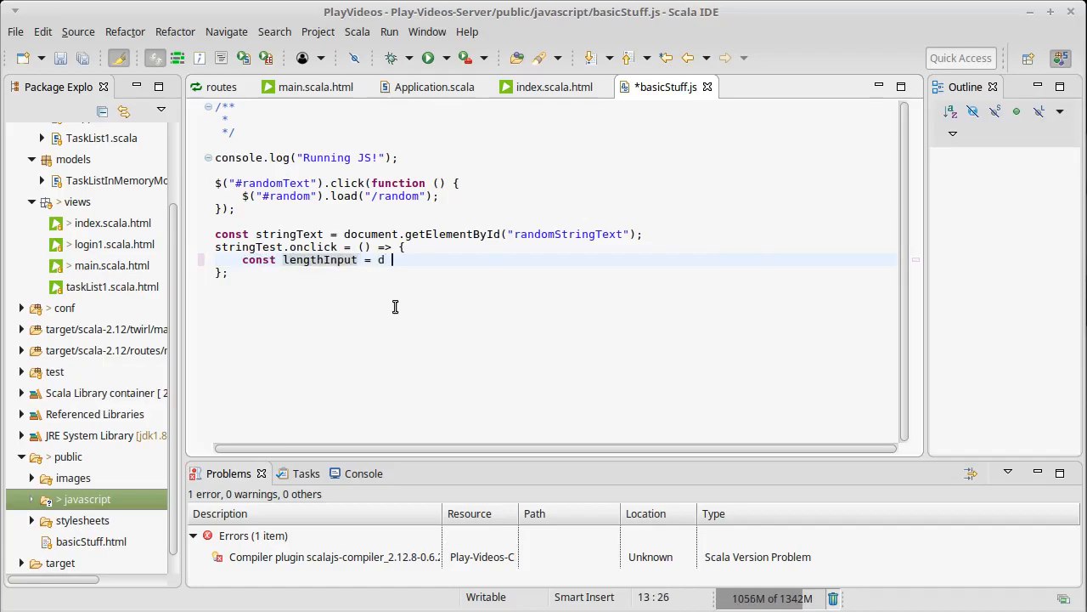
pyautogui.write('ocument.getE')
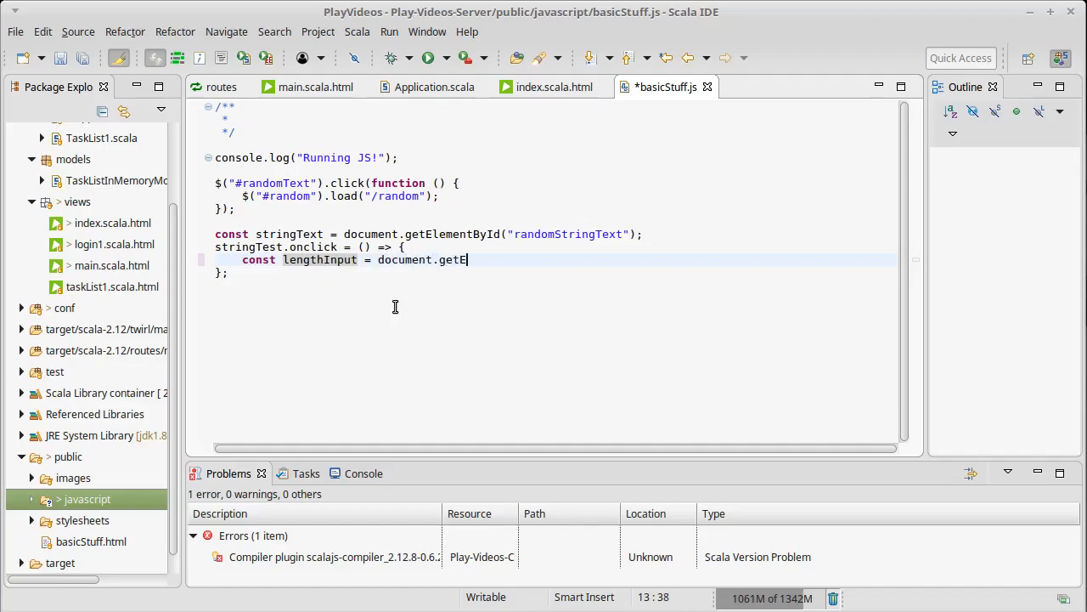
pyautogui.write('lement')
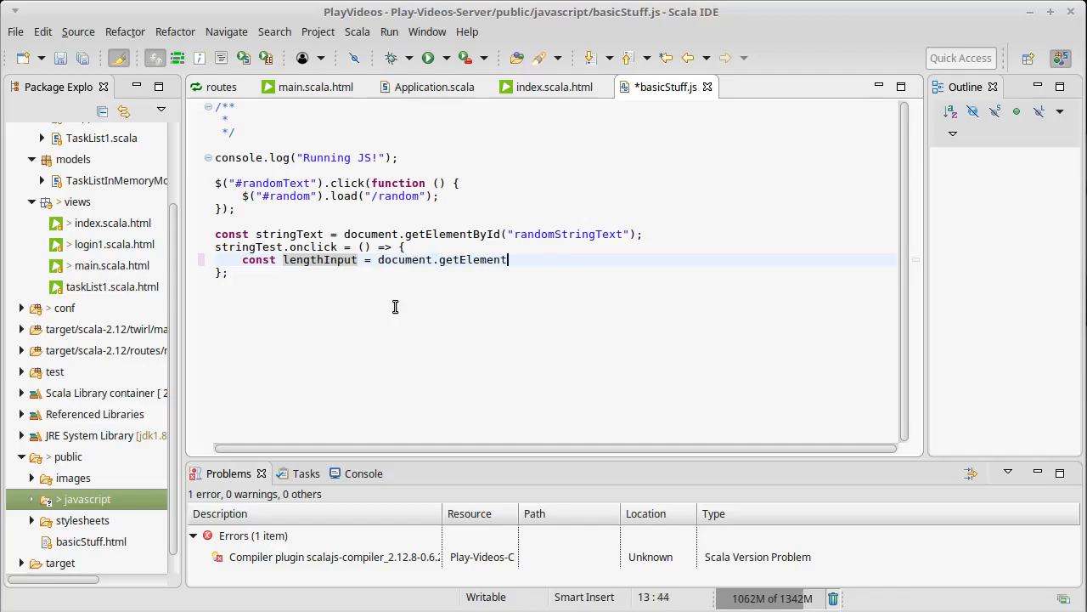
pyautogui.write('ById')
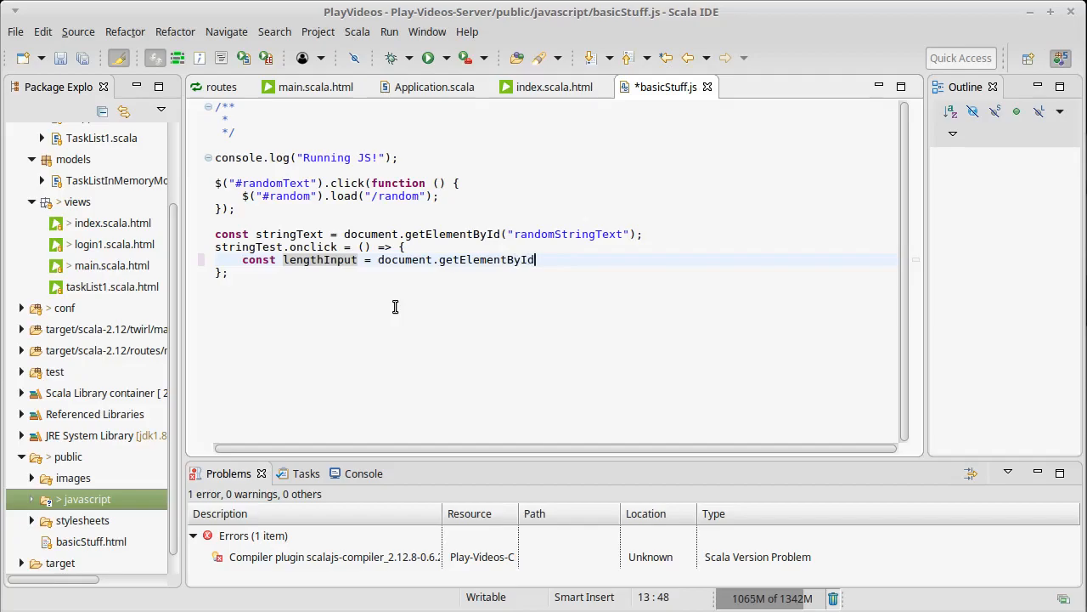
pyautogui.write('("")')
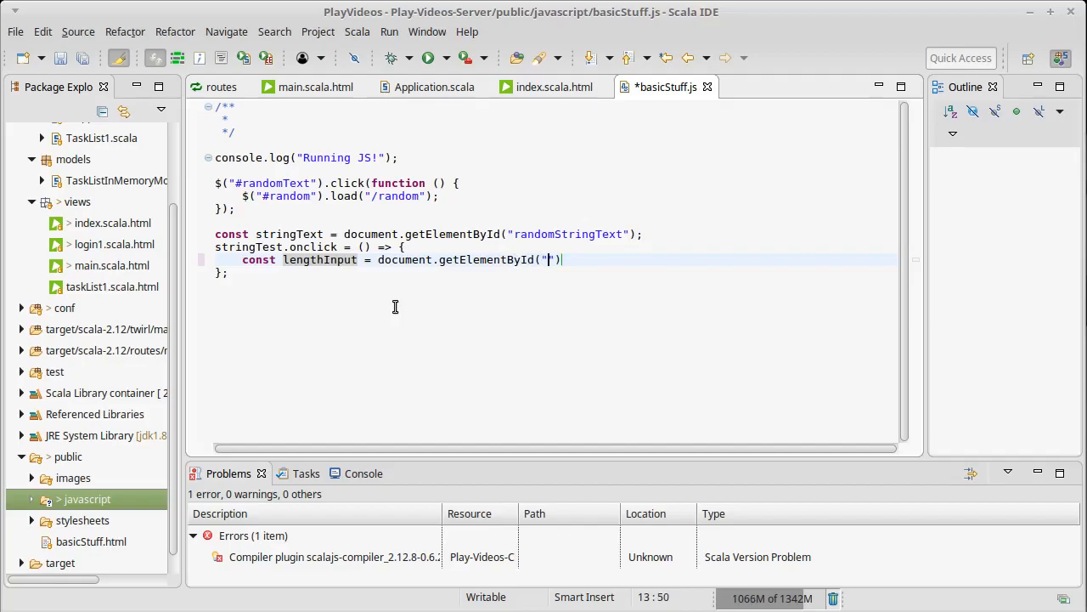
pyautogui.click(554, 87)
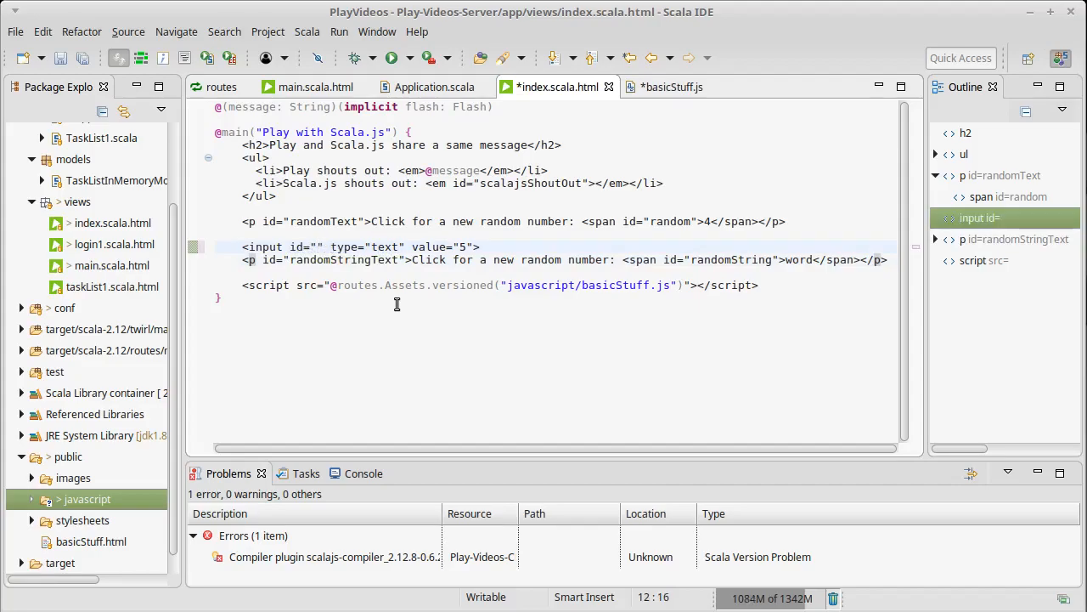
# Give the text input the id lengthValue and return to basicStuff.js.
pyautogui.write('lengthValue')
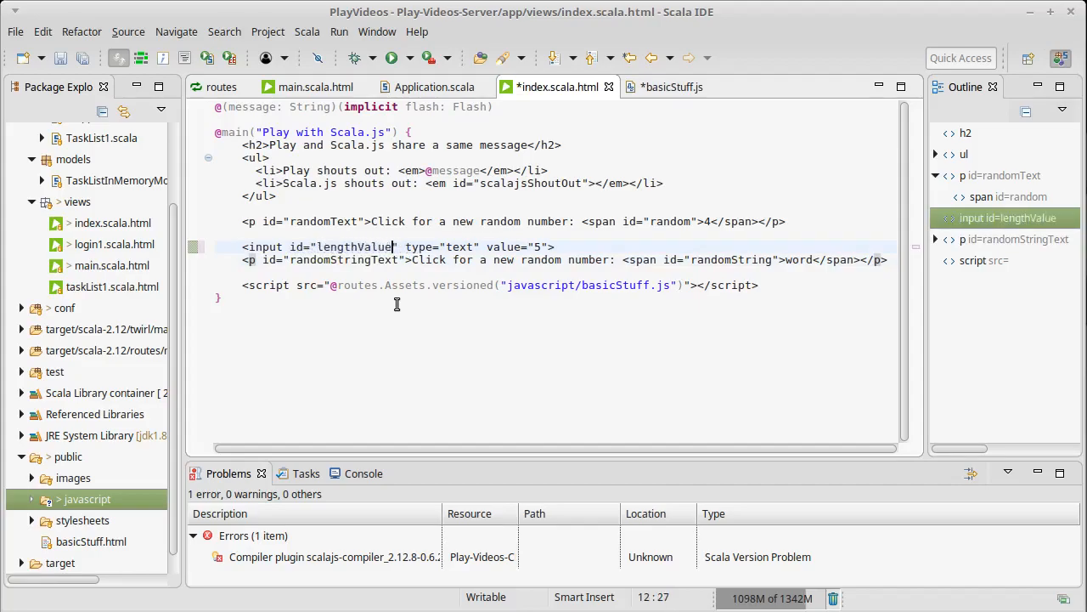
pyautogui.click(666, 86)
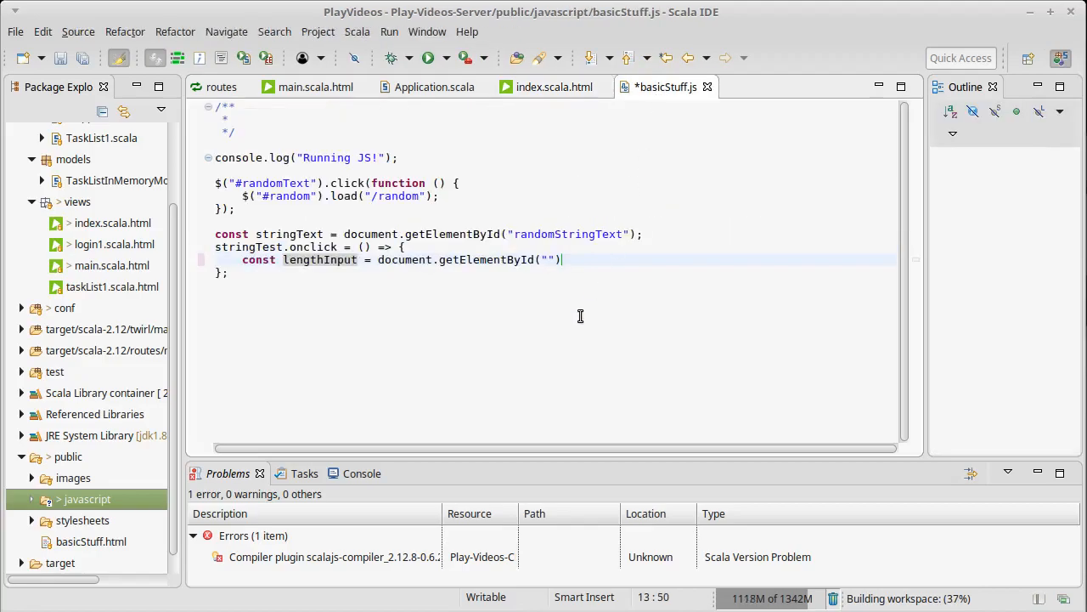
# Look up getElementById("lengthValue") and write fetch("/randomString/" + lengthInput.value).
pyautogui.write('length')
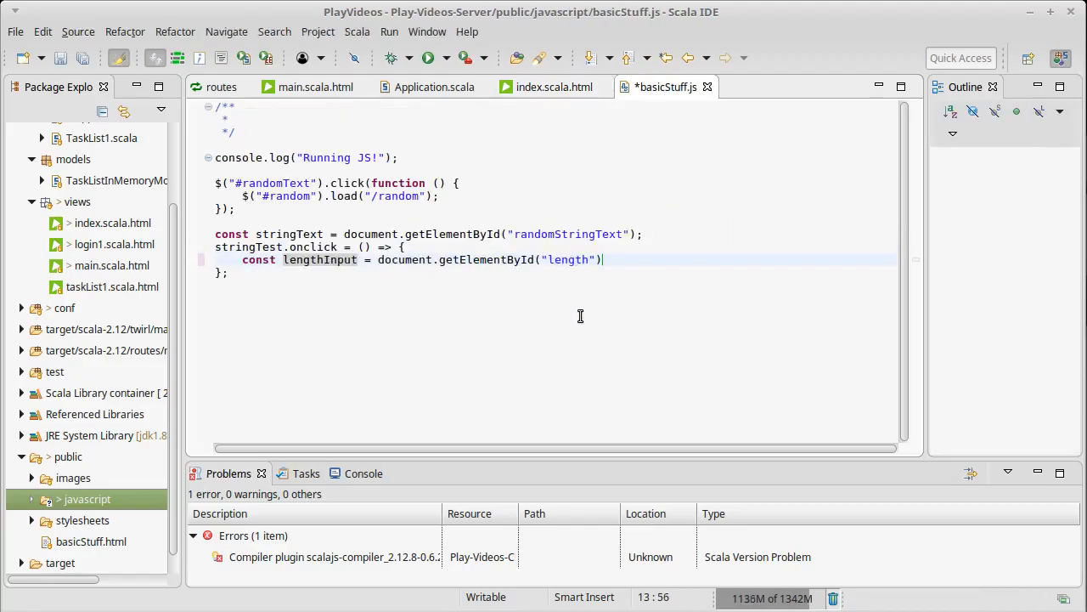
pyautogui.write('Value')
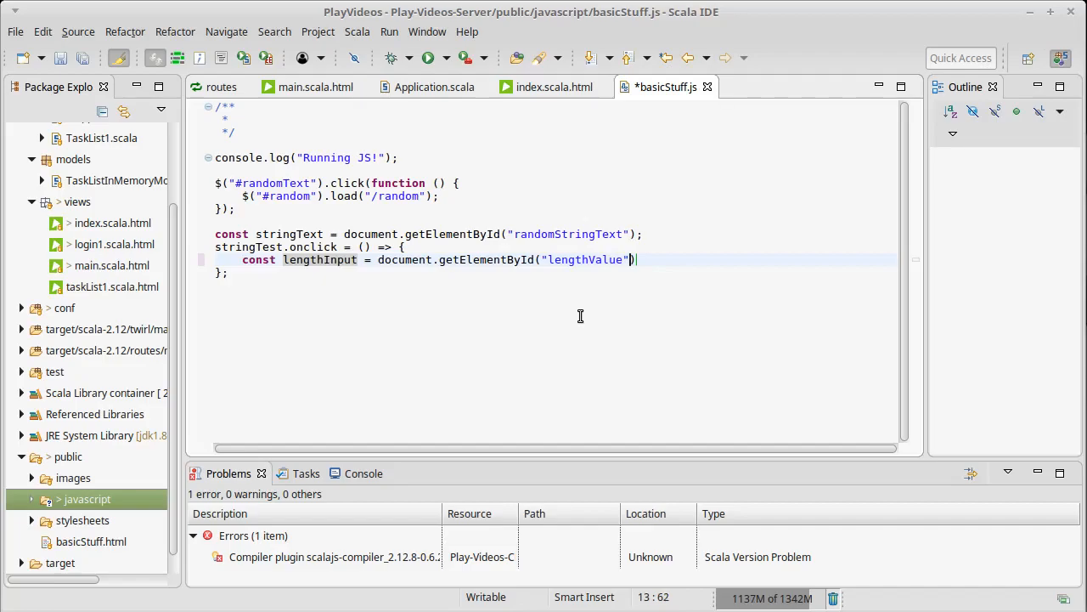
pyautogui.write(')')
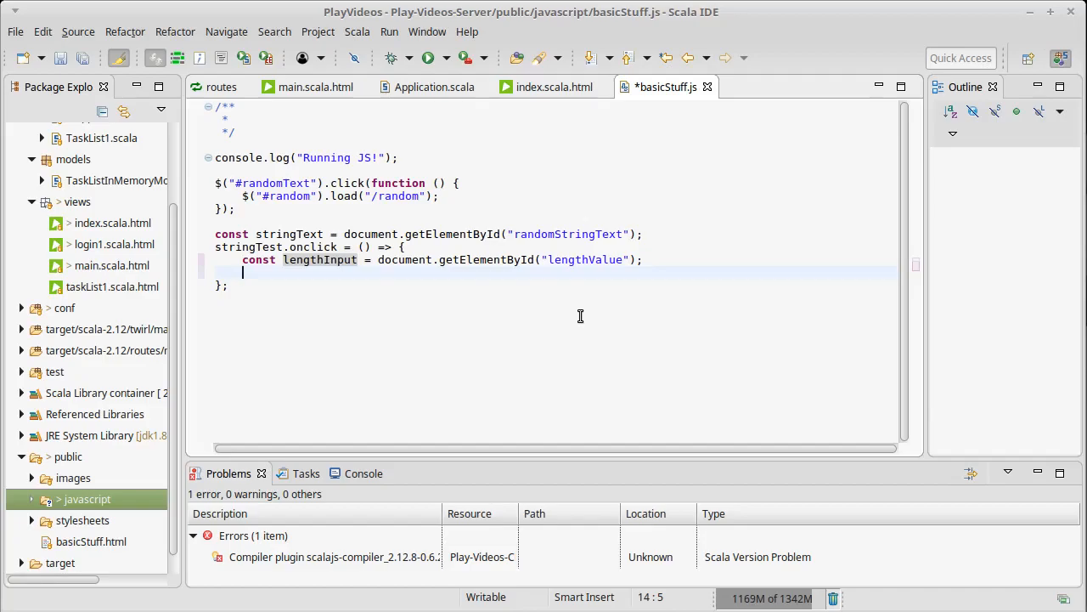
pyautogui.write('fetch')
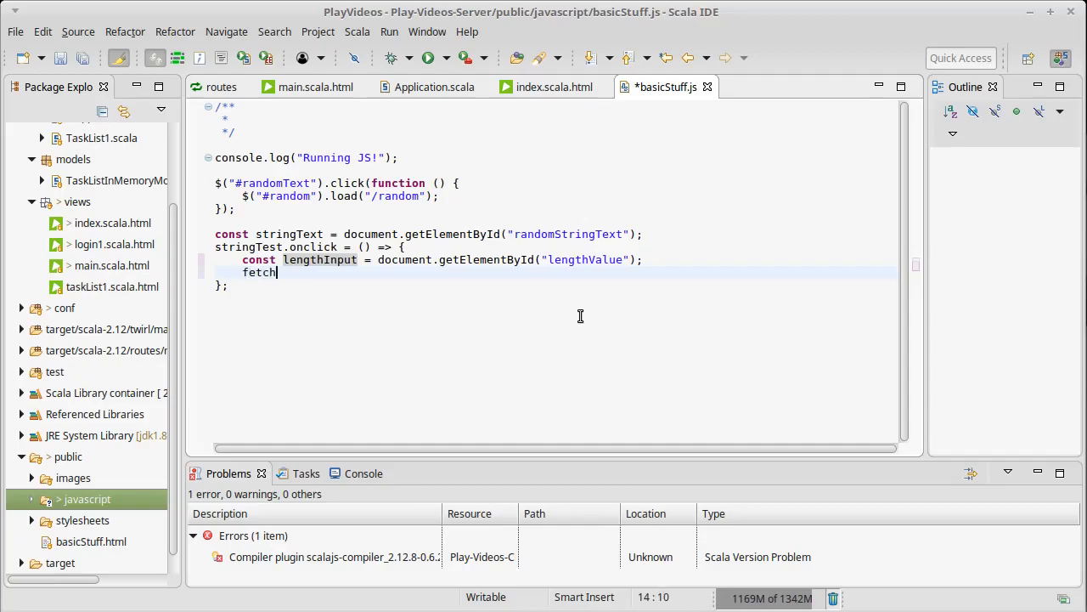
pyautogui.write('()')
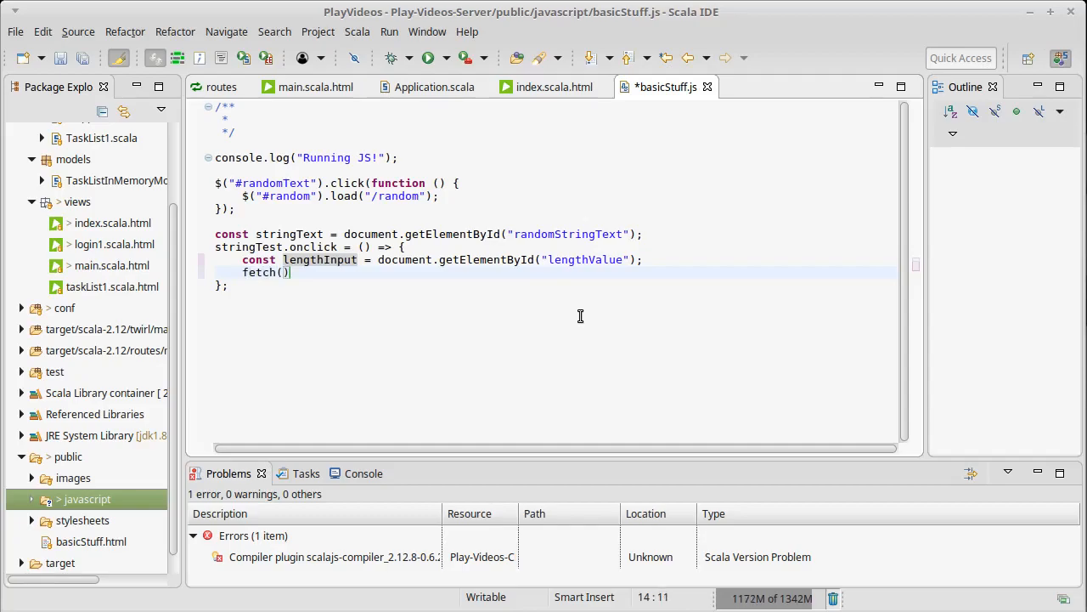
pyautogui.write('""')
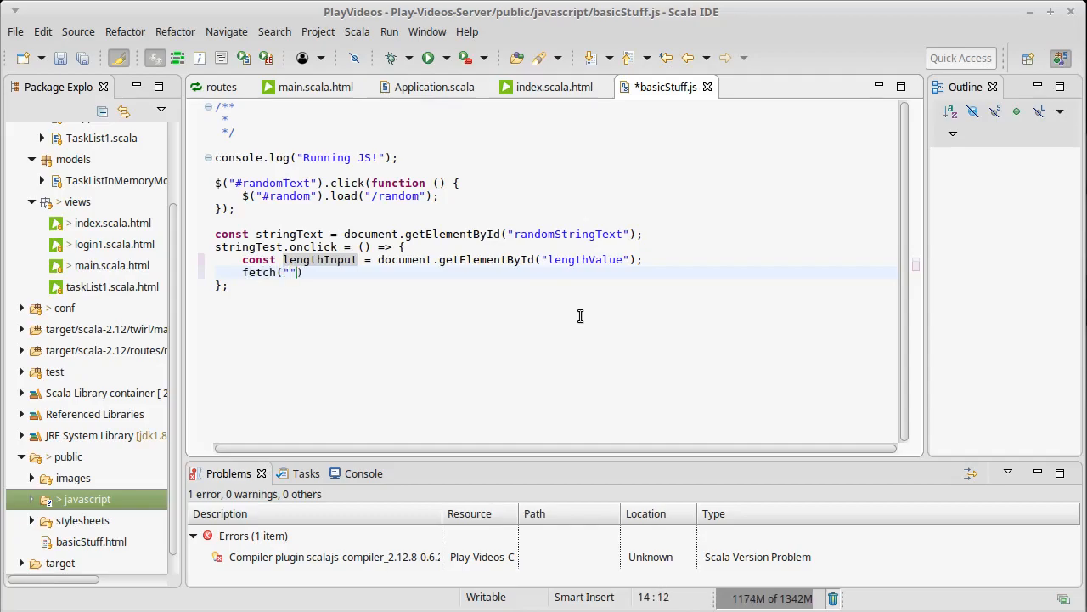
pyautogui.write('/random')
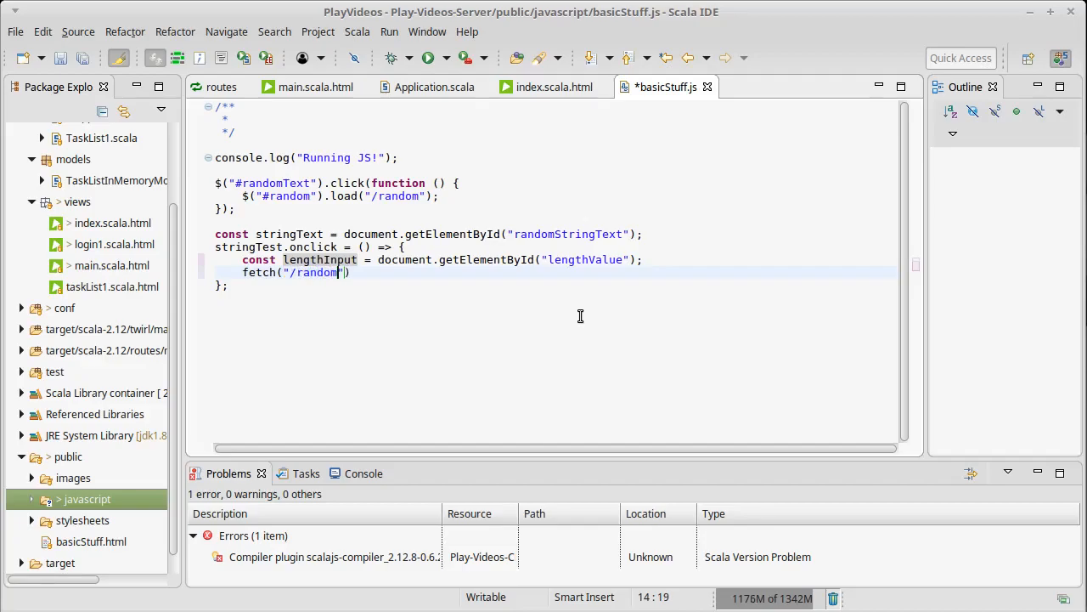
pyautogui.write('String/')
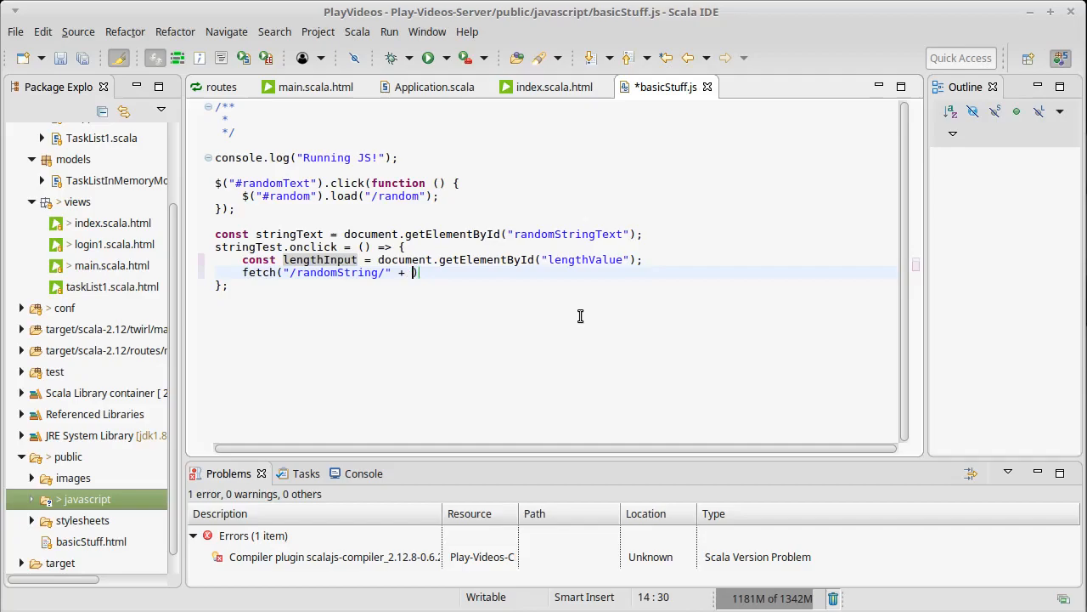
pyautogui.write('le')
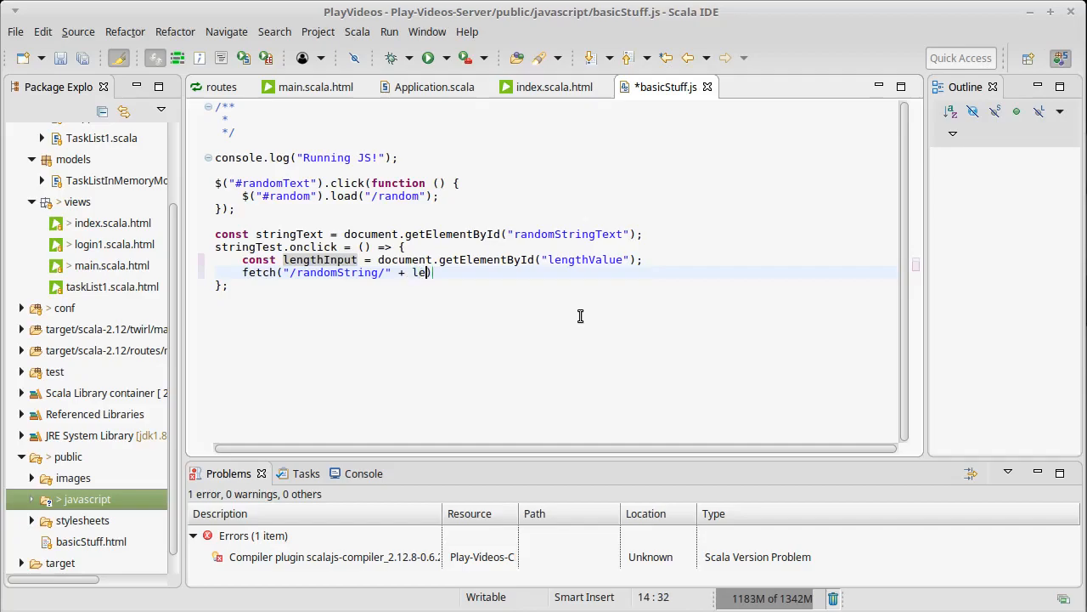
pyautogui.write('ngthInput')
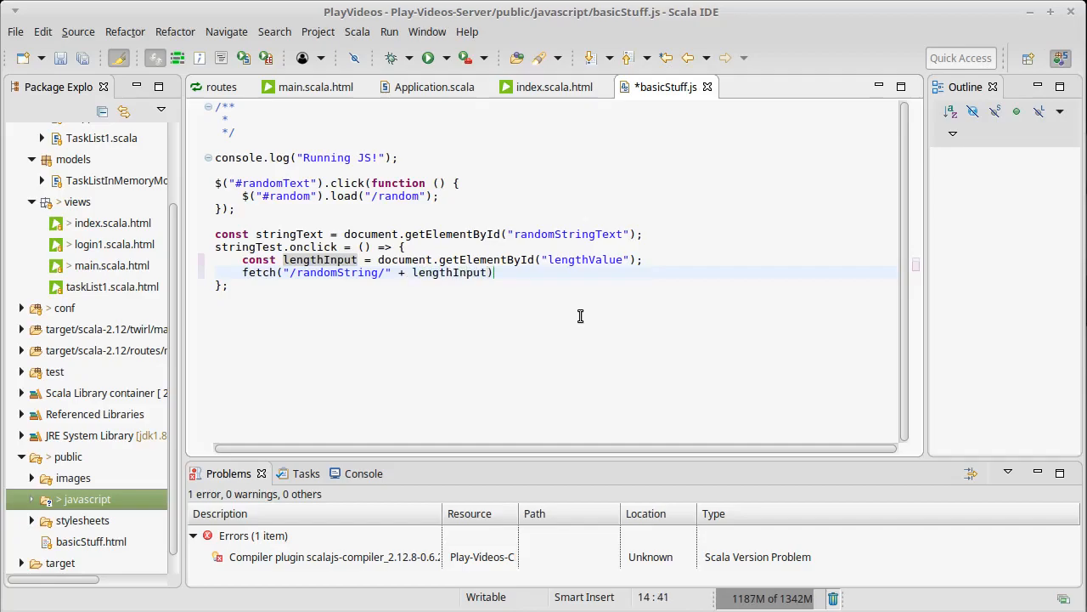
pyautogui.write('.value')
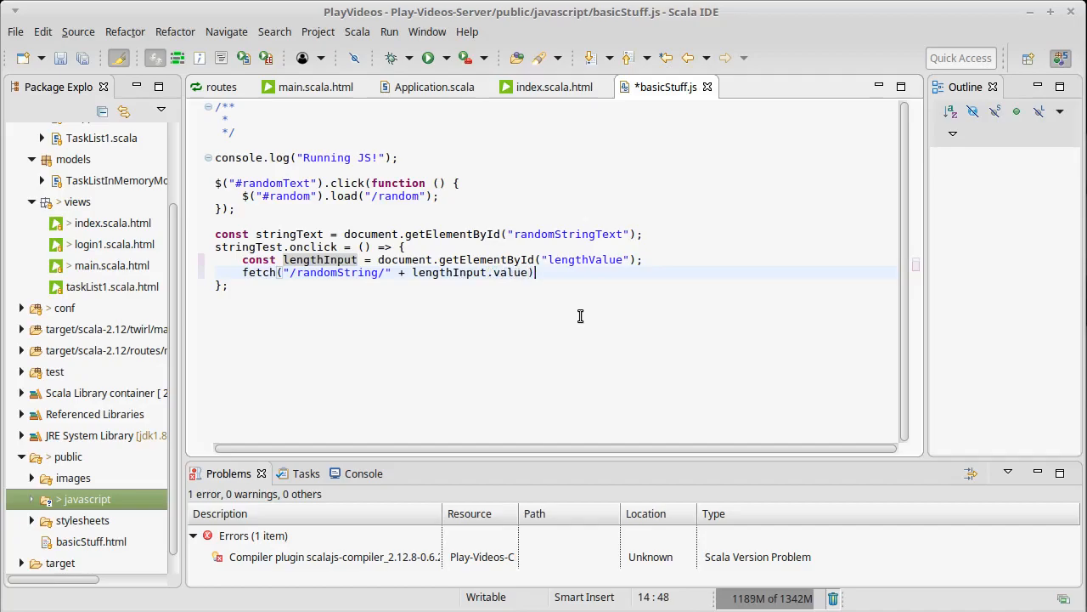
# Extract const url = "/randomString/" + lengthInput.value, console.log(url) and fetch(url).then.
pyautogui.press('ctrl+s')
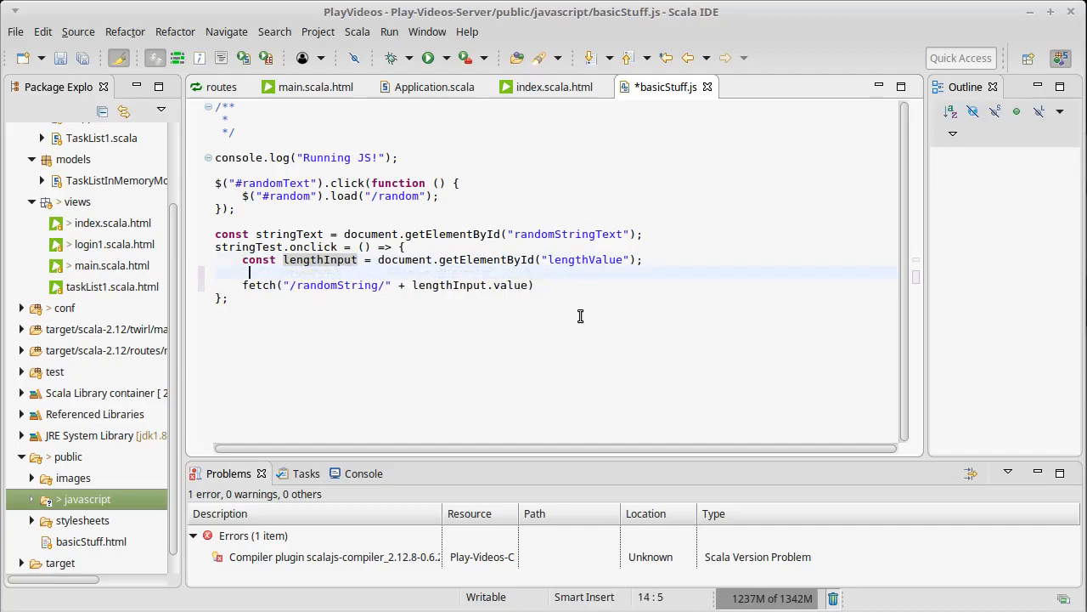
pyautogui.write('const')
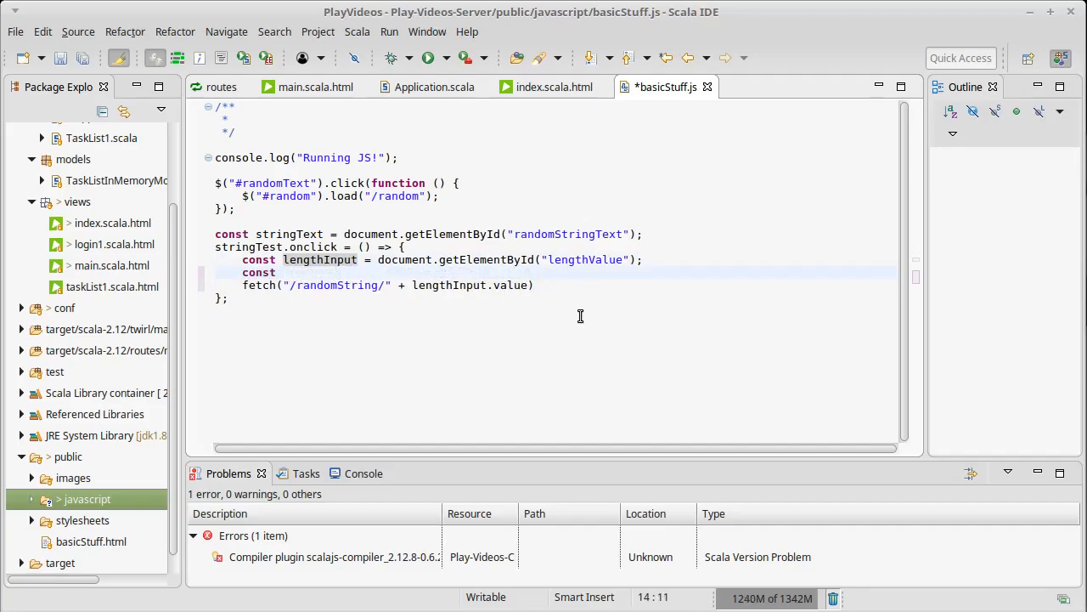
pyautogui.write('url = "/randomString/" + lengthInput.value;')
pyautogui.write('con')
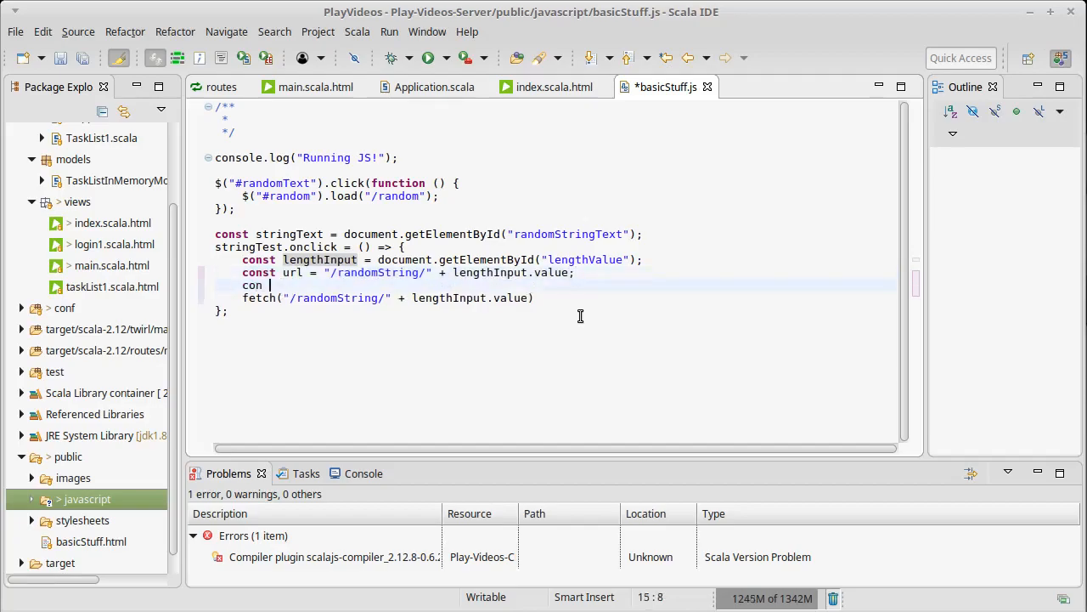
pyautogui.write('sole.log()')
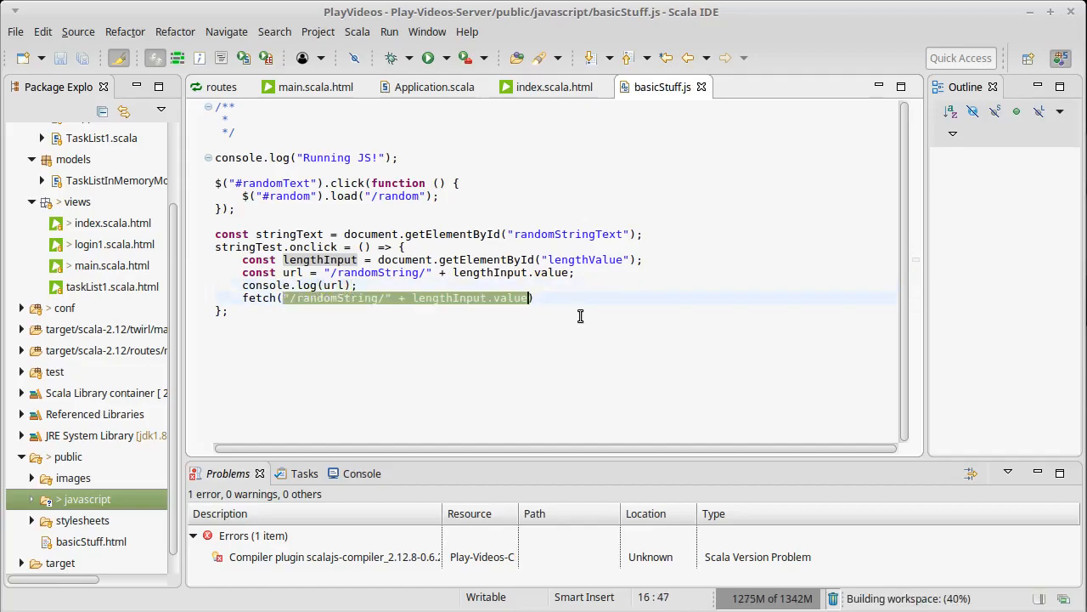
pyautogui.write('url)')
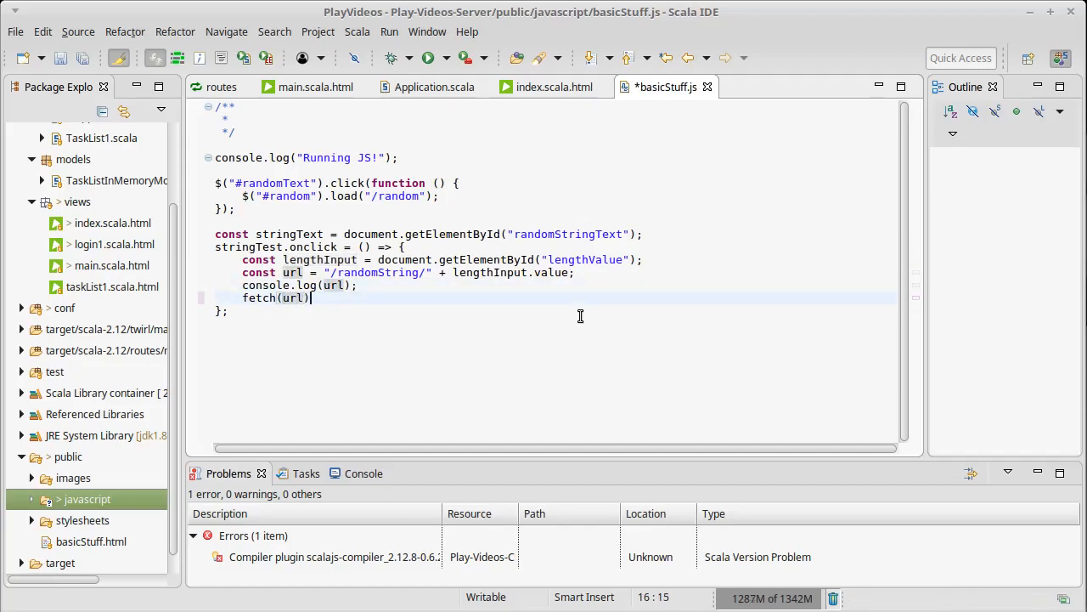
pyautogui.write('.then')
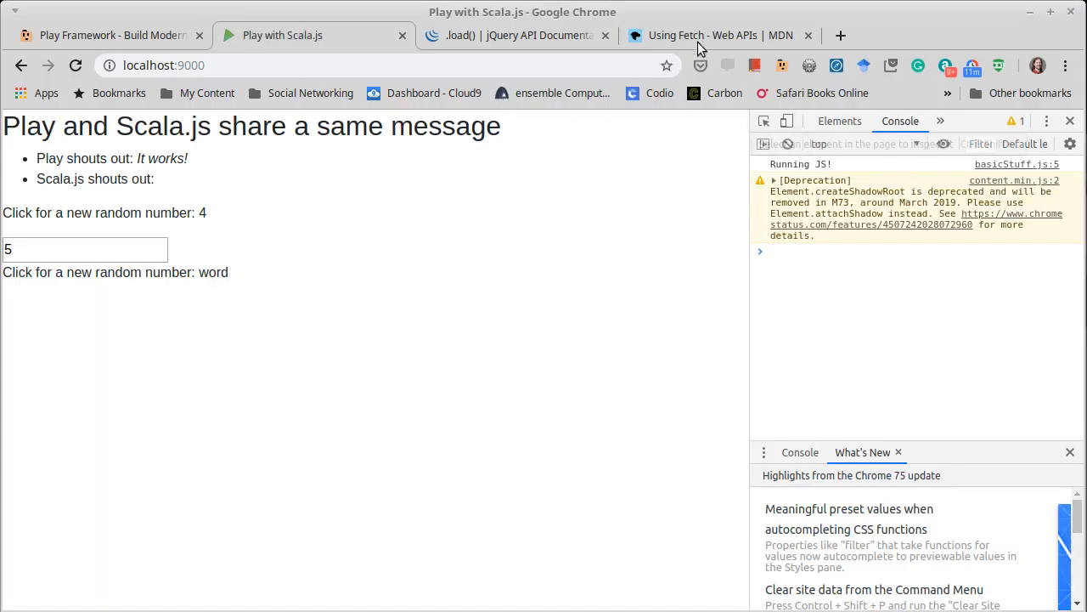
# Switch to the MDN Using Fetch guide tab with the basic fetch example.
pyautogui.click(703, 34)
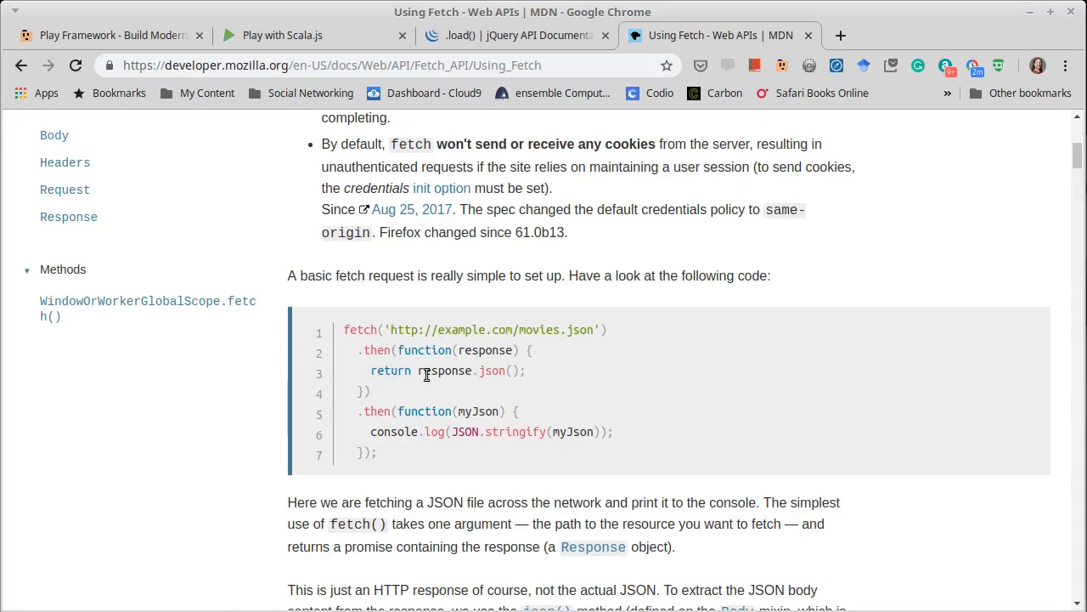
pyautogui.moveTo(474, 343)
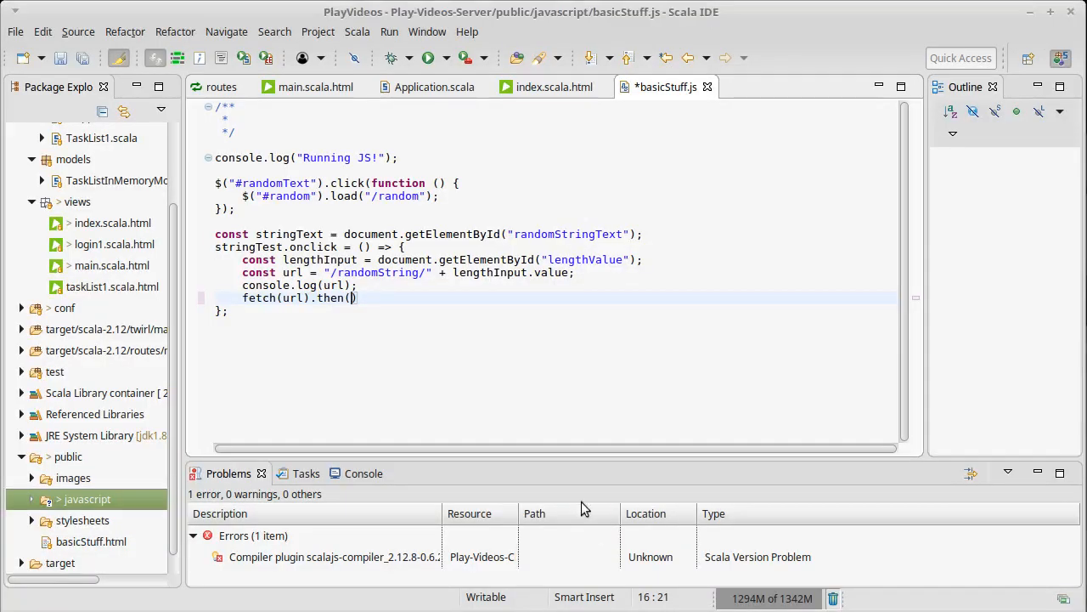
# Add .then((response) => { console.log(response); }) to the fetch call.
pyautogui.write('()')
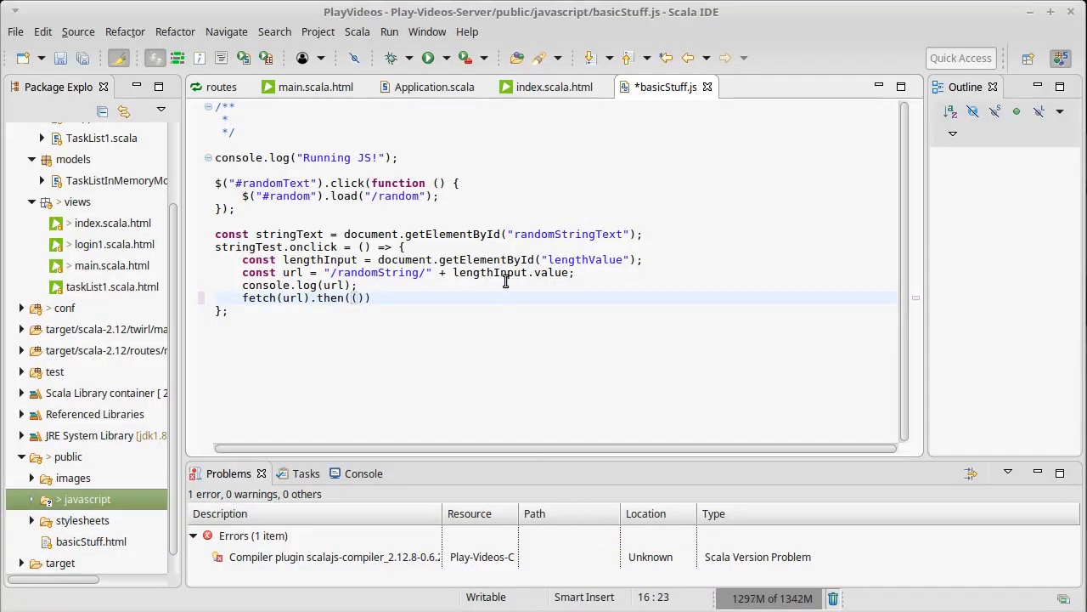
pyautogui.write('response')
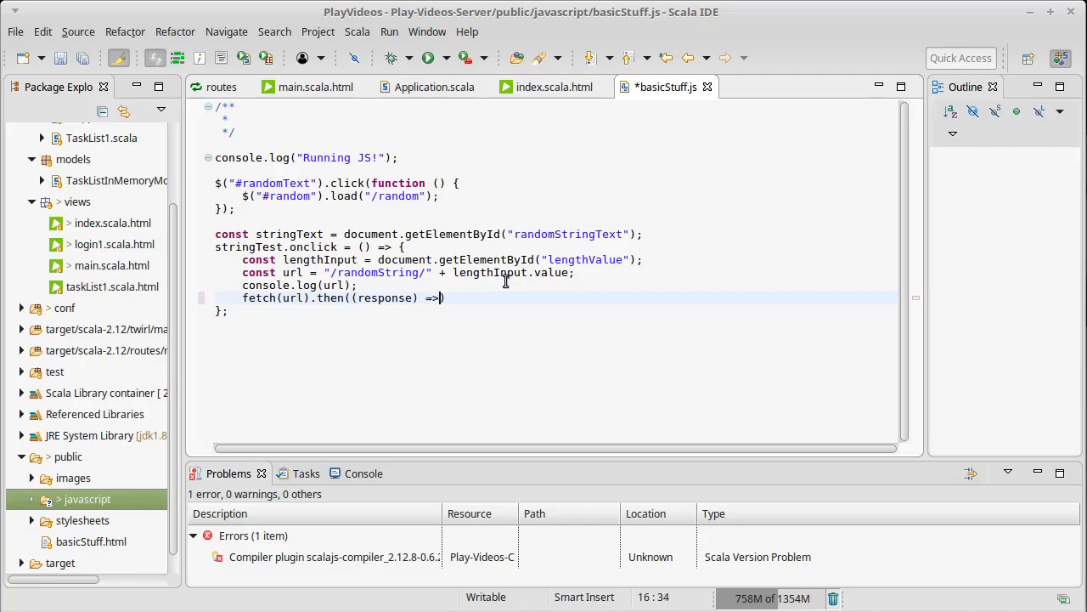
pyautogui.write('{')
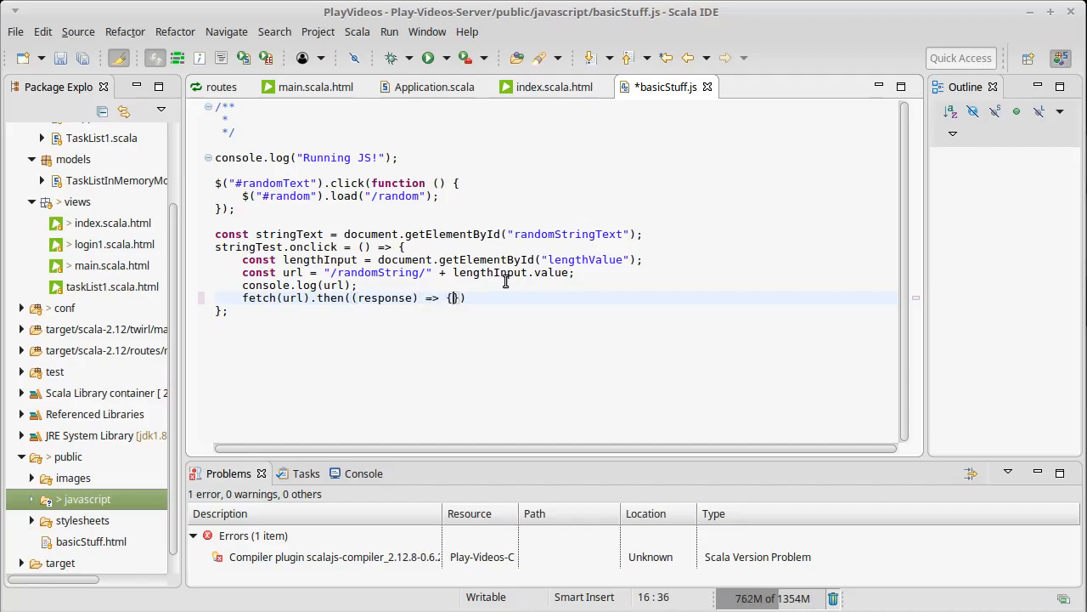
pyautogui.write('console.log(')
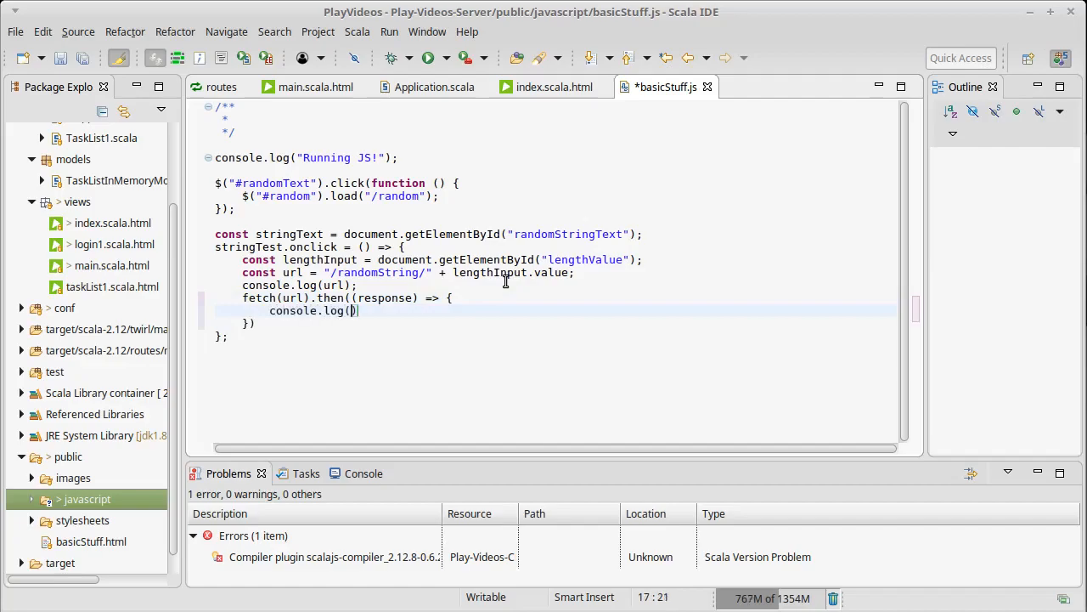
pyautogui.write('response')
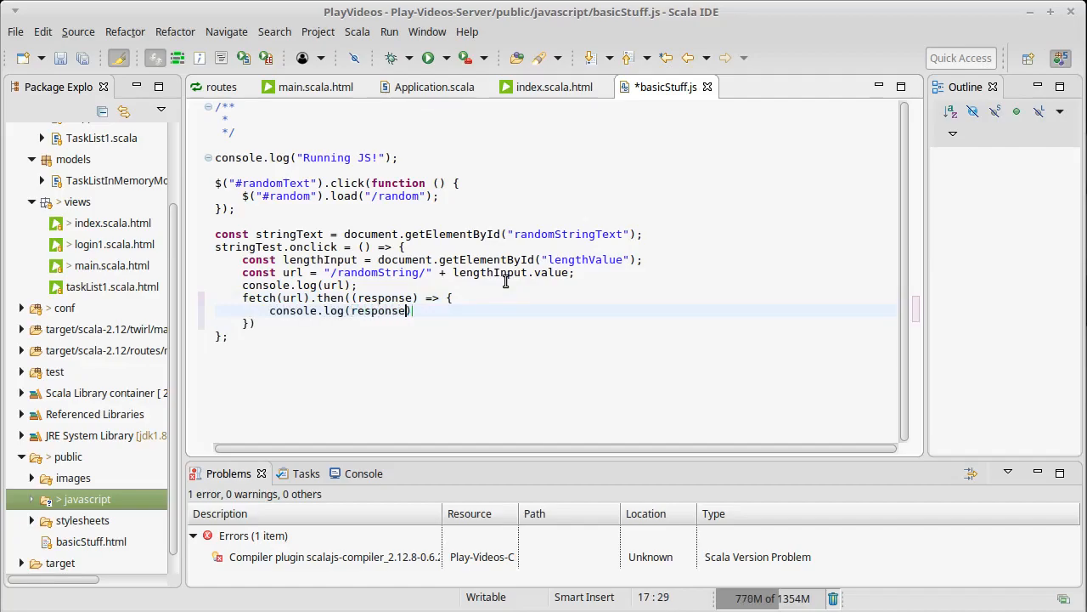
pyautogui.write(';')
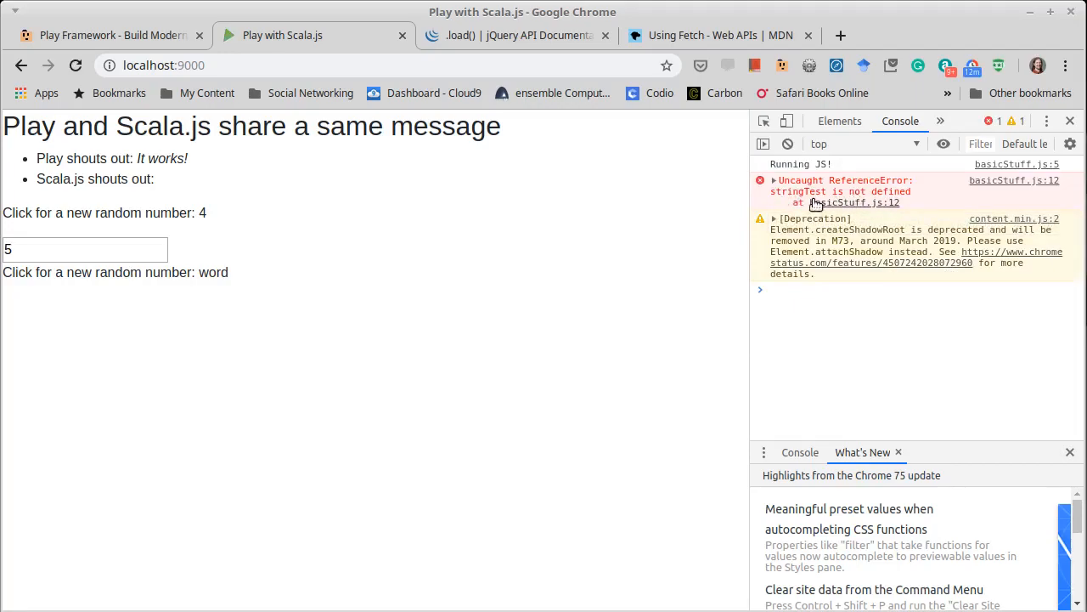
pyautogui.moveTo(826, 207)
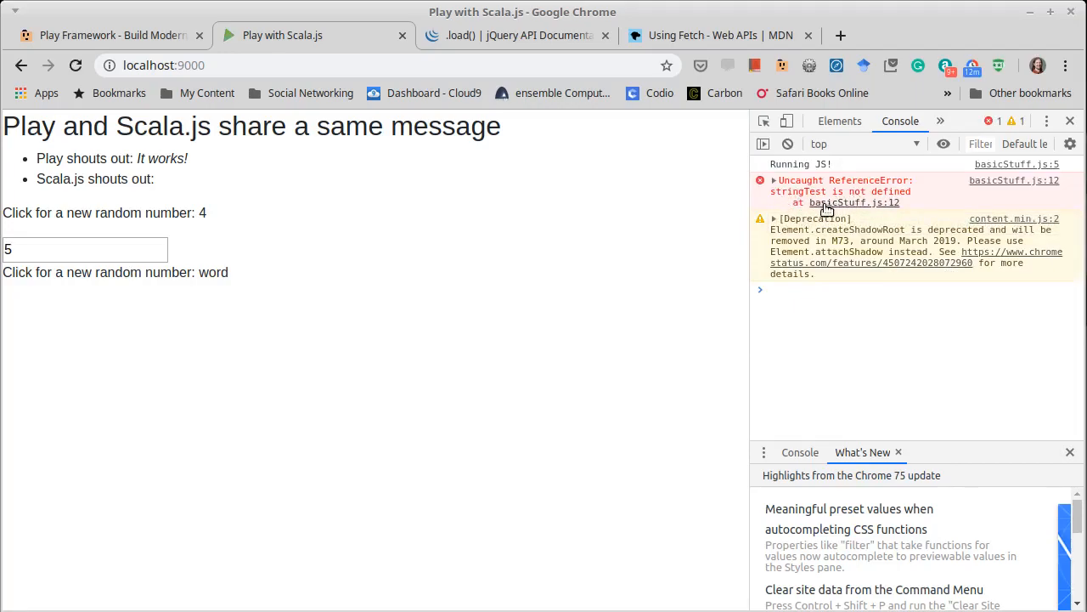
# Follow the basicStuff.js:12 link beside the stringTest ReferenceError to its source line.
pyautogui.click(900, 121)
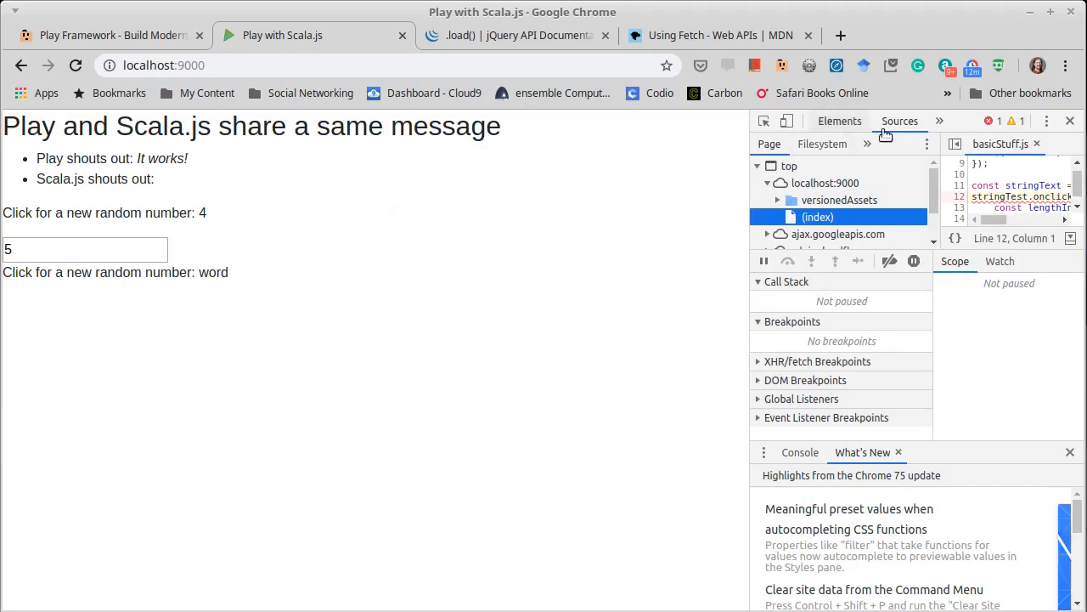
pyautogui.click(900, 121)
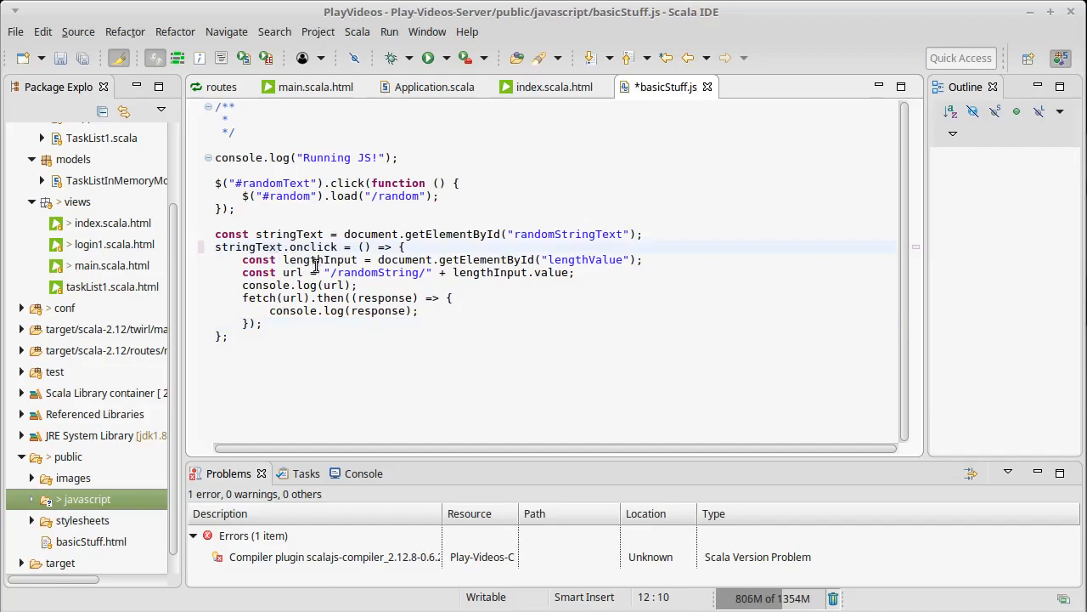
# Save basicStuff.js with stringTest.onclick corrected to stringText.onclick.
pyautogui.press('ctrl+s')
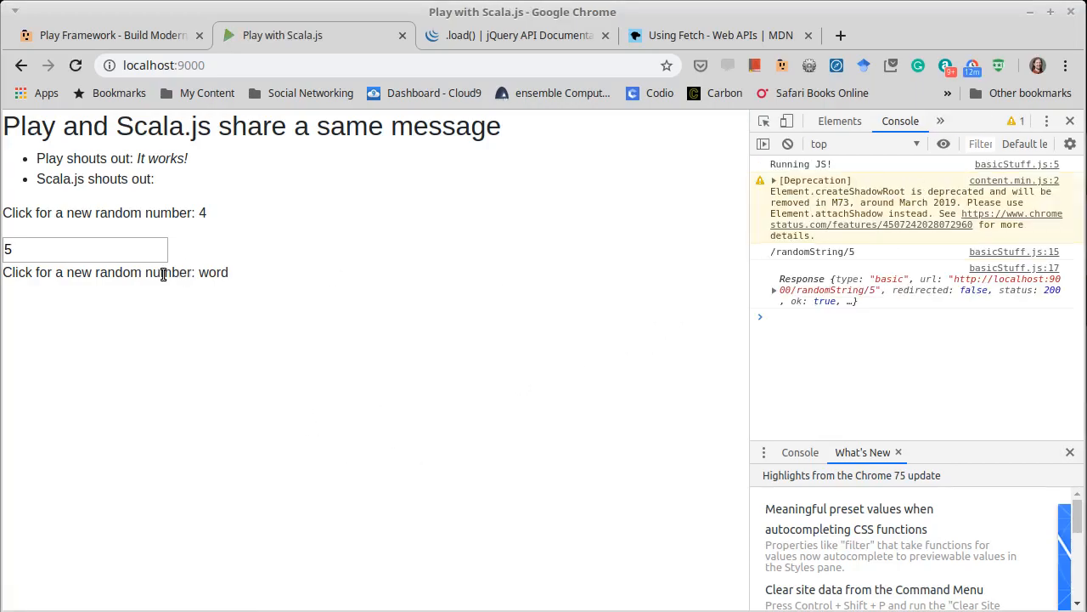
pyautogui.moveTo(884, 258)
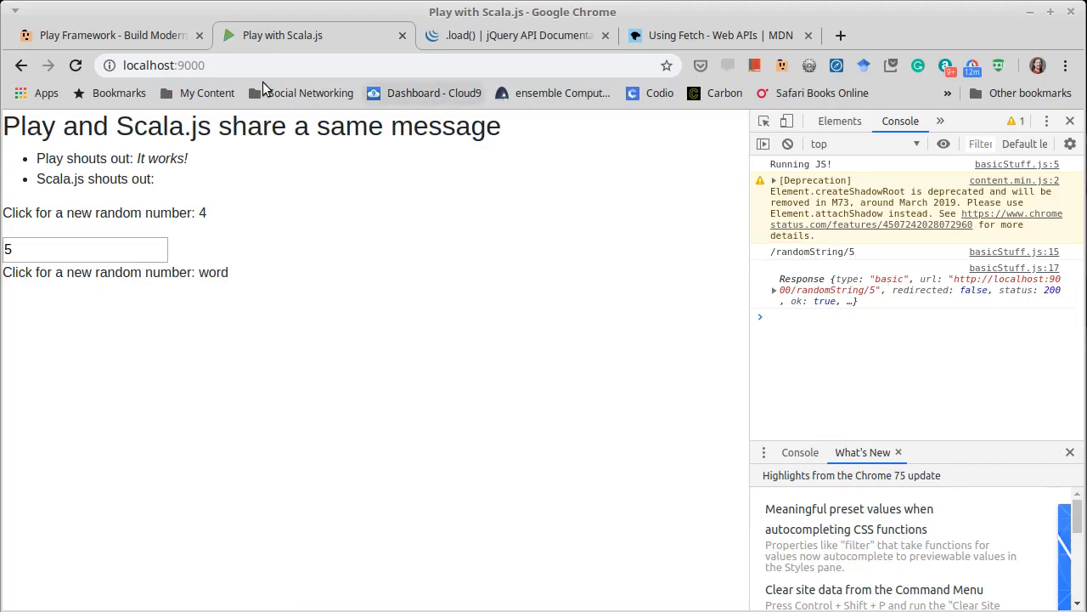
pyautogui.moveTo(955, 304)
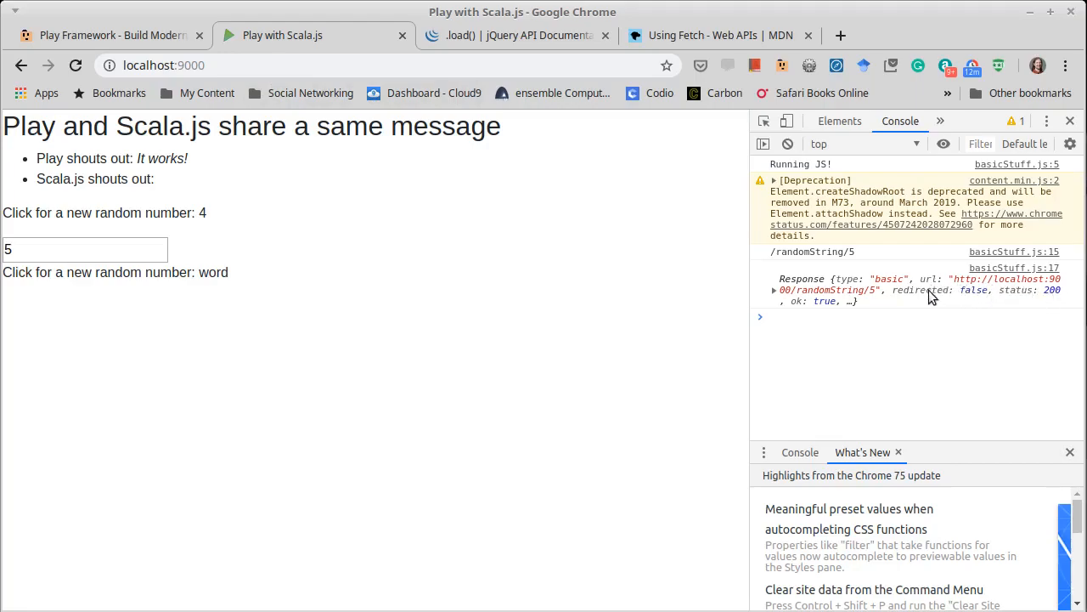
# Expand the logged Response showing status 200 OK, then return to MDN Using Fetch.
pyautogui.click(763, 289)
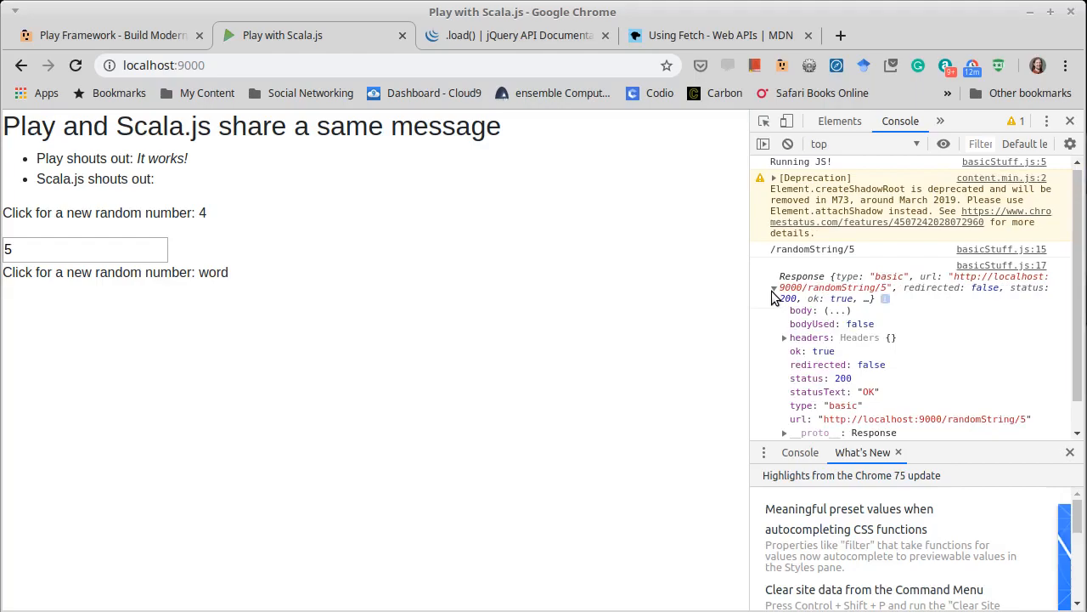
pyautogui.scroll(-3)
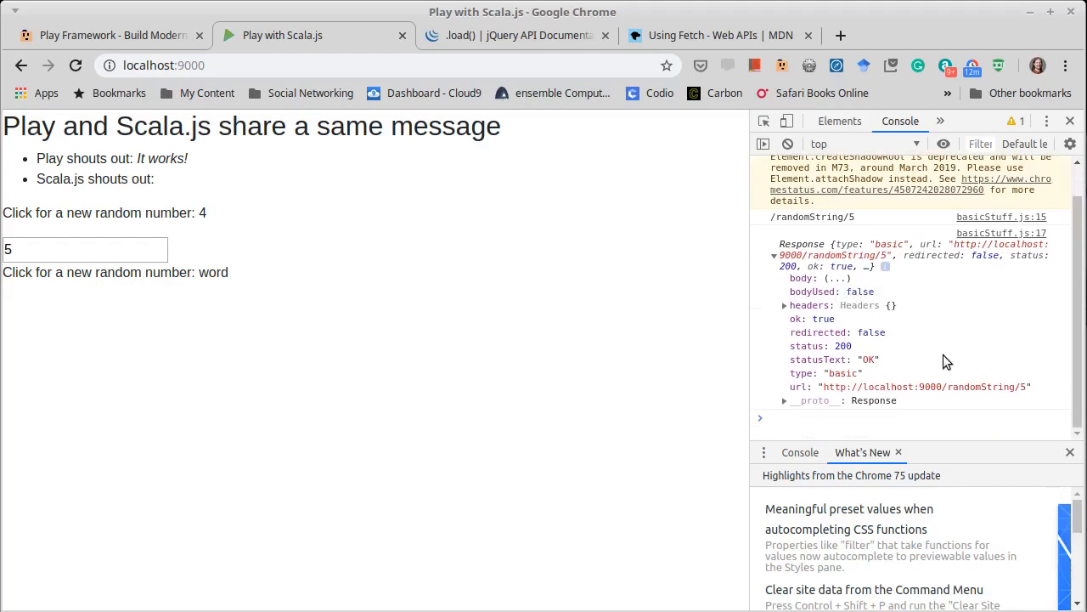
pyautogui.moveTo(941, 353)
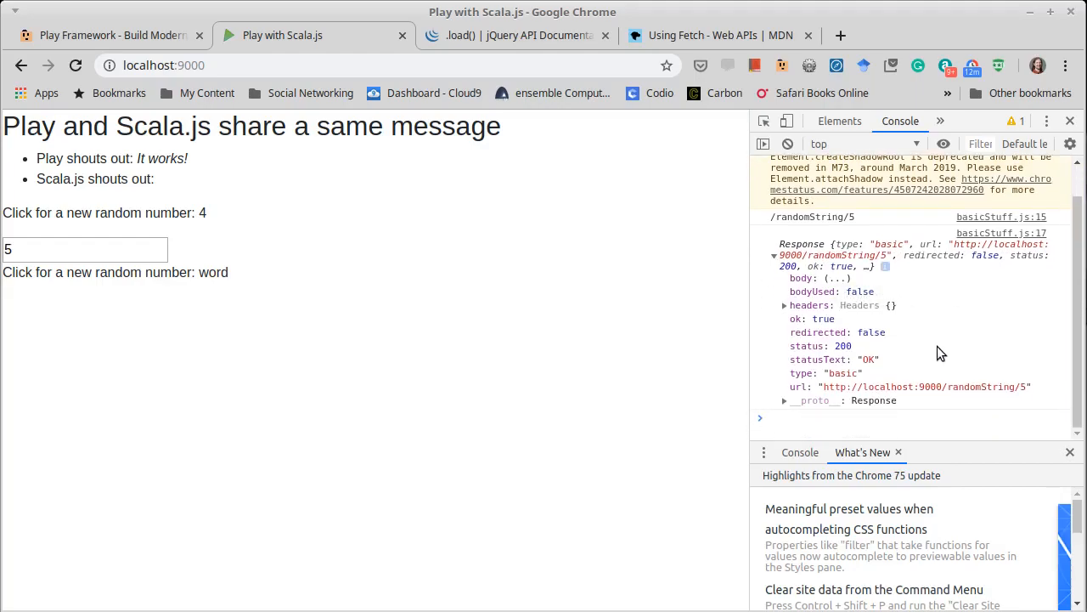
pyautogui.moveTo(899, 381)
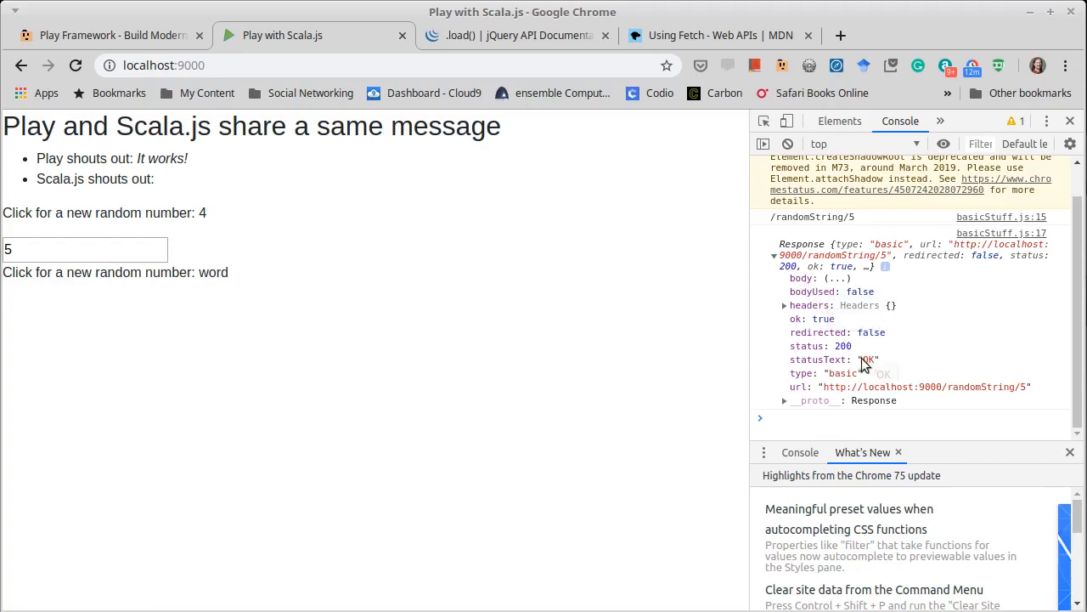
pyautogui.moveTo(909, 287)
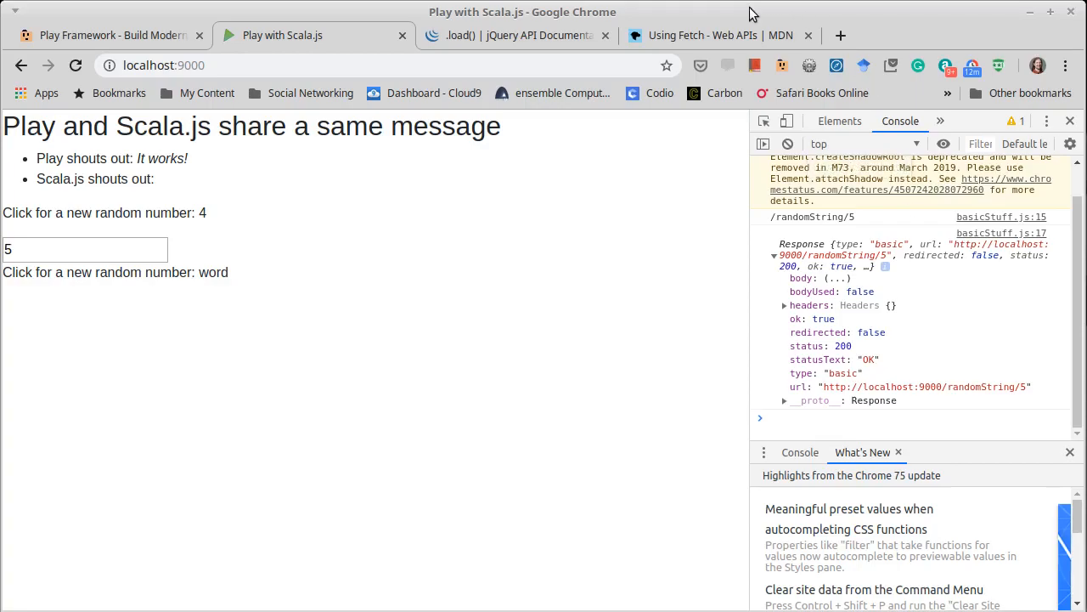
pyautogui.click(704, 34)
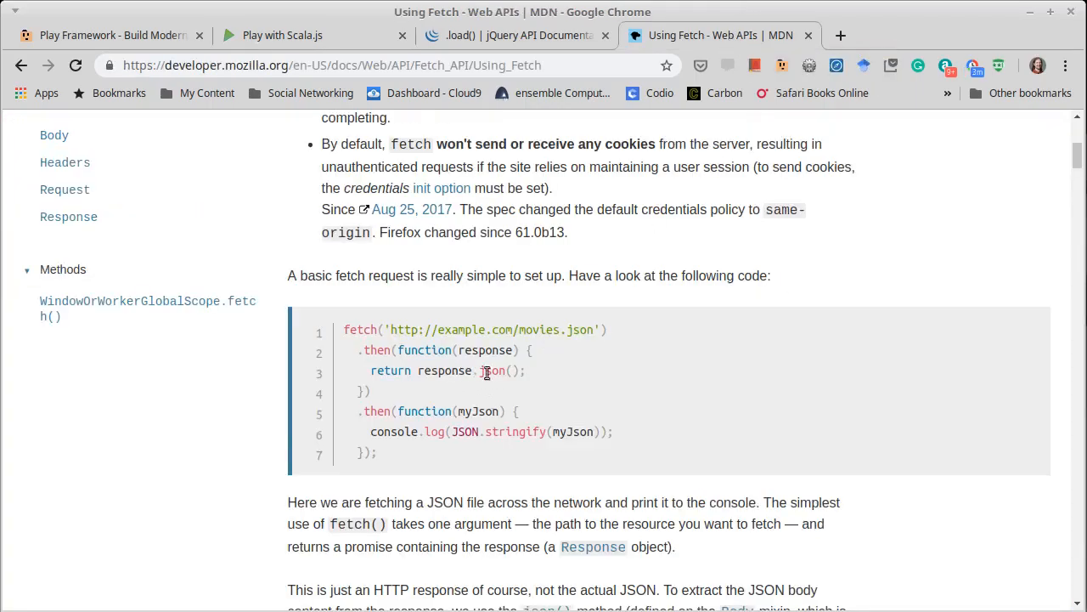
pyautogui.moveTo(559, 377)
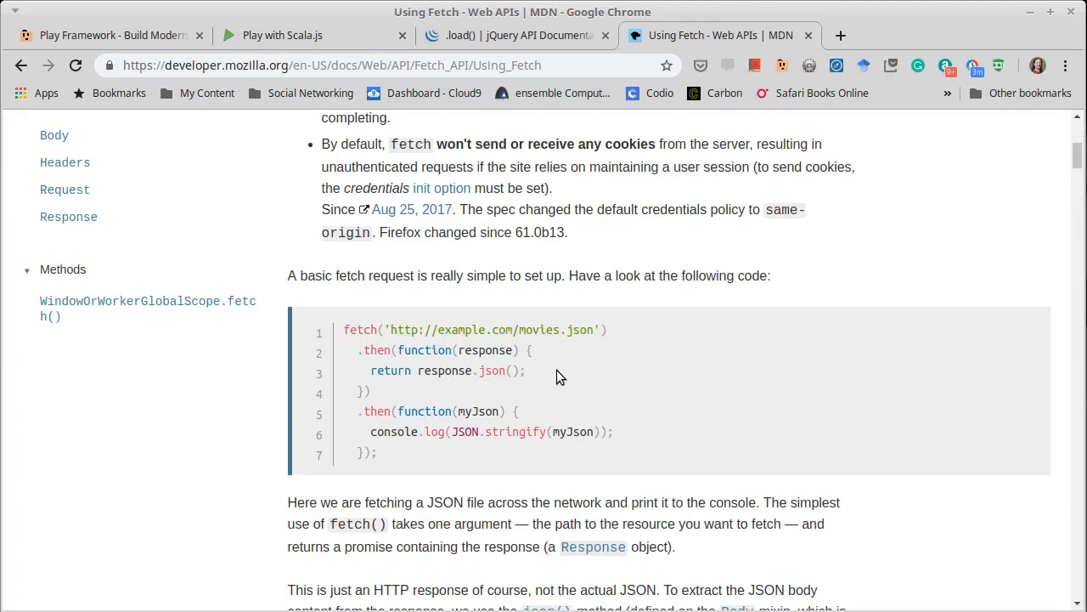
pyautogui.moveTo(544, 332)
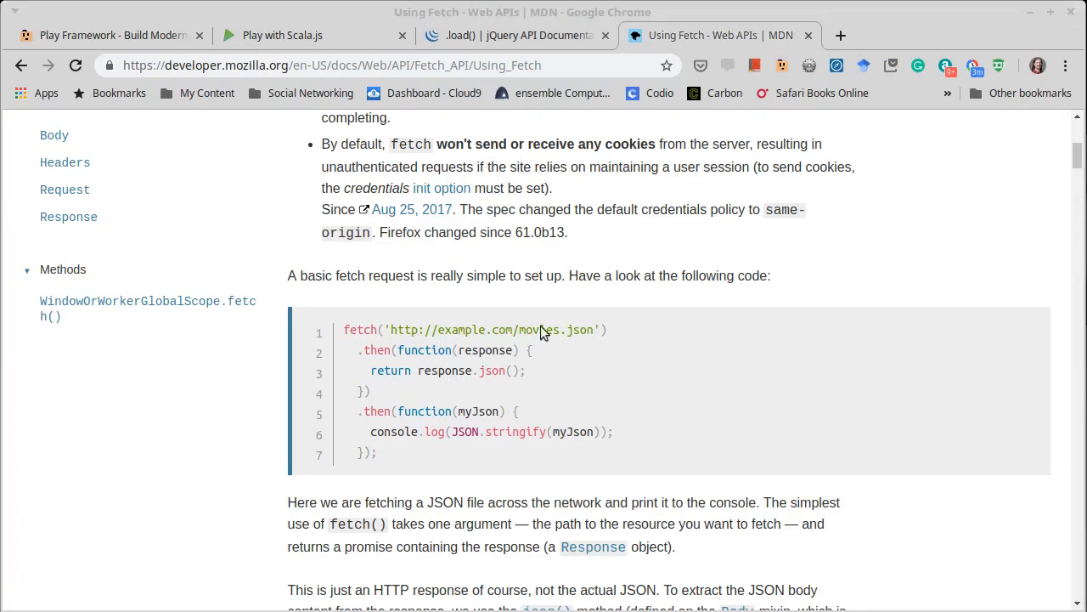
# Change the handler to console.log(response.text()) in basicStuff.js.
pyautogui.click(282, 34)
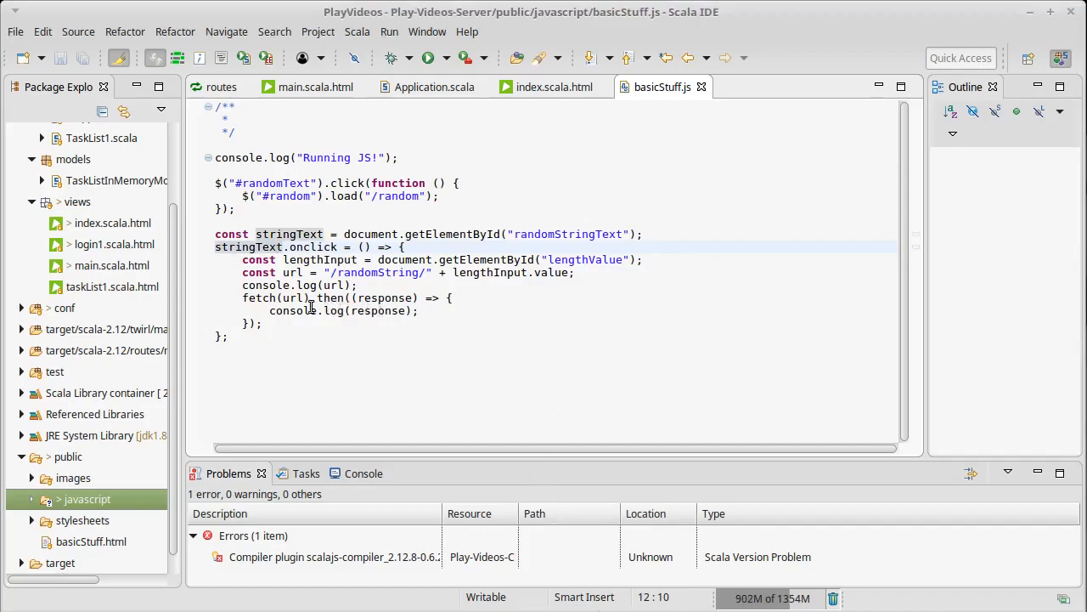
pyautogui.click(422, 297)
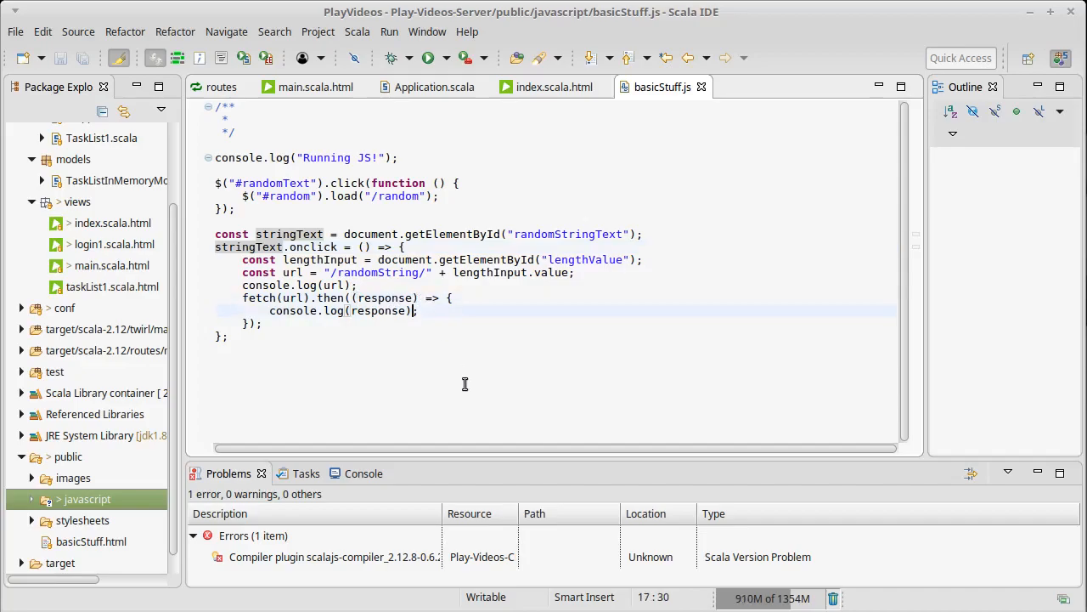
pyautogui.write('.text()')
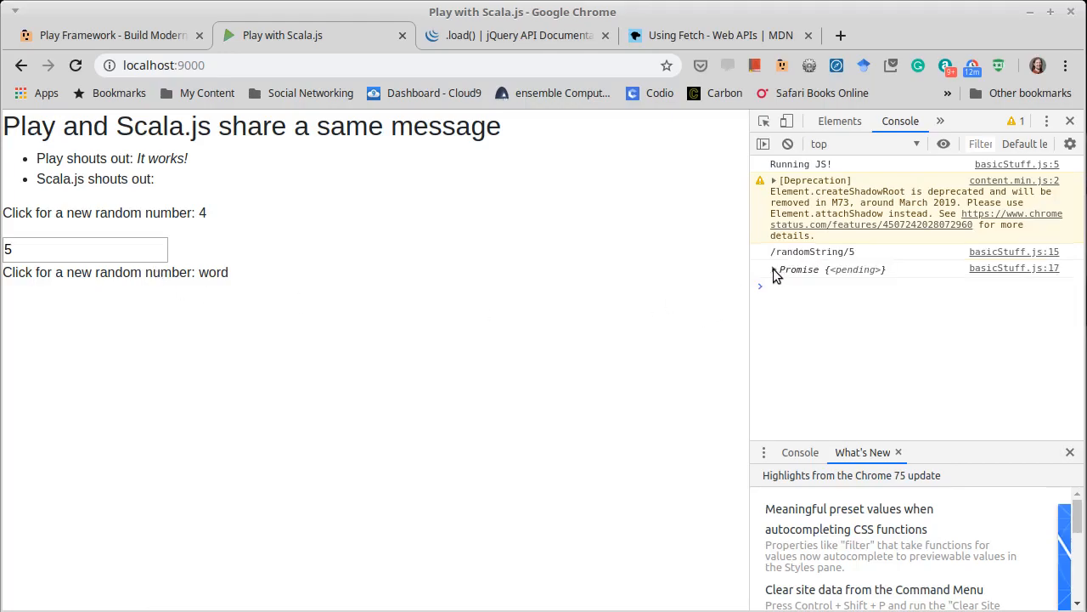
pyautogui.moveTo(781, 271)
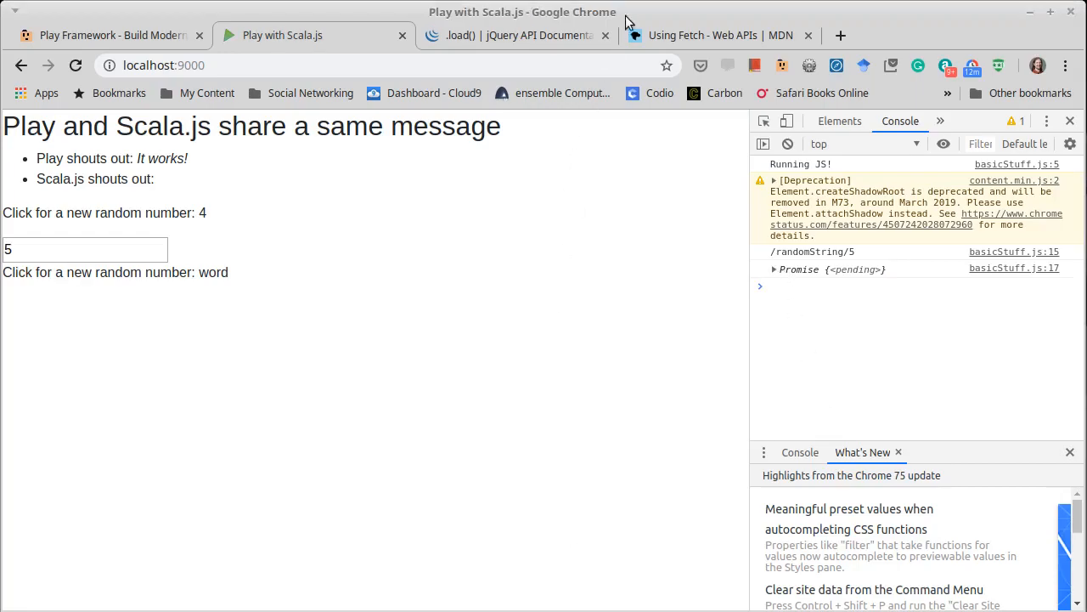
# Switch to the MDN Using Fetch tab to review the chained then handlers.
pyautogui.click(720, 34)
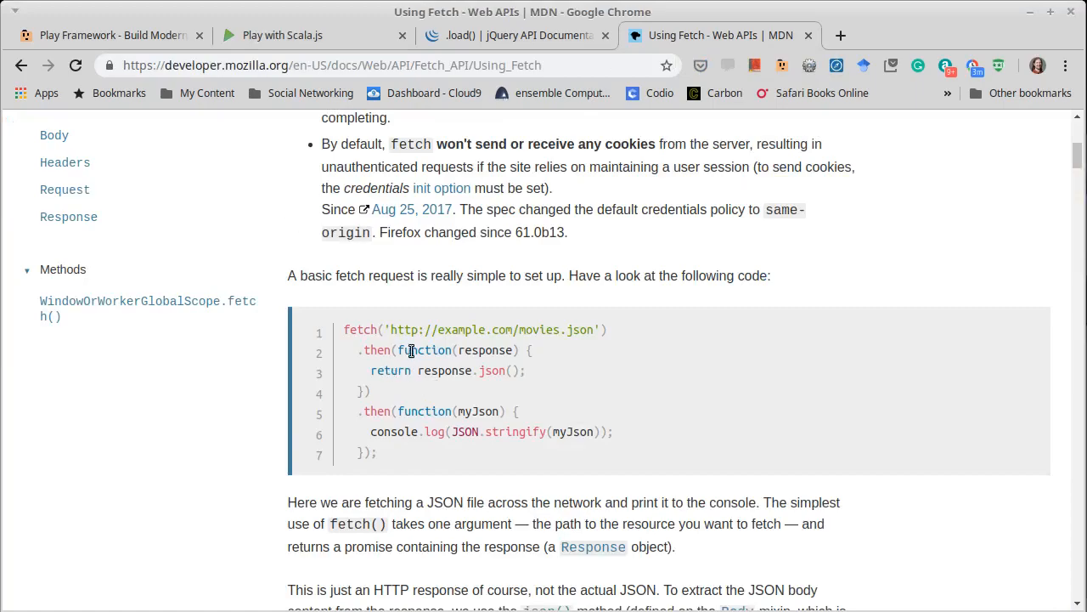
pyautogui.moveTo(428, 432)
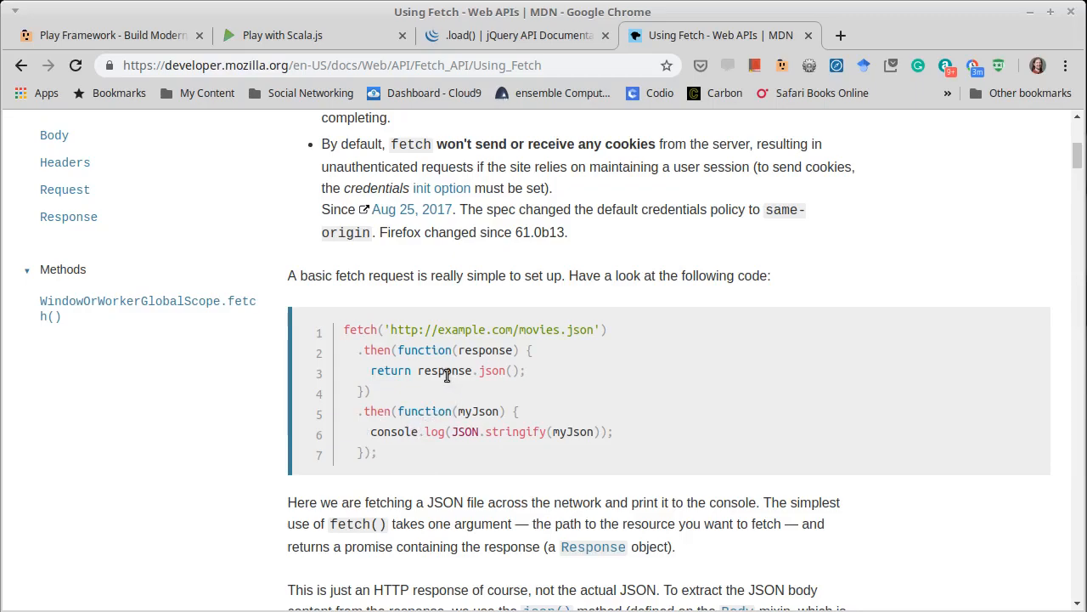
pyautogui.moveTo(491, 371)
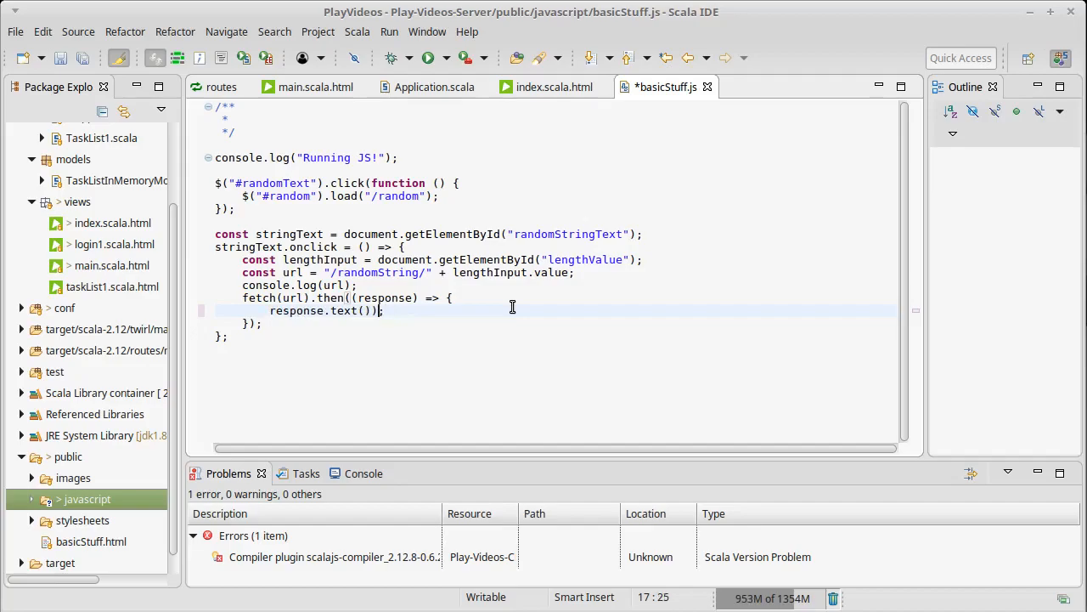
# Return response.text() and chain .then((responseText) => { console.log(responseText); }).
pyautogui.write('return')
pyautogui.click(556, 323)
pyautogui.write('.then')
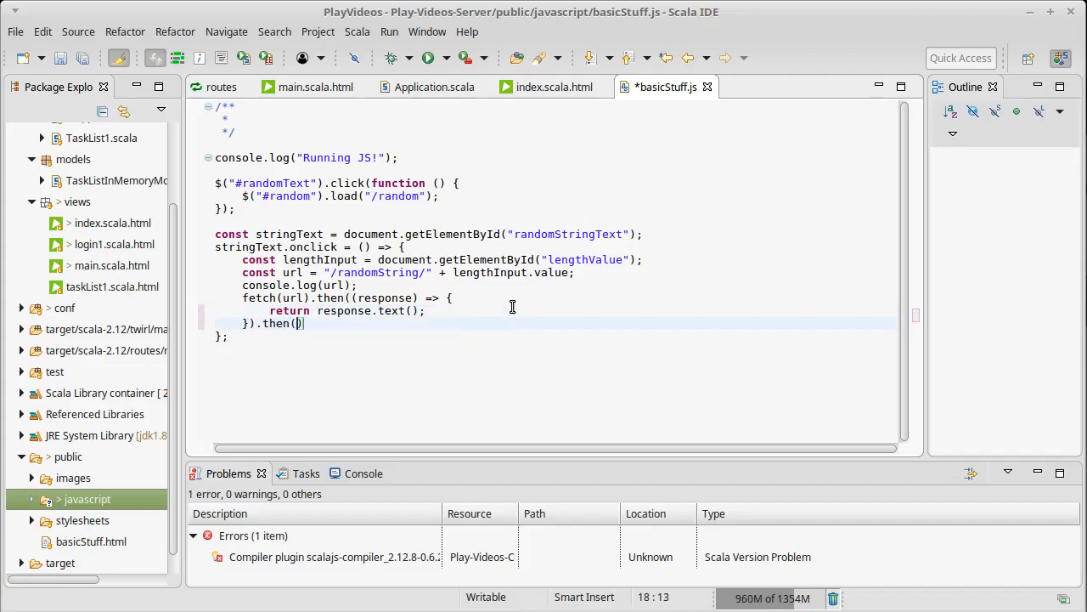
pyautogui.write('()')
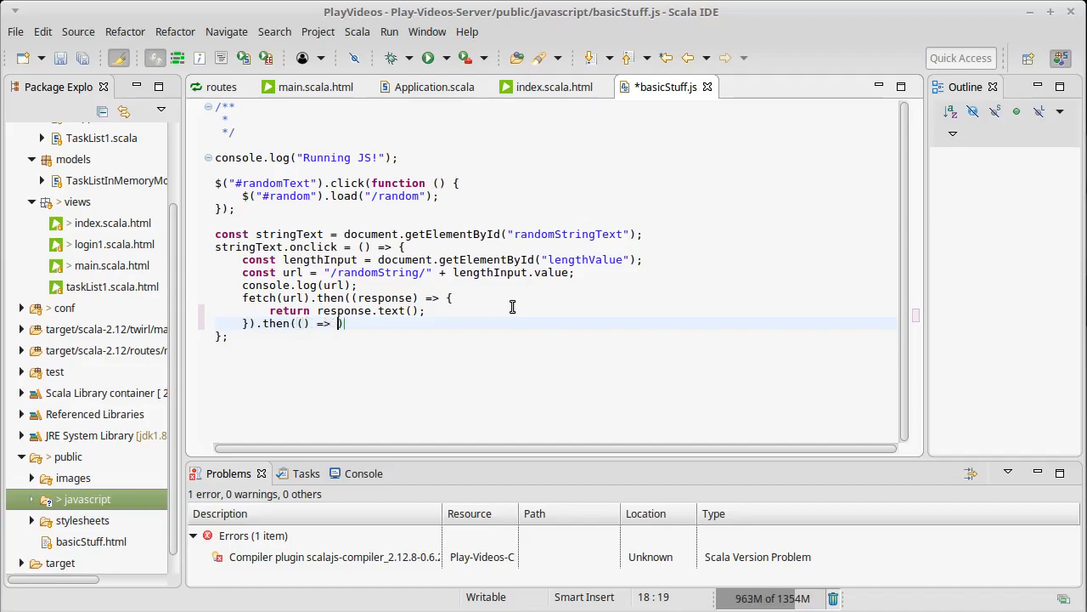
pyautogui.write('{')
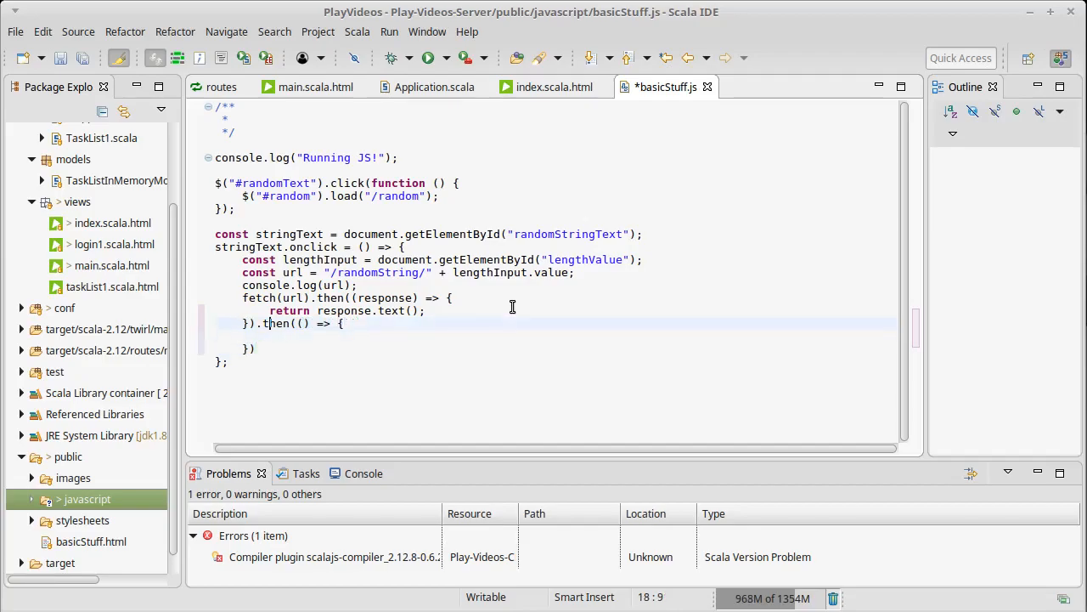
pyautogui.write('respo')
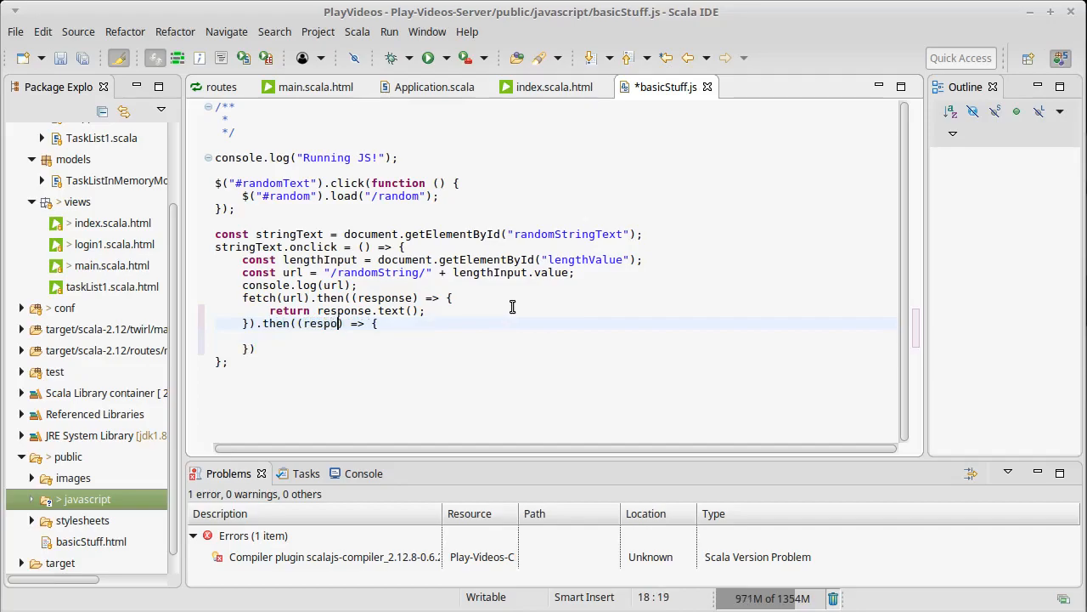
pyautogui.write('Text')
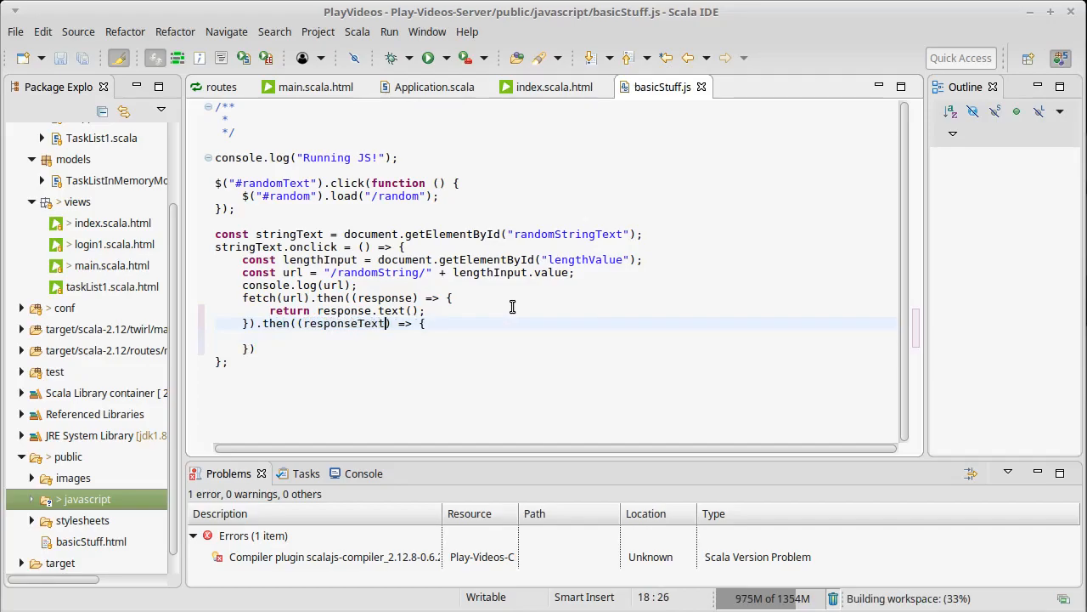
pyautogui.write('console')
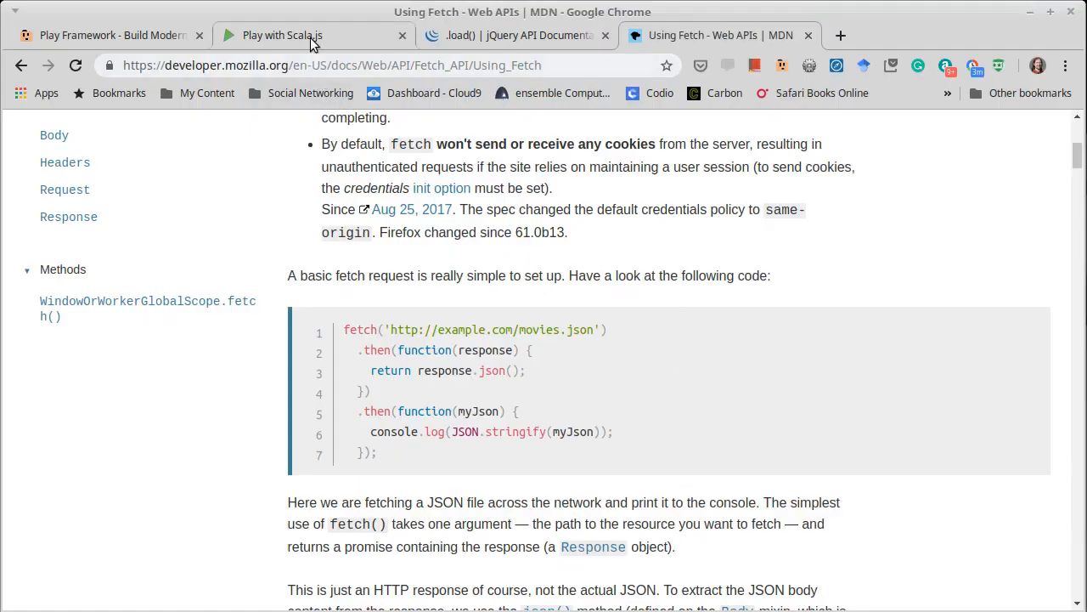
pyautogui.click(282, 34)
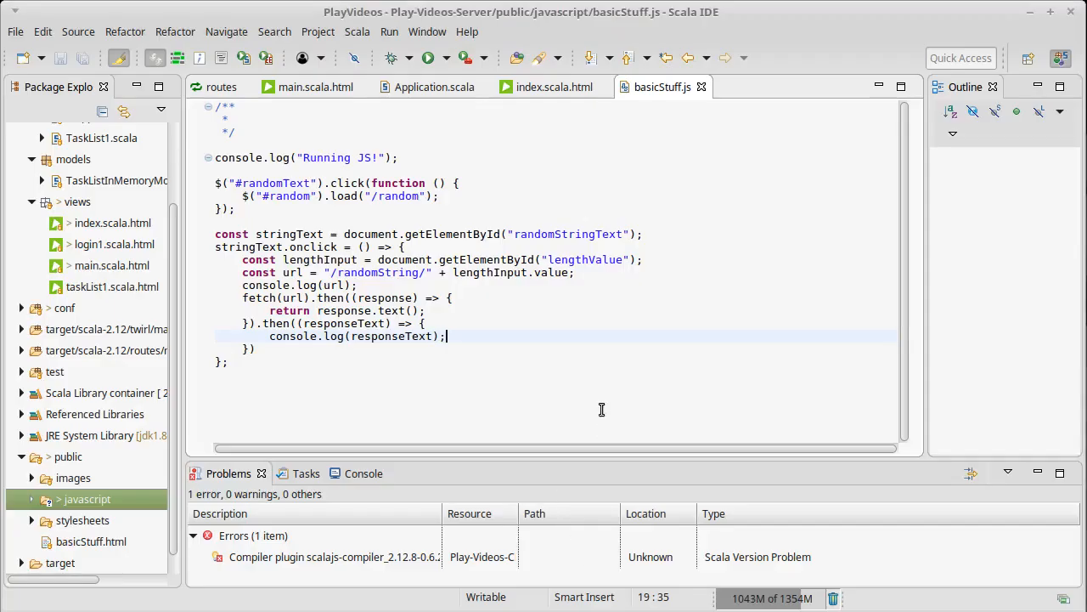
# Confirm the span id is randomString in index.scala.html and return to basicStuff.js.
pyautogui.click(554, 87)
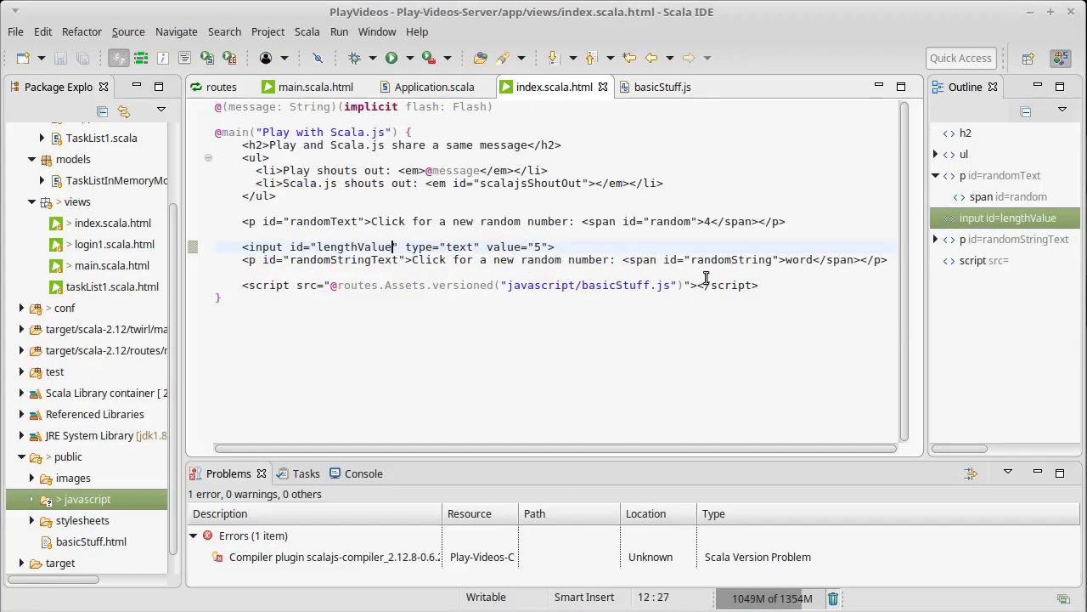
pyautogui.doubleClick(729, 260)
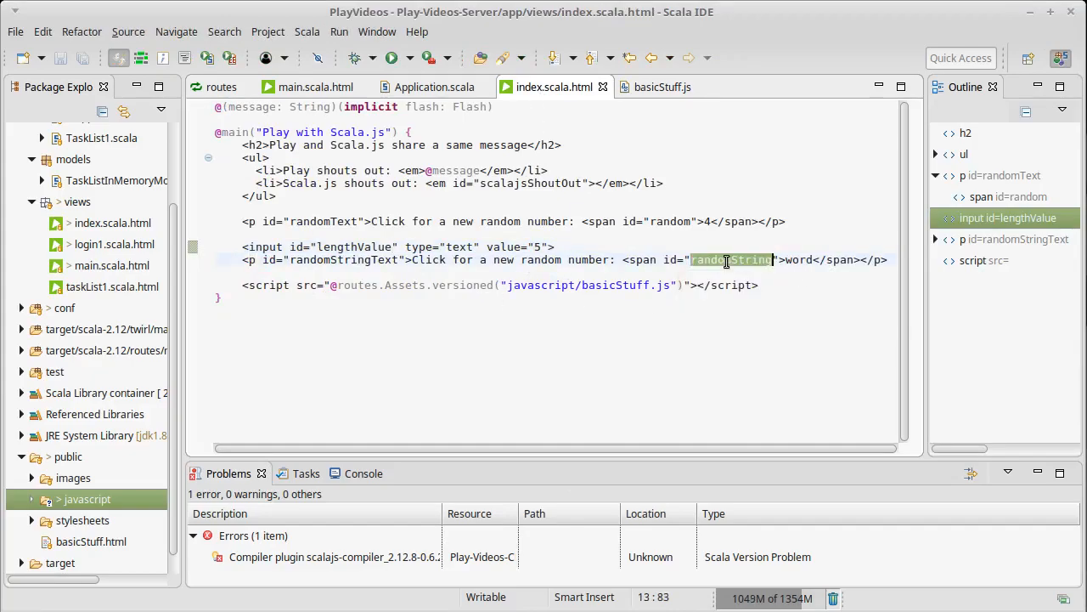
pyautogui.click(663, 86)
pyautogui.write('c')
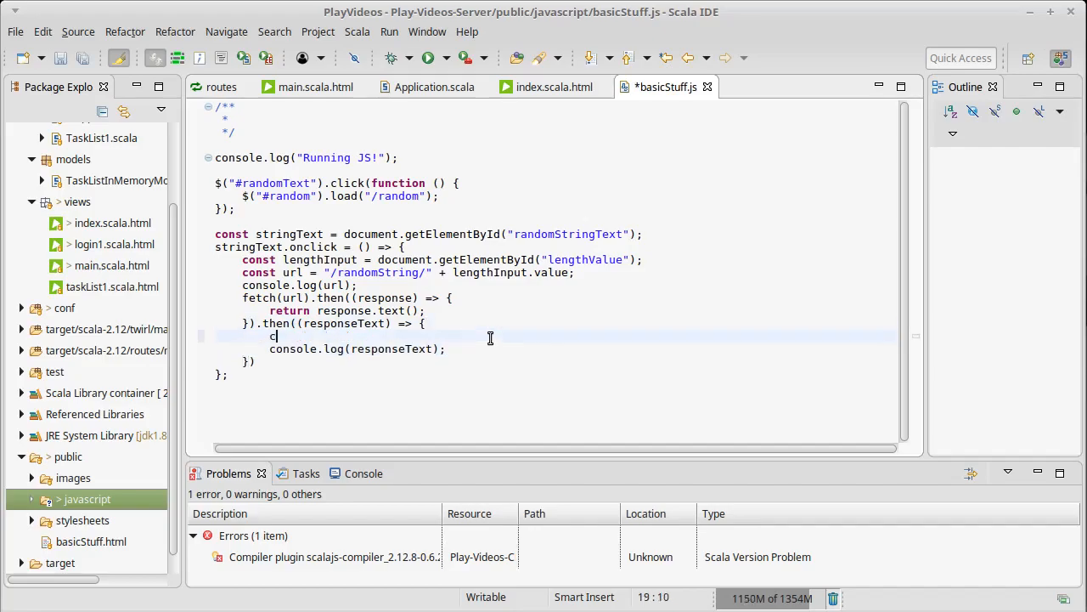
# Declare const randomString = document.getElementById("randomString") inside the second then.
pyautogui.write('onst')
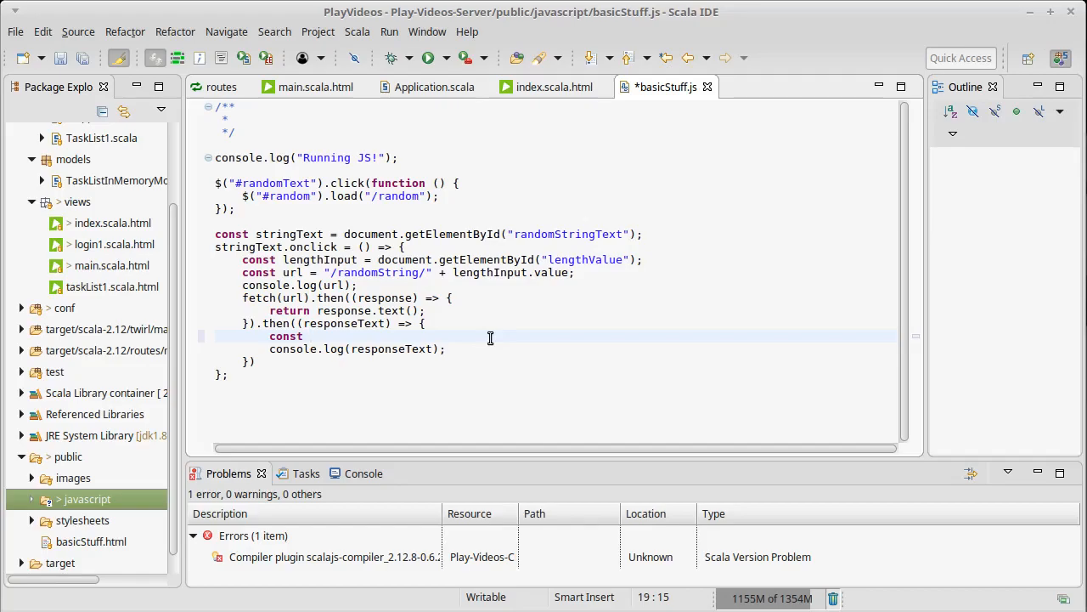
pyautogui.write('ranomd')
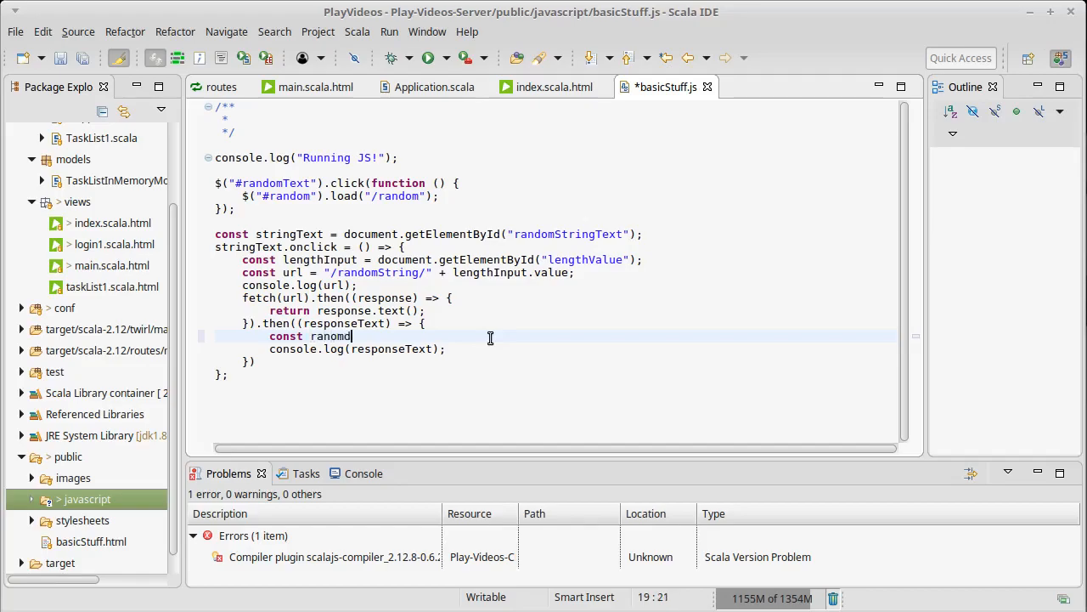
pyautogui.write('String')
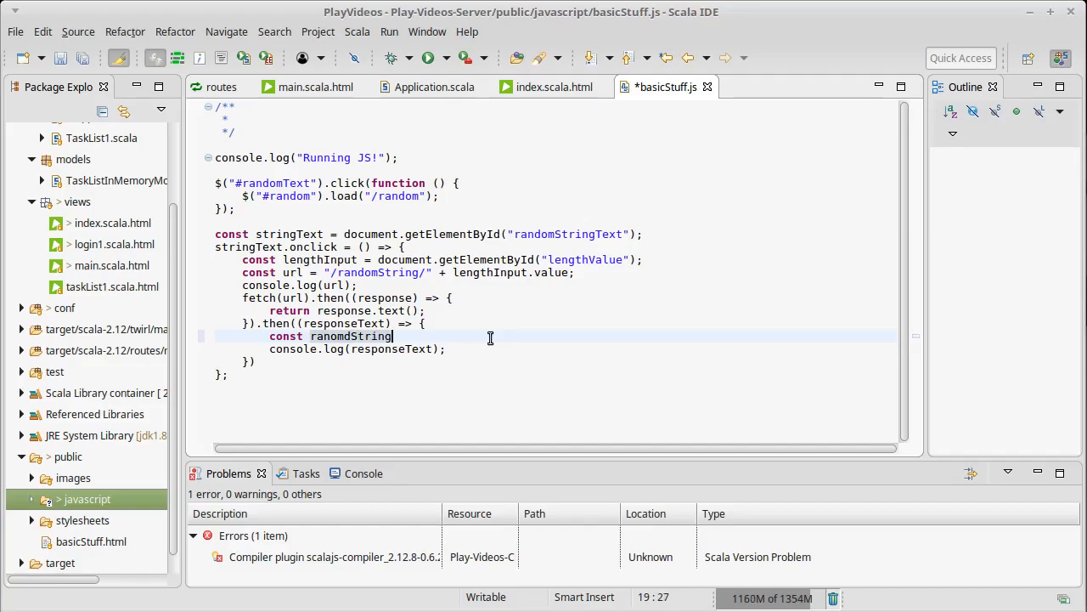
pyautogui.write('= document.g')
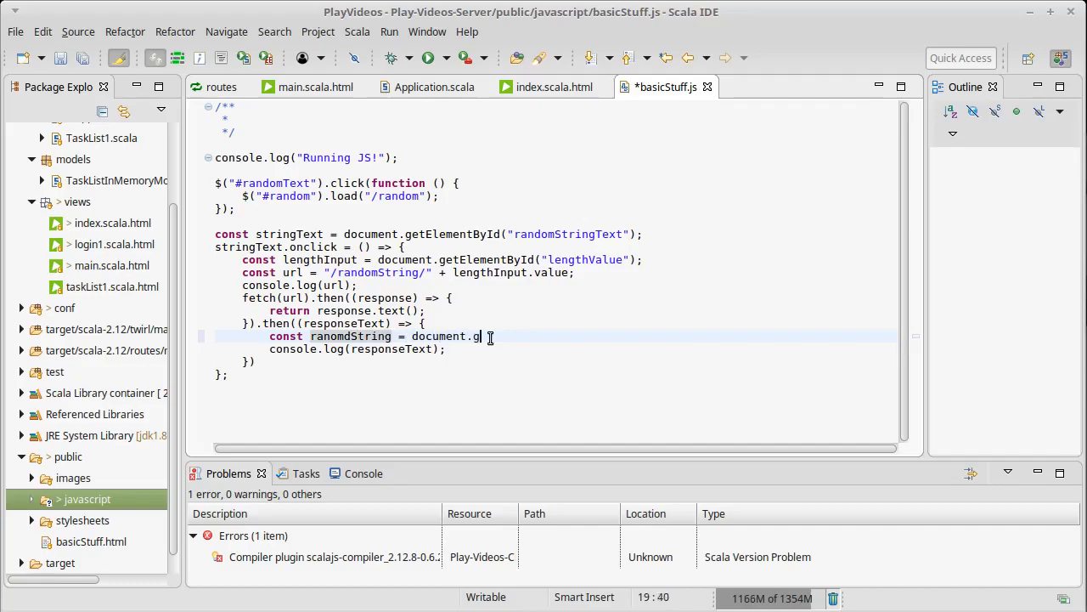
pyautogui.write('etElementById(')
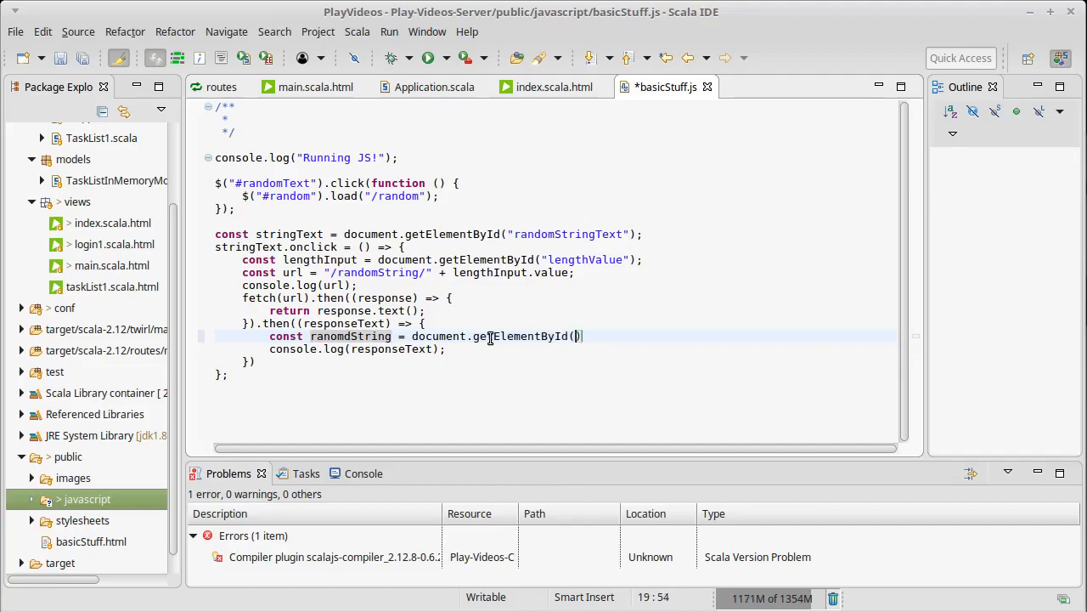
pyautogui.write('"')
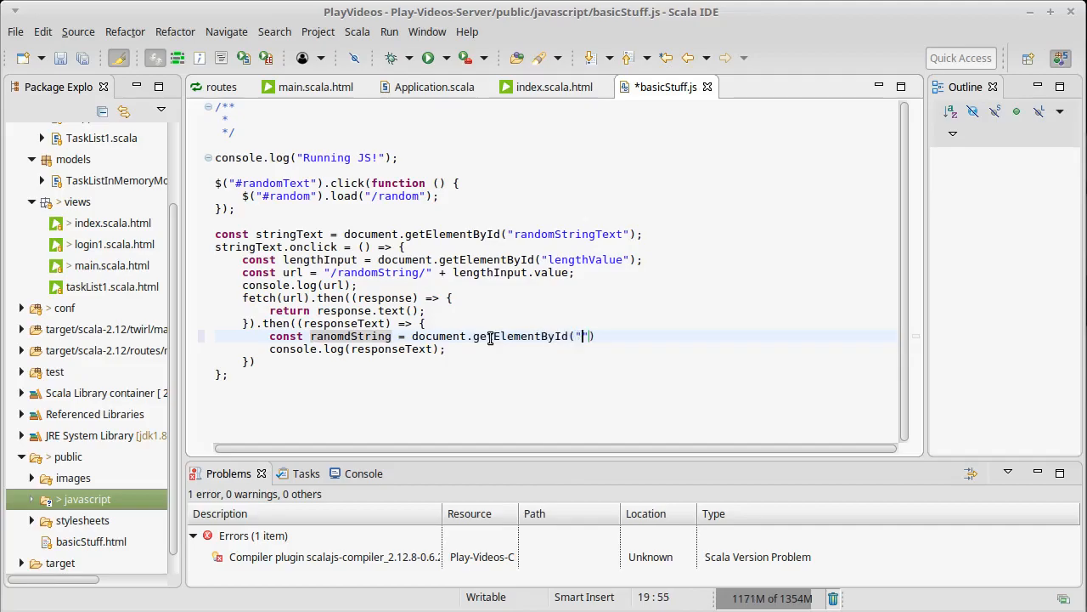
pyautogui.write('randomString')
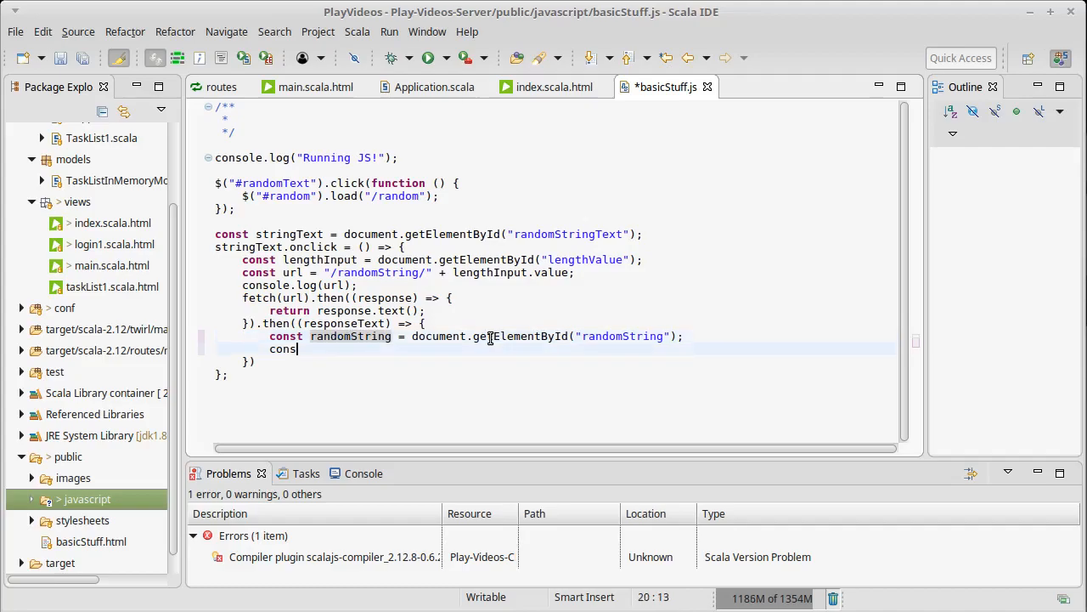
pyautogui.press('BackSpace')
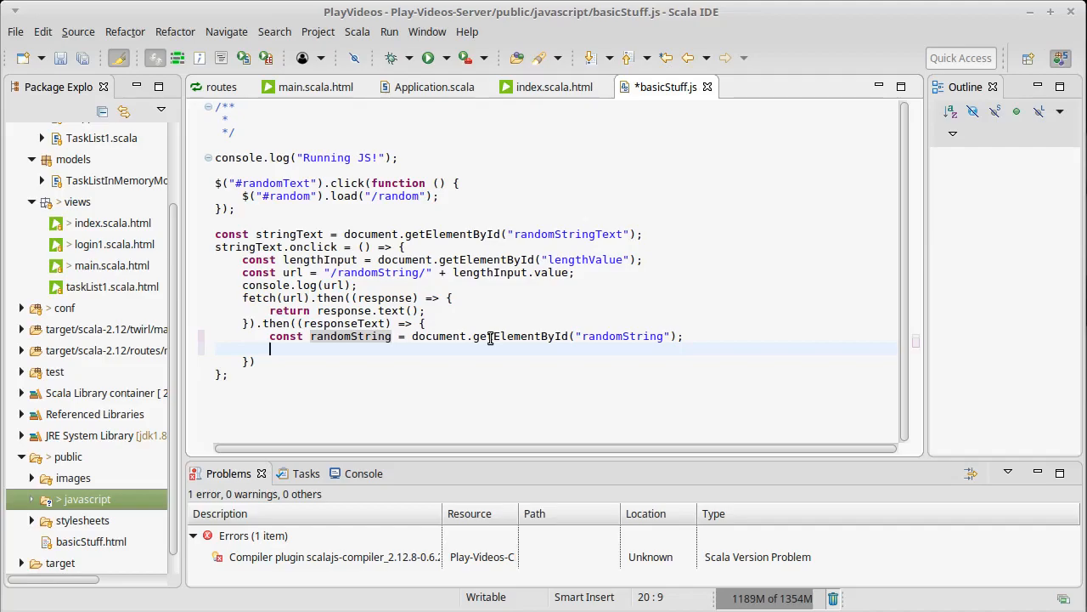
# Assign randomString.innerHTML = responseText so the span shows the fetched string.
pyautogui.write('randomString.innerHTML =')
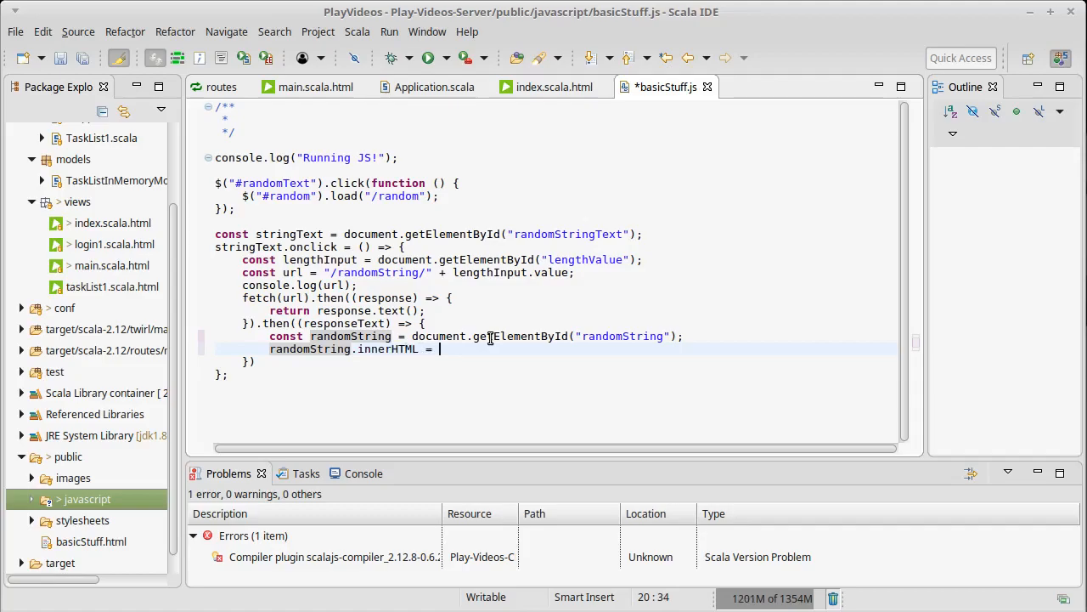
pyautogui.write('responseTe')
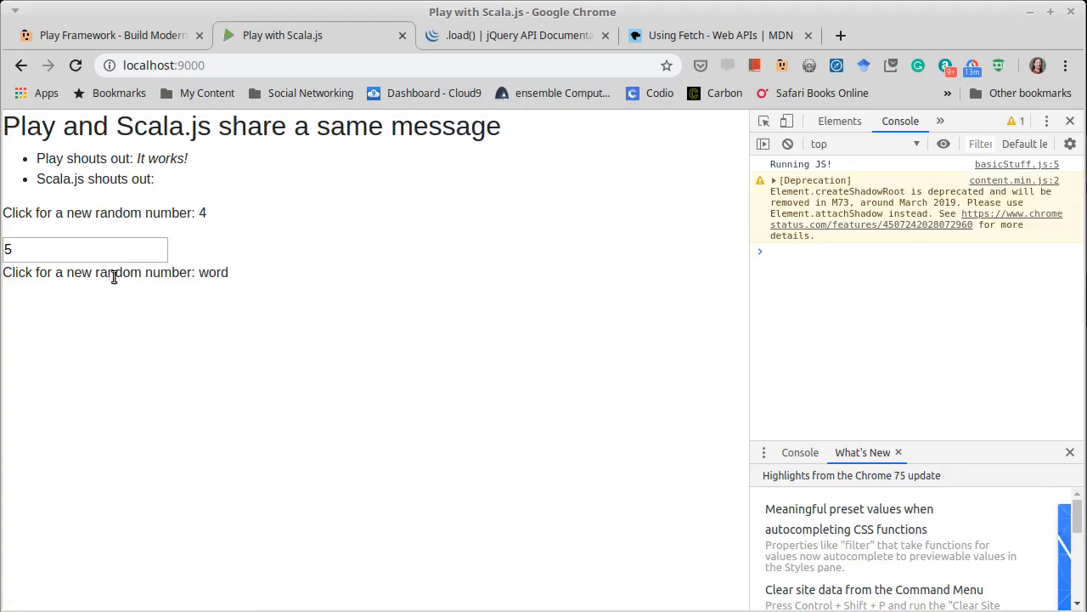
# Fetch a random string of length 5, then set the length to 50 and fetch again.
pyautogui.click(98, 272)
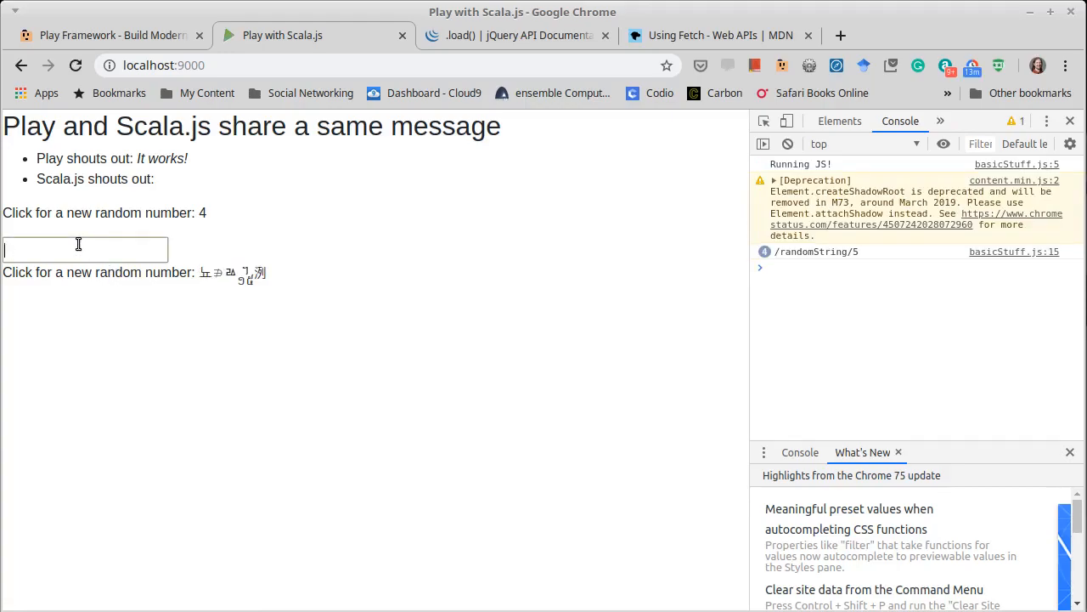
pyautogui.write('50')
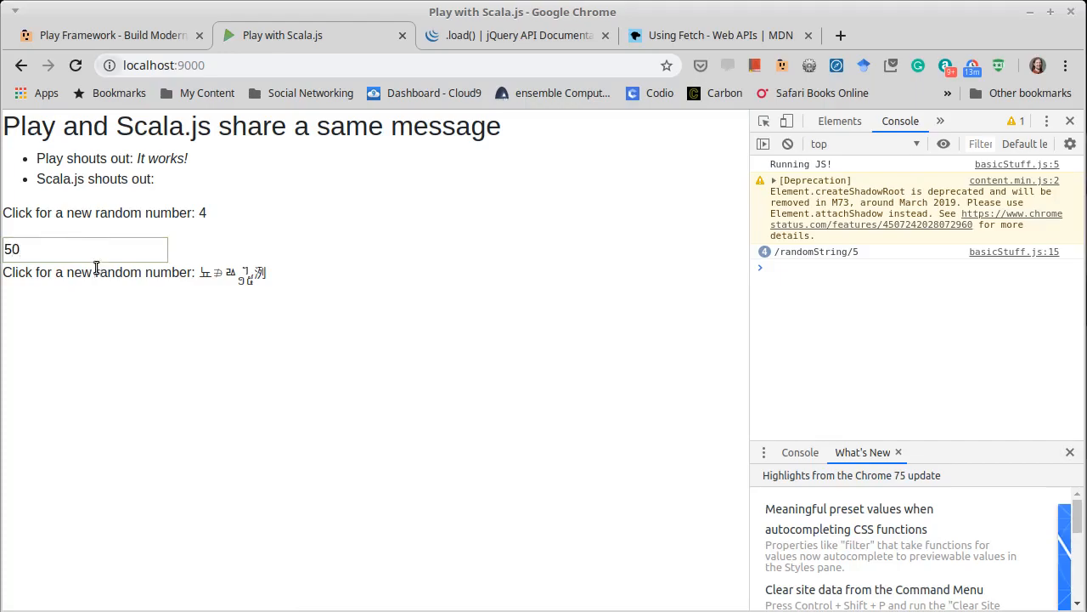
pyautogui.doubleClick(118, 272)
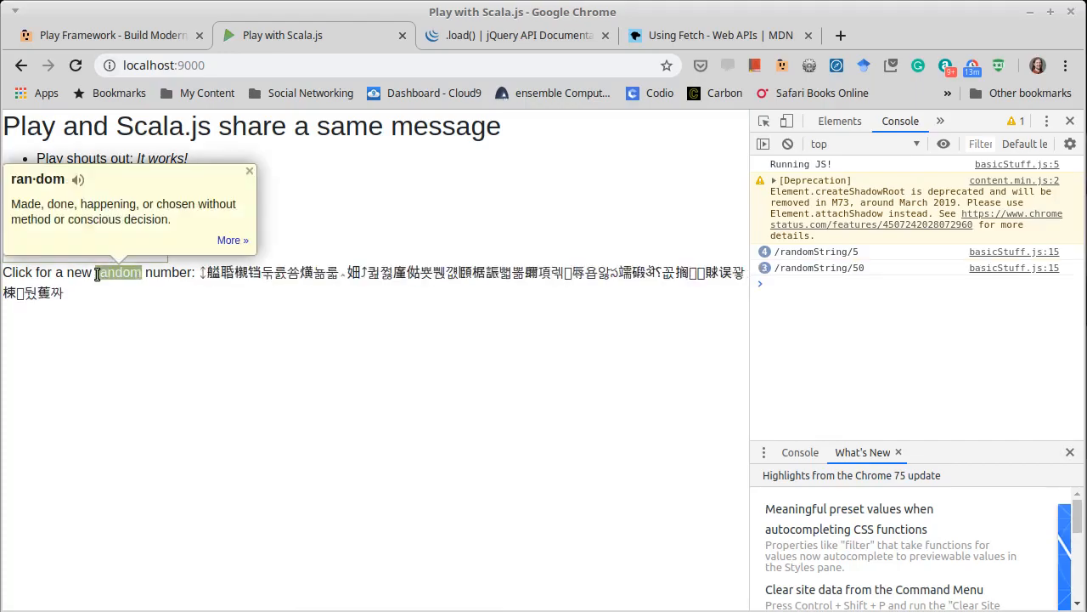
pyautogui.click(119, 272)
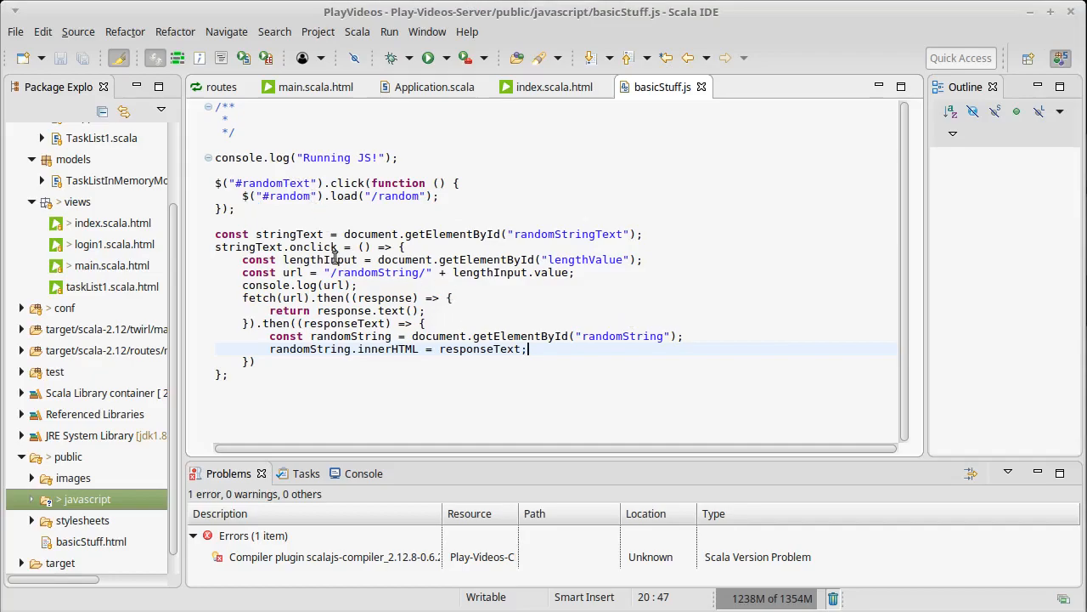
pyautogui.moveTo(408, 373)
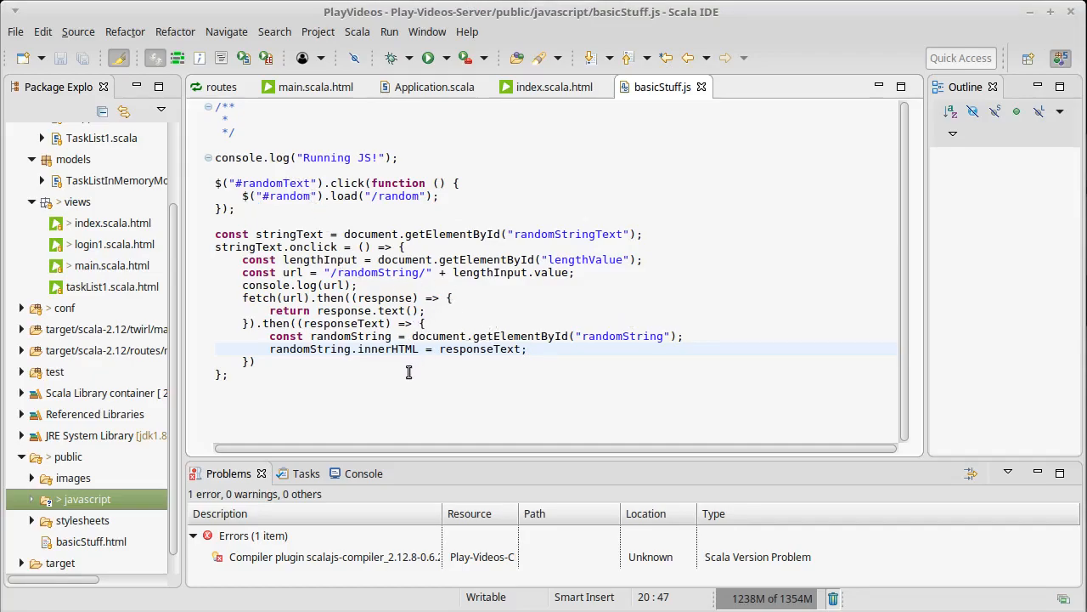
pyautogui.click(526, 349)
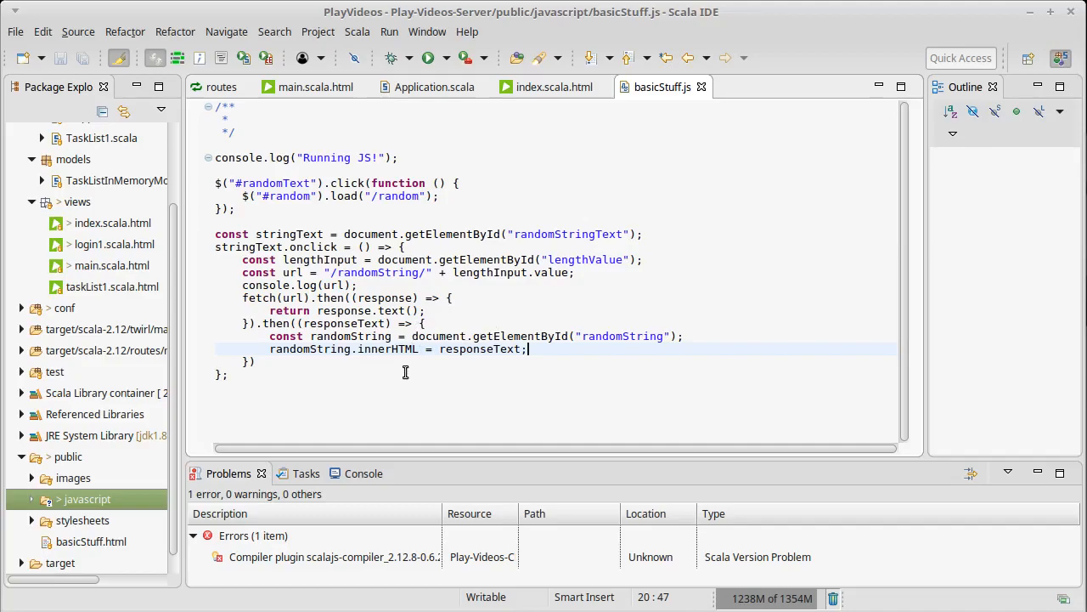
pyautogui.moveTo(500, 387)
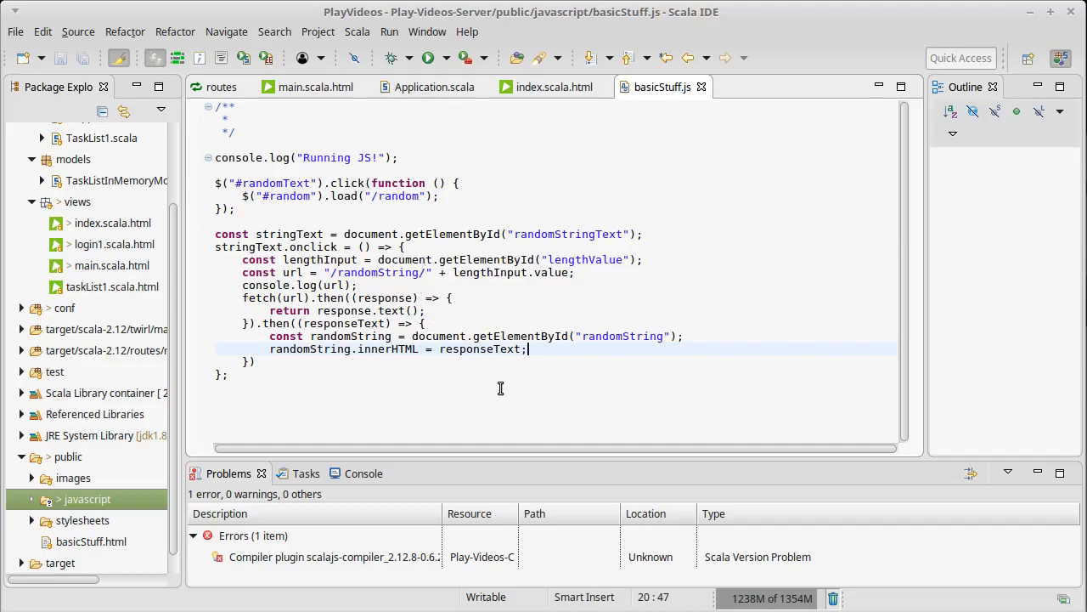
pyautogui.moveTo(474, 381)
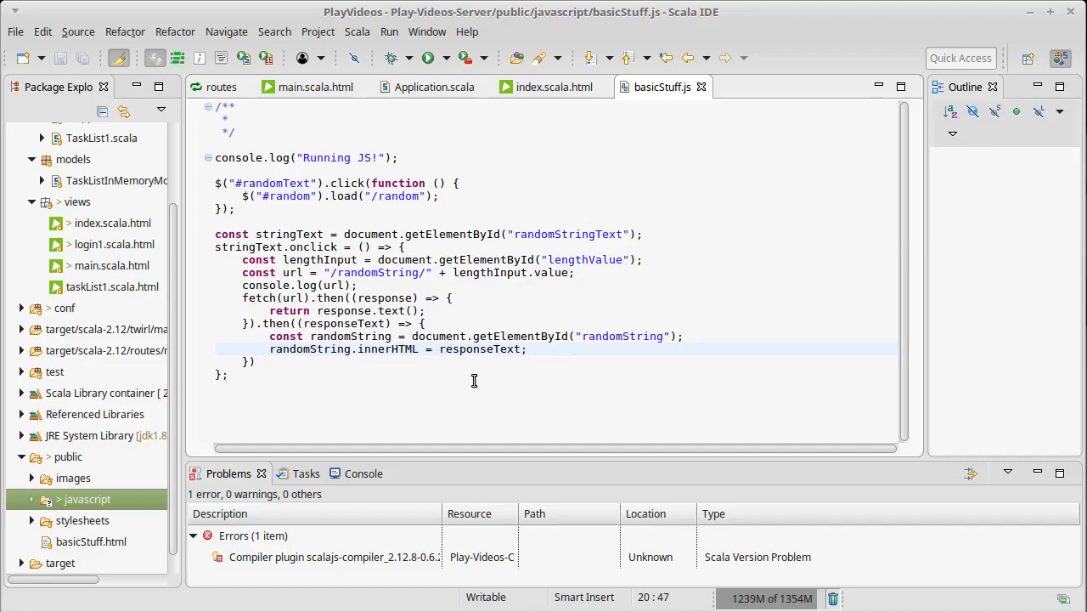
pyautogui.click(527, 349)
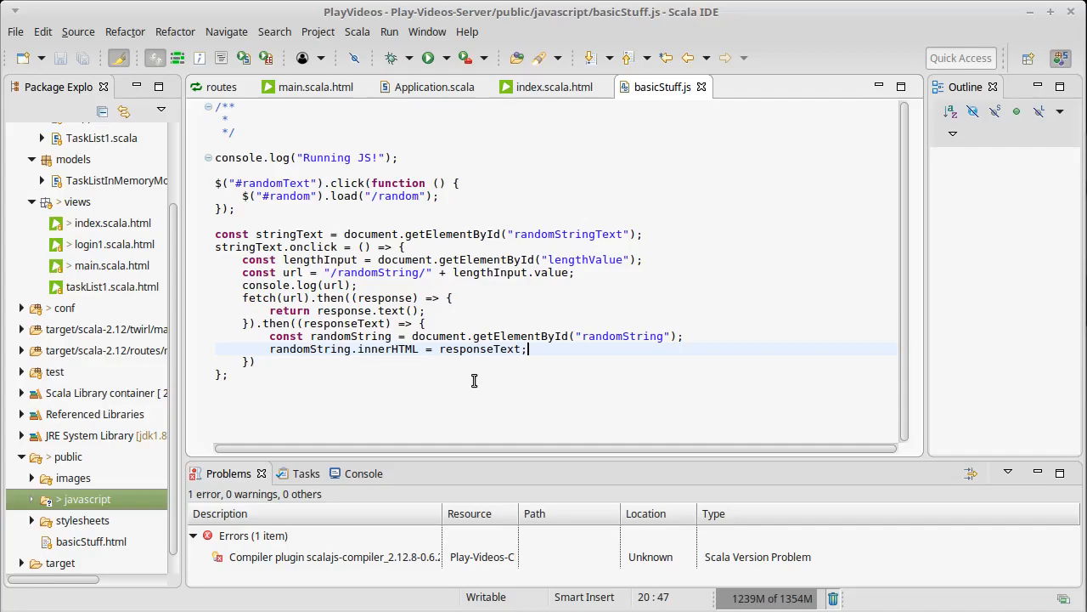